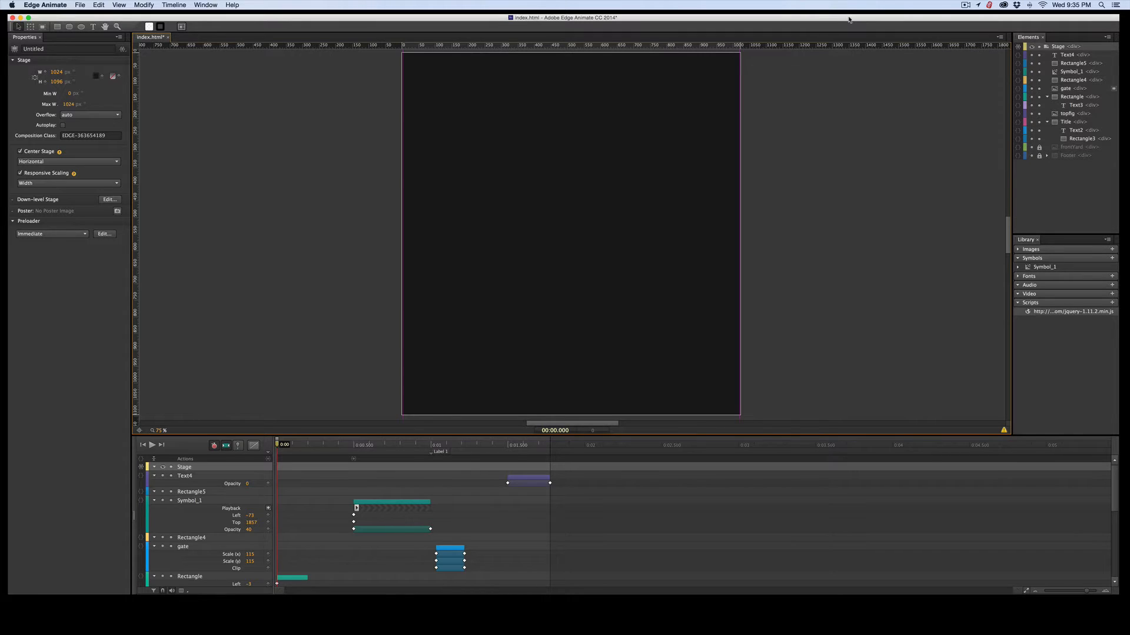
pyautogui.moveTo(833, 75)
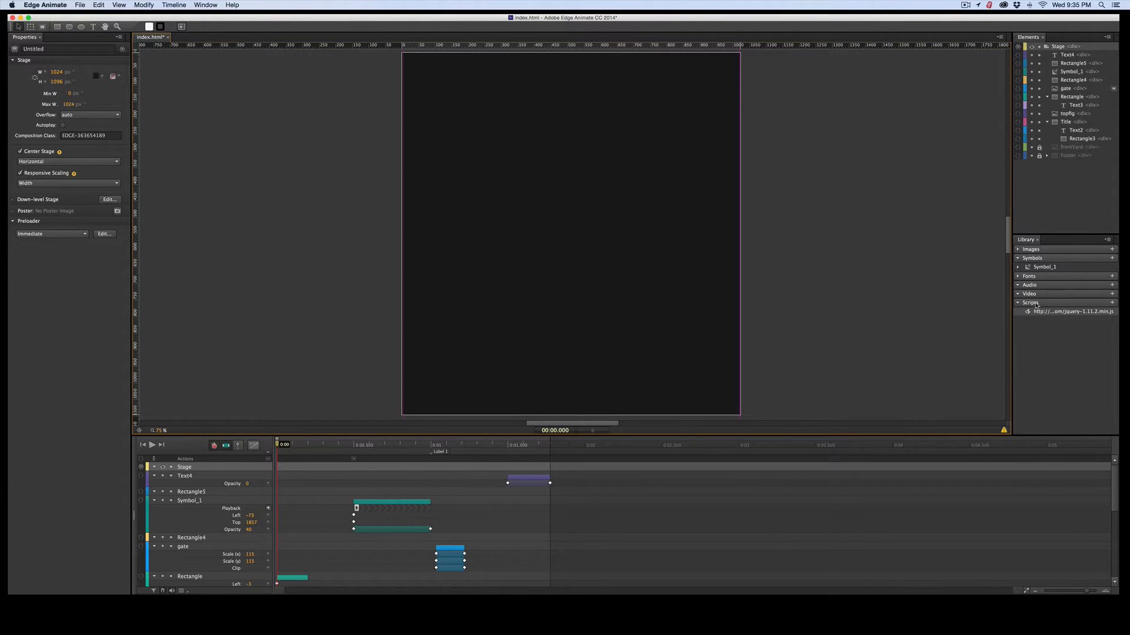
# - Review the jQuery script link and Stage actions unchanged, then show the hidden FrontYard photo
pyautogui.doubleClick(1071, 310)
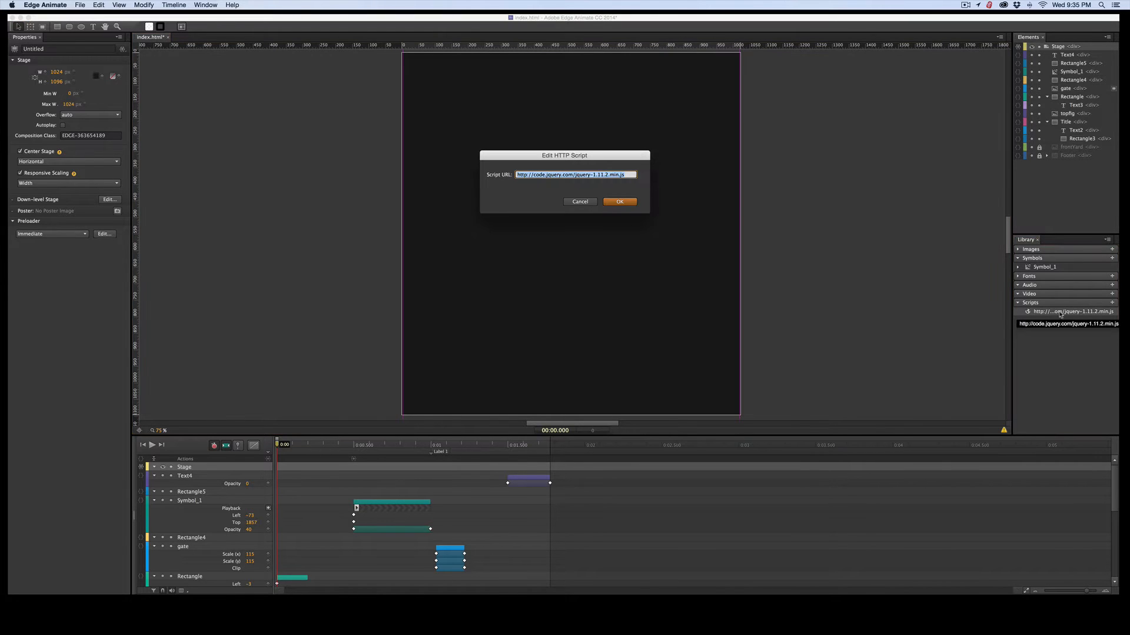
pyautogui.moveTo(603, 252)
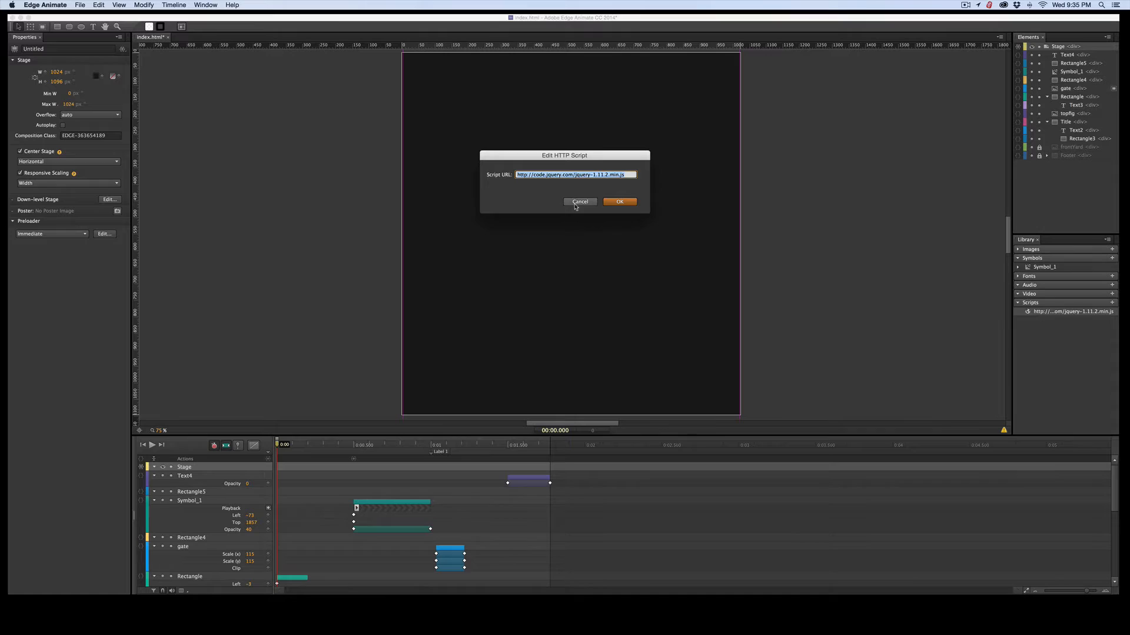
pyautogui.click(580, 202)
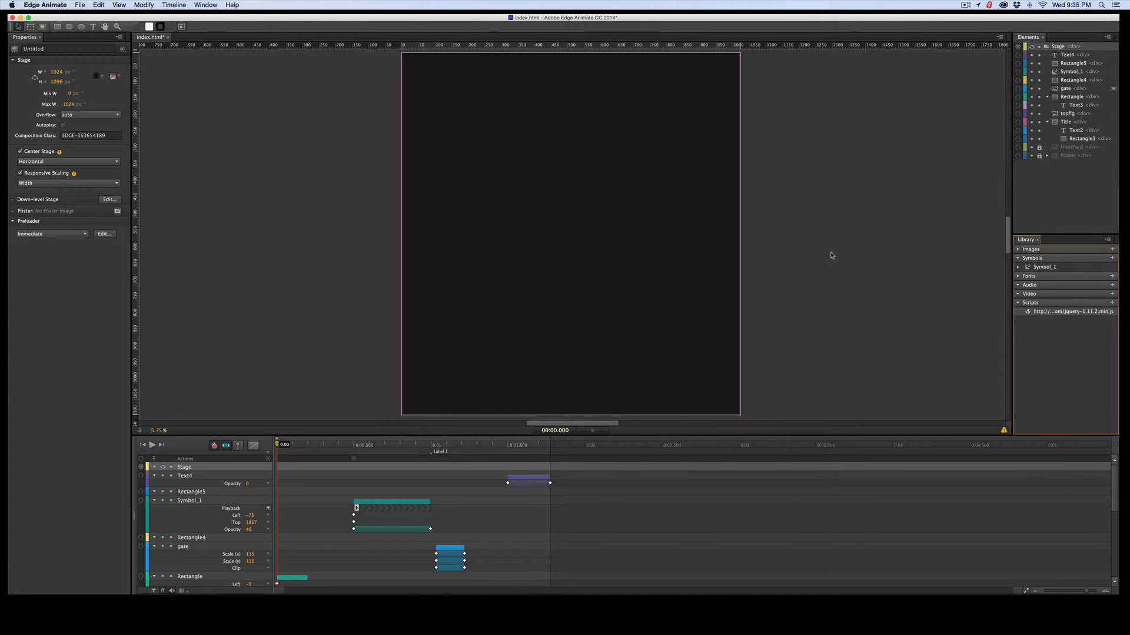
pyautogui.moveTo(555, 237)
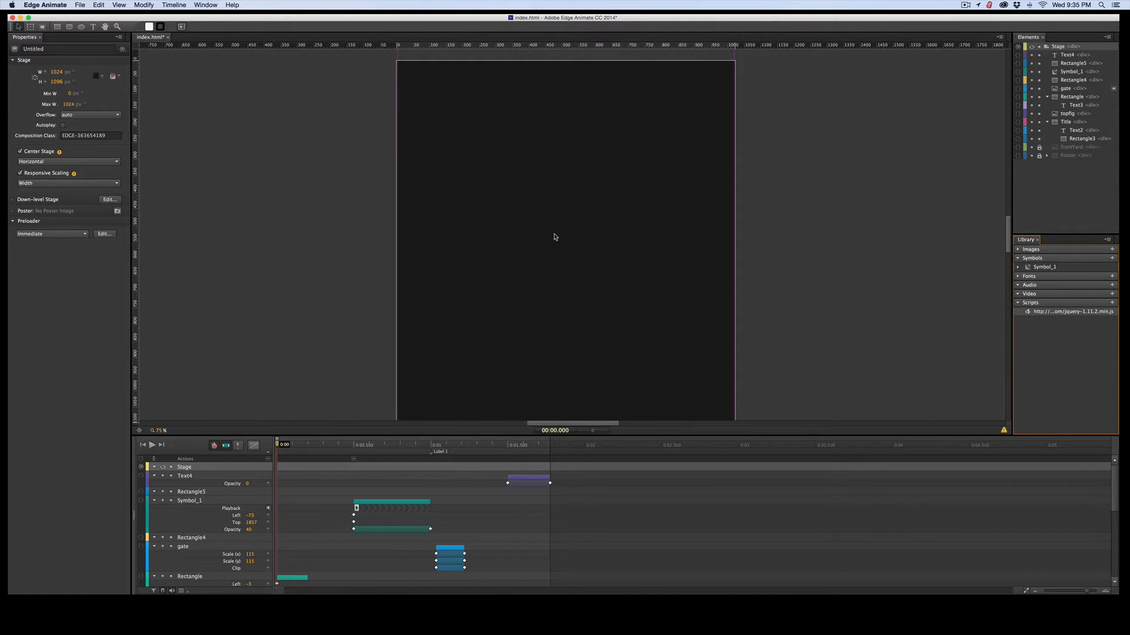
pyautogui.moveTo(261, 237)
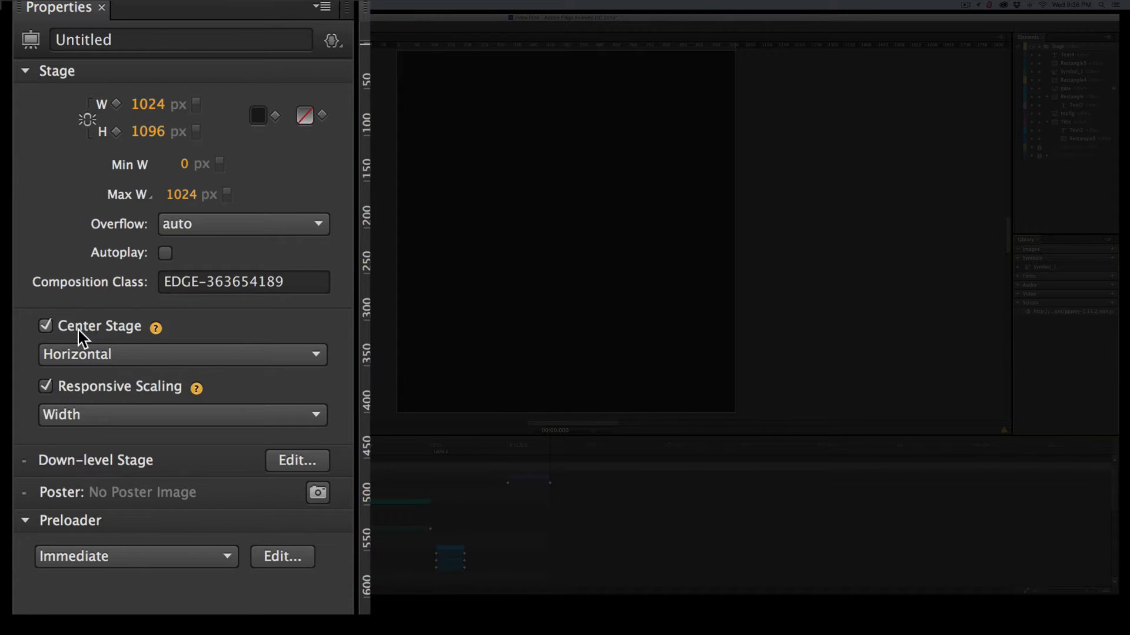
pyautogui.moveTo(112, 393)
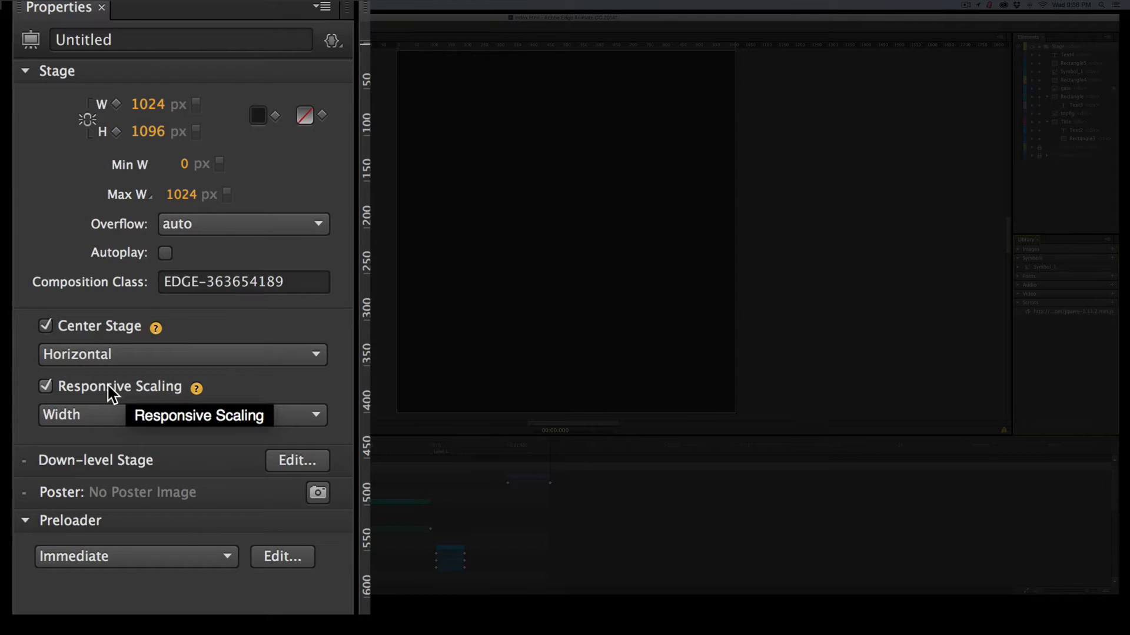
pyautogui.moveTo(230, 224)
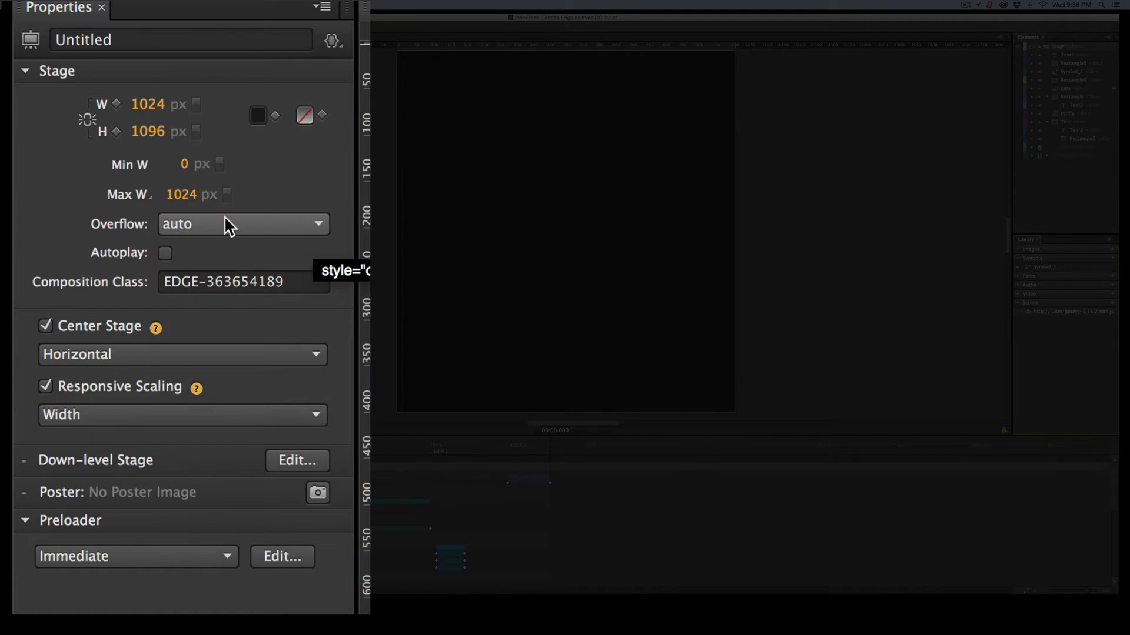
pyautogui.moveTo(232, 231)
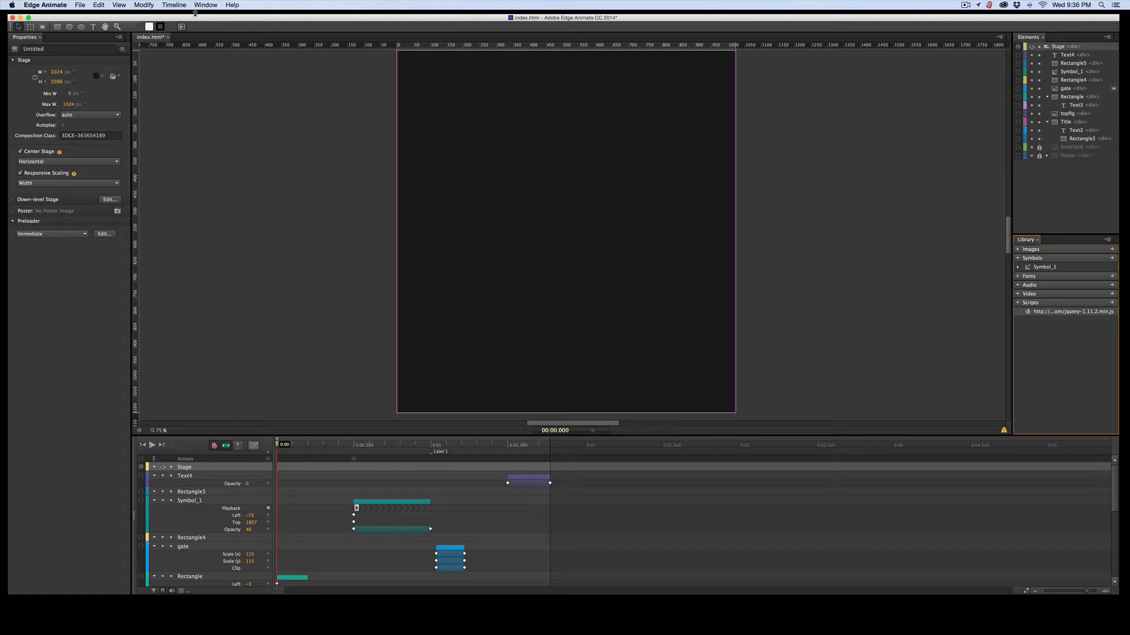
pyautogui.click(205, 5)
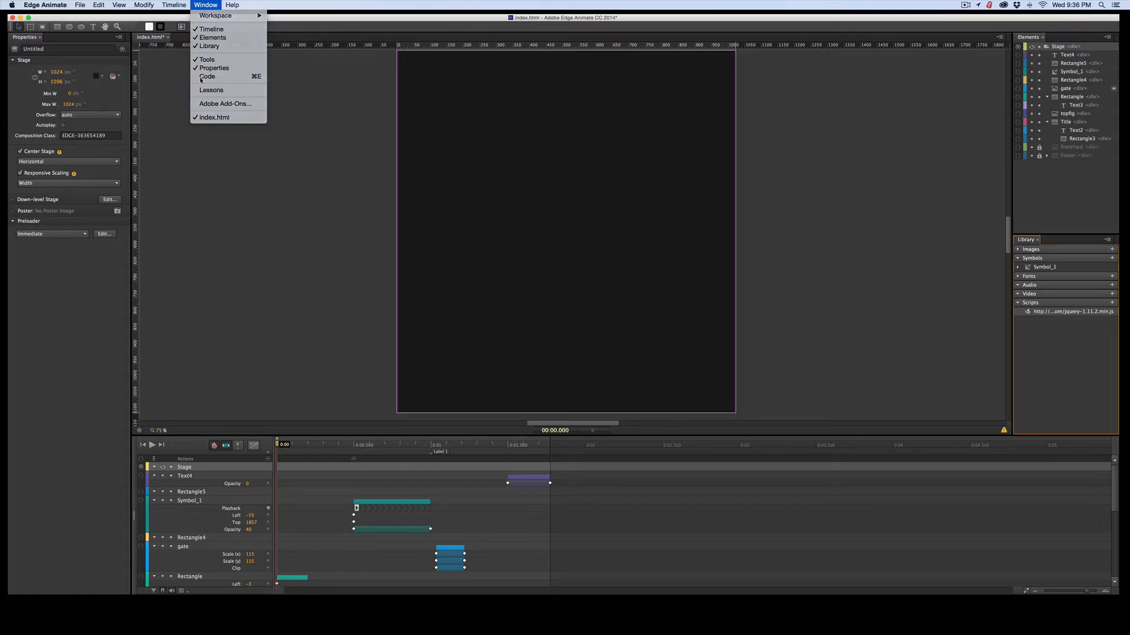
pyautogui.click(207, 77)
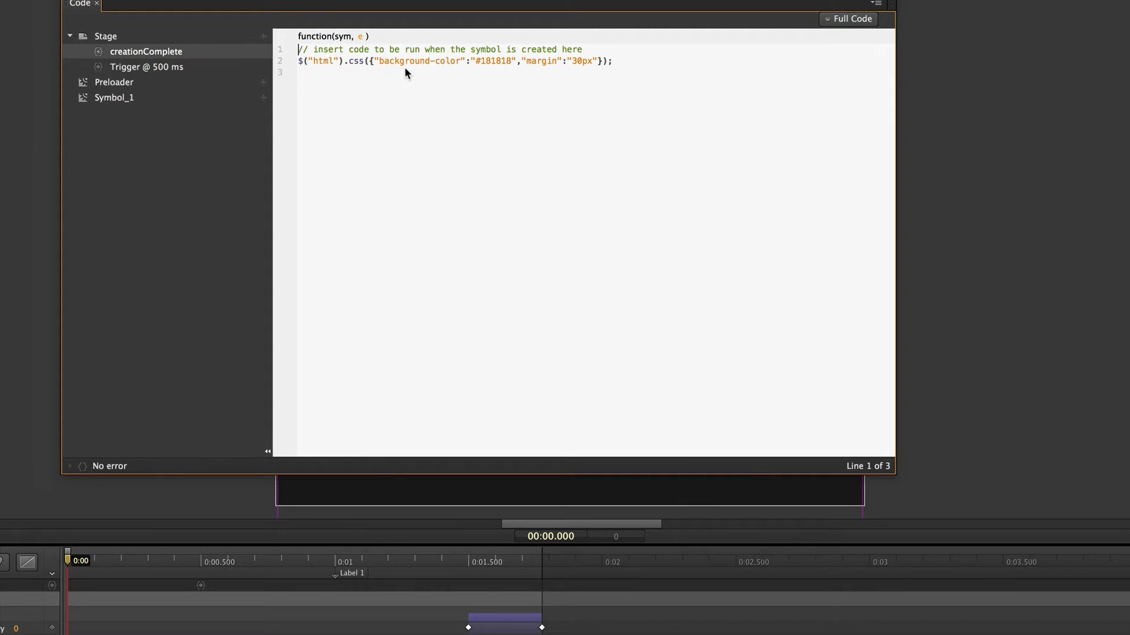
pyautogui.moveTo(461, 78)
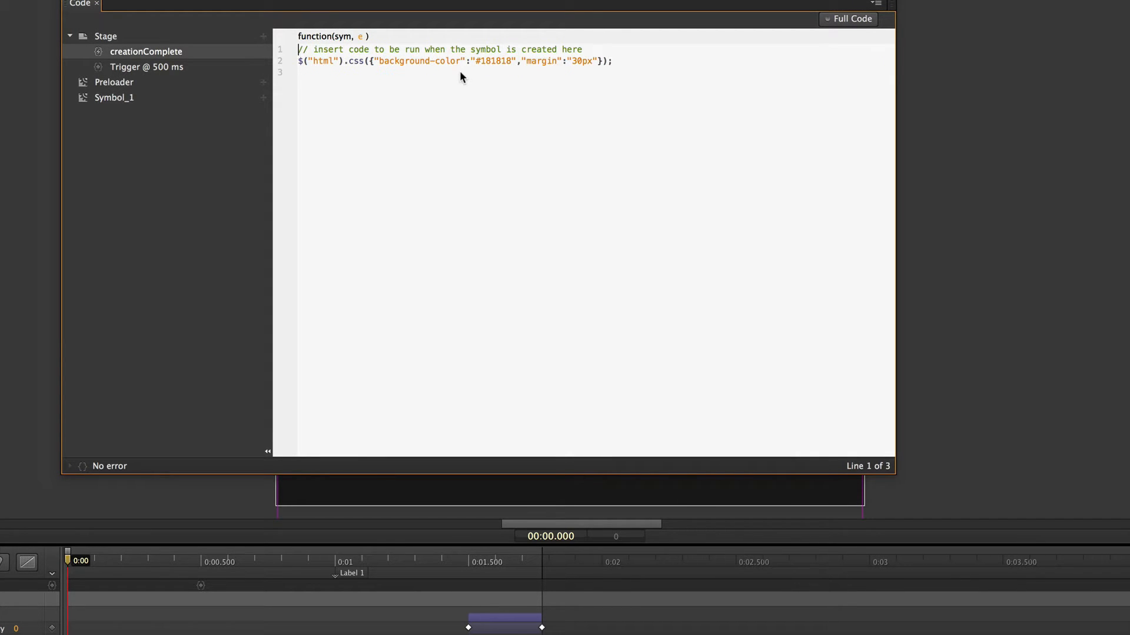
pyautogui.moveTo(367, 108)
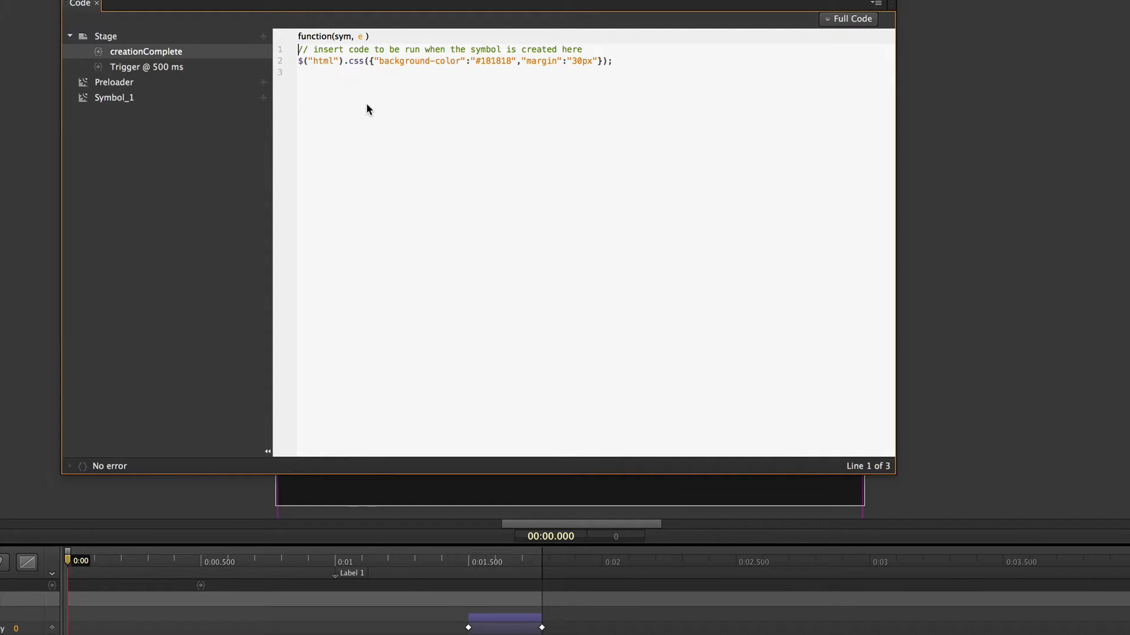
pyautogui.moveTo(494, 68)
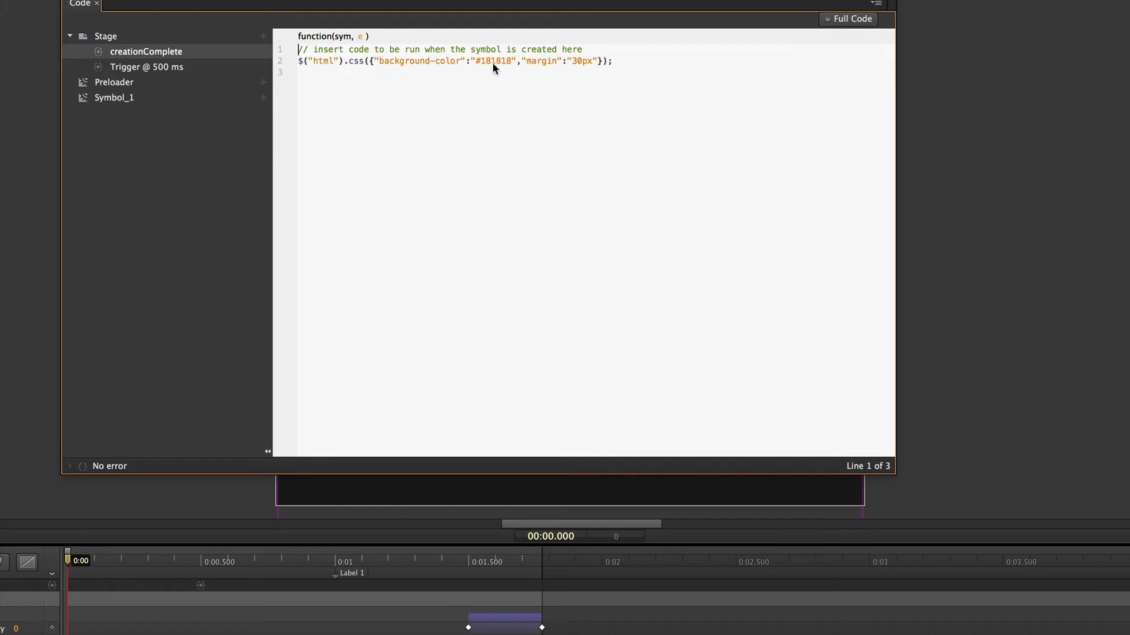
pyautogui.moveTo(454, 58)
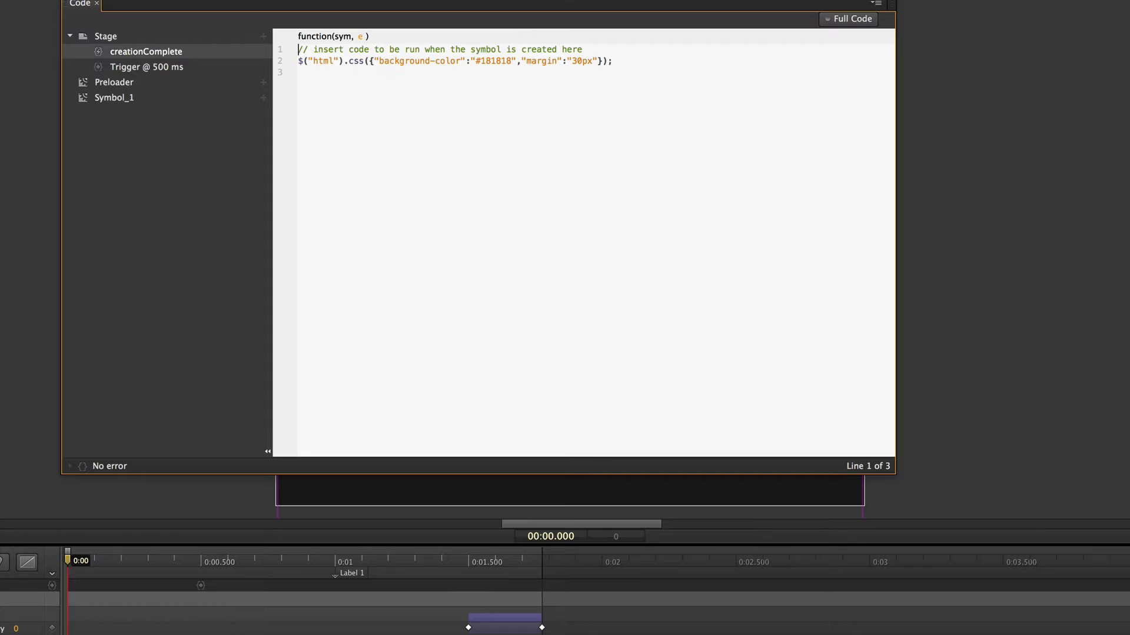
pyautogui.moveTo(559, 91)
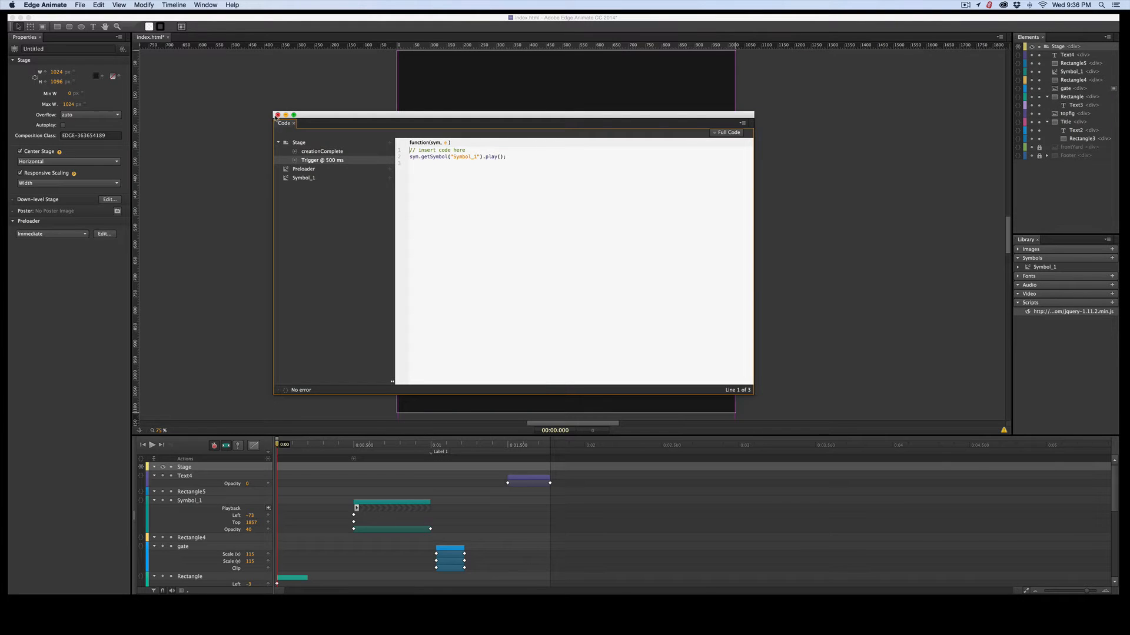
pyautogui.click(278, 117)
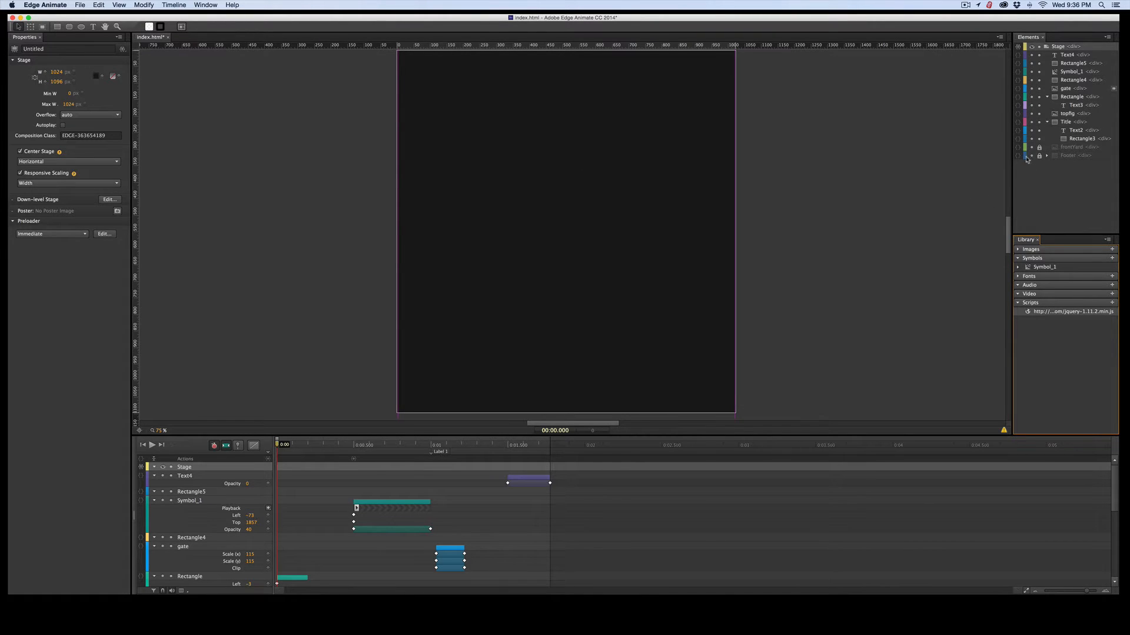
pyautogui.moveTo(1032, 150)
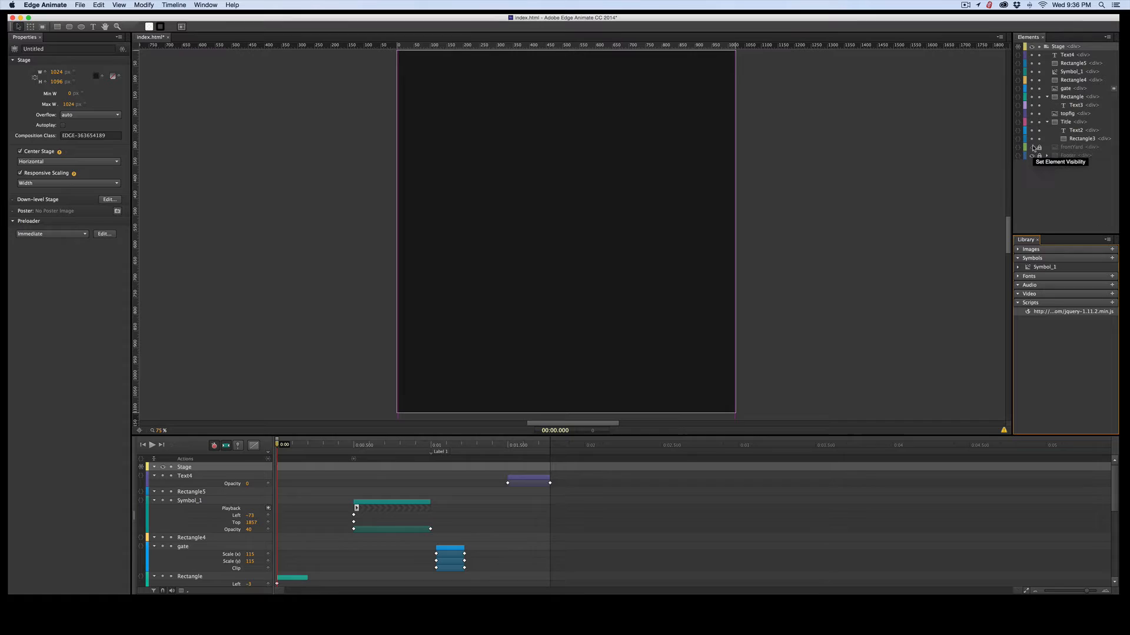
pyautogui.moveTo(787, 189)
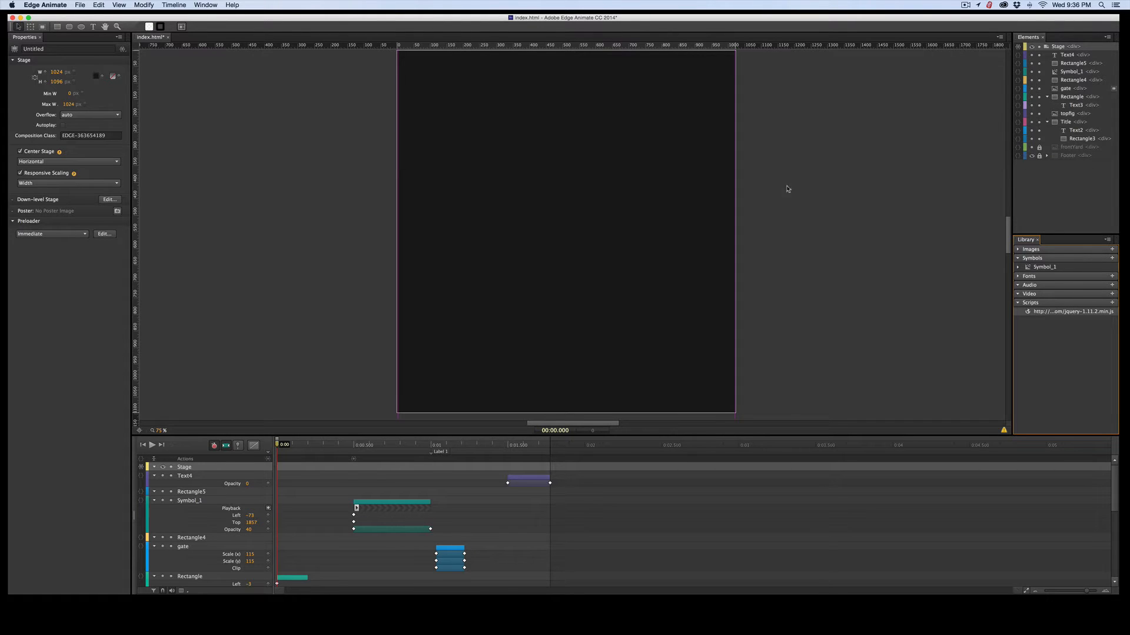
pyautogui.moveTo(802, 188)
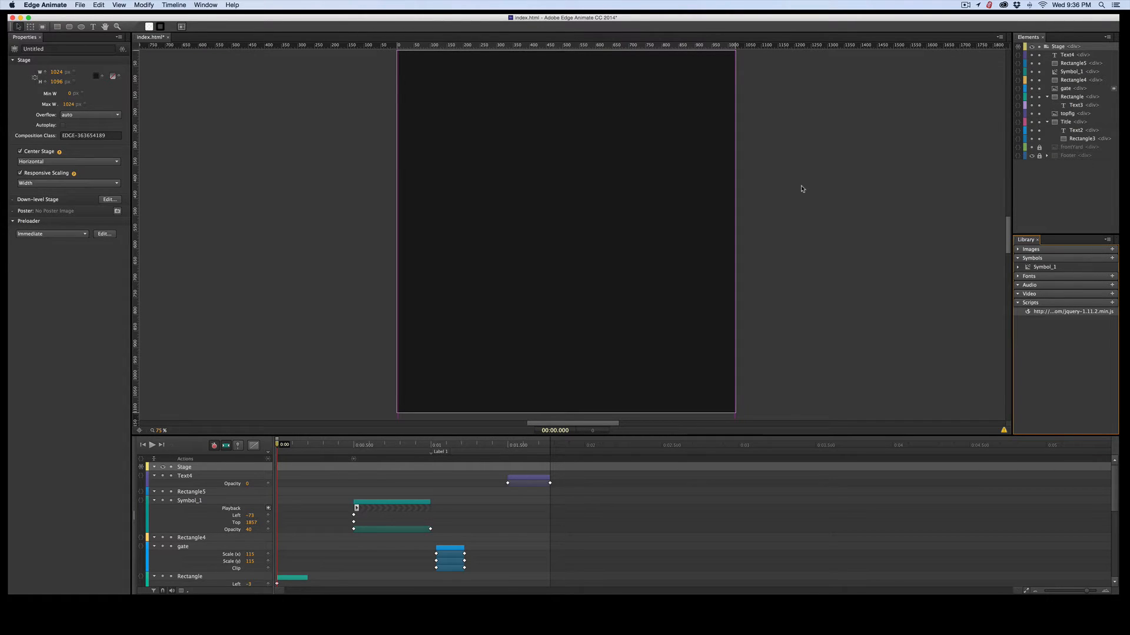
pyautogui.moveTo(850, 193)
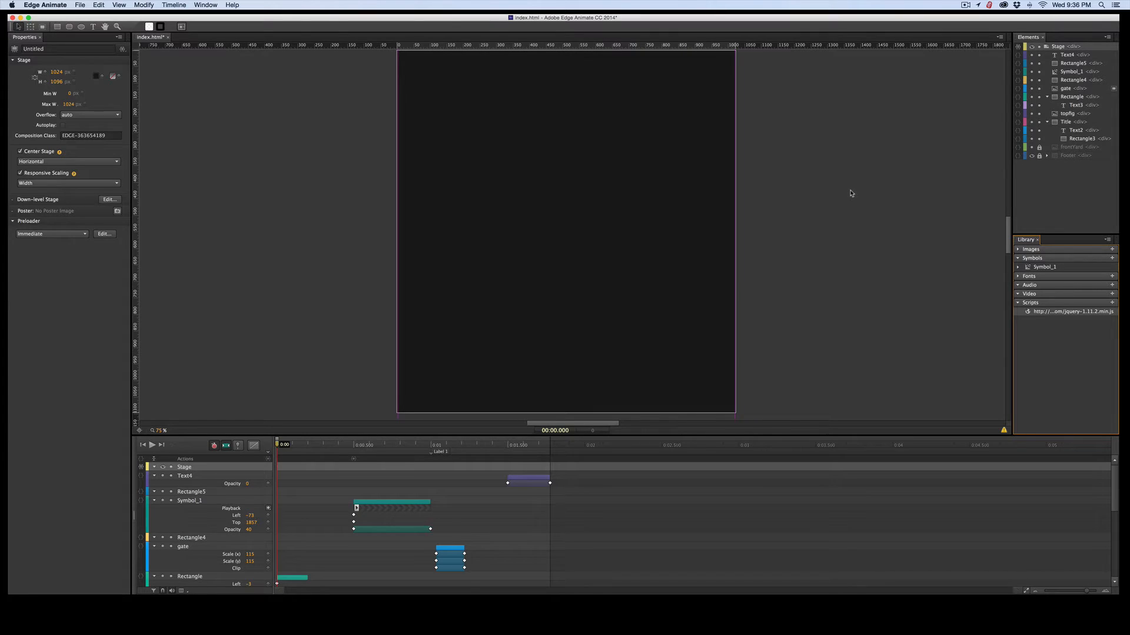
pyautogui.moveTo(936, 196)
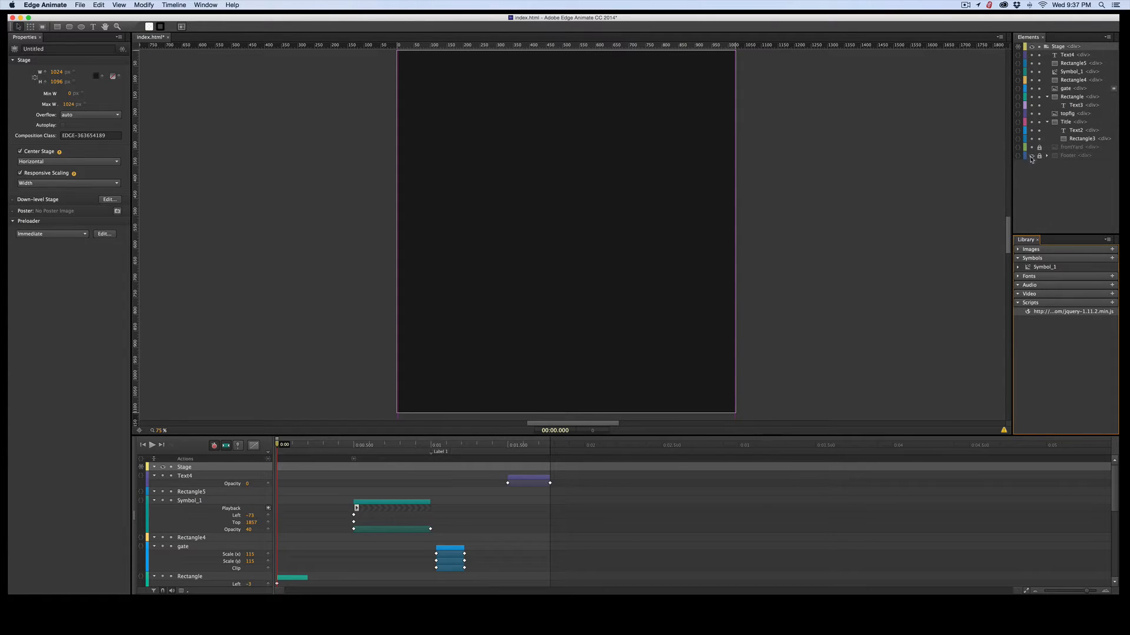
pyautogui.click(1031, 147)
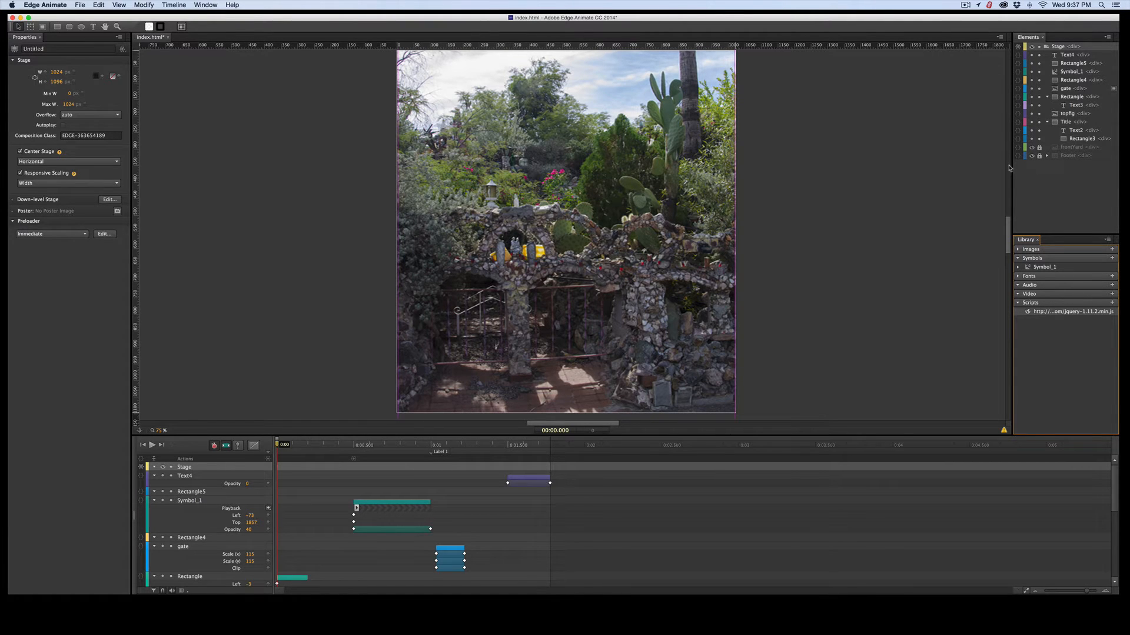
pyautogui.moveTo(1022, 171)
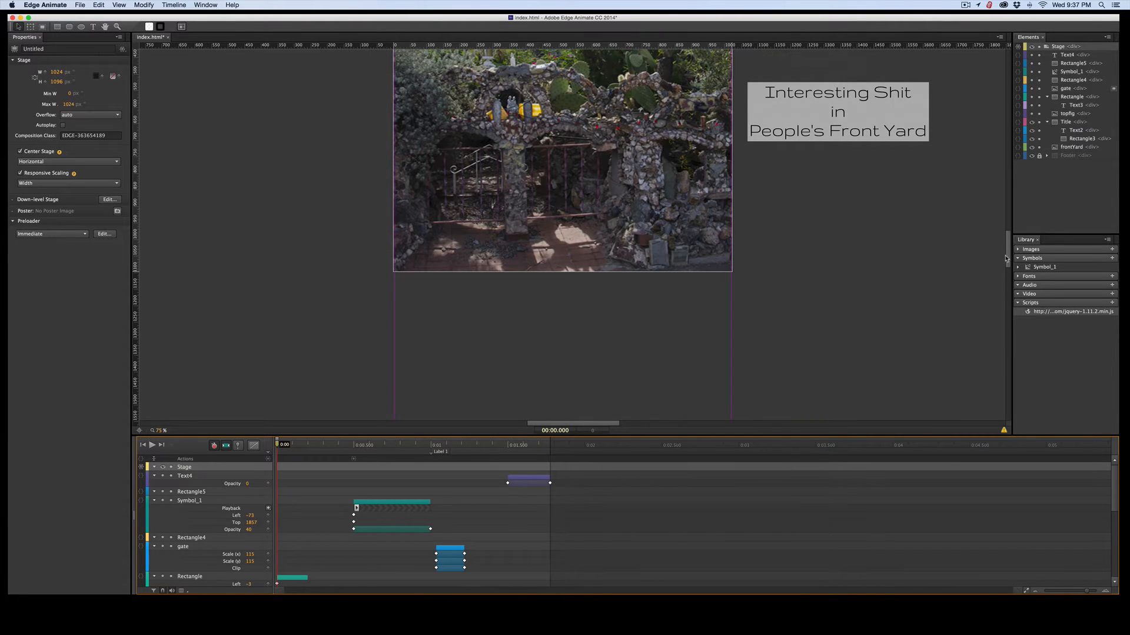
pyautogui.scroll(3)
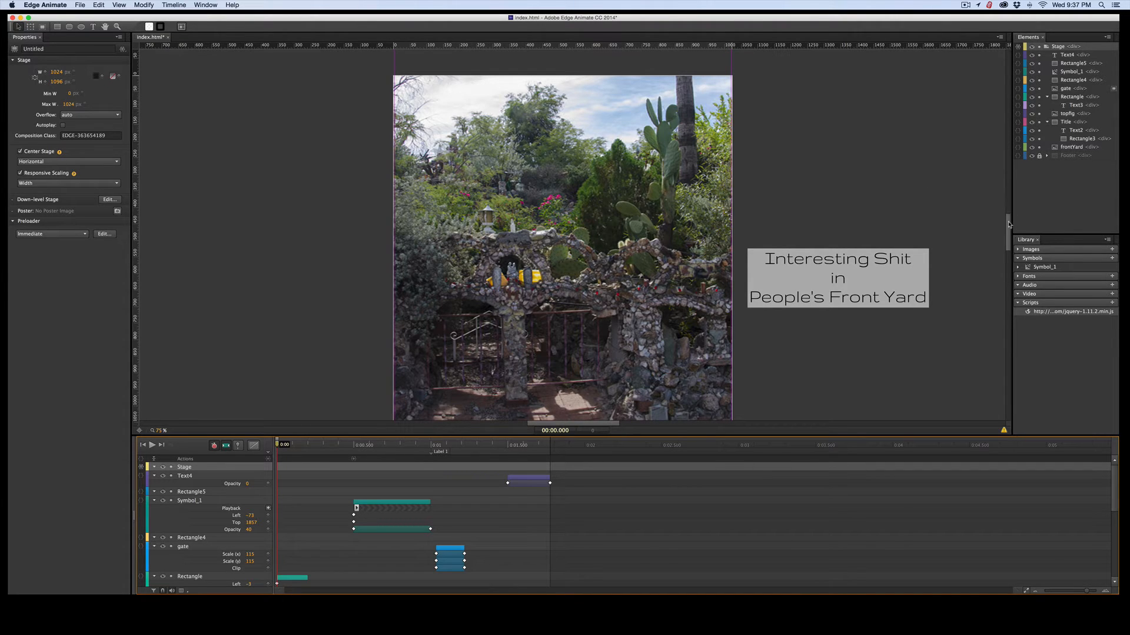
pyautogui.scroll(-3)
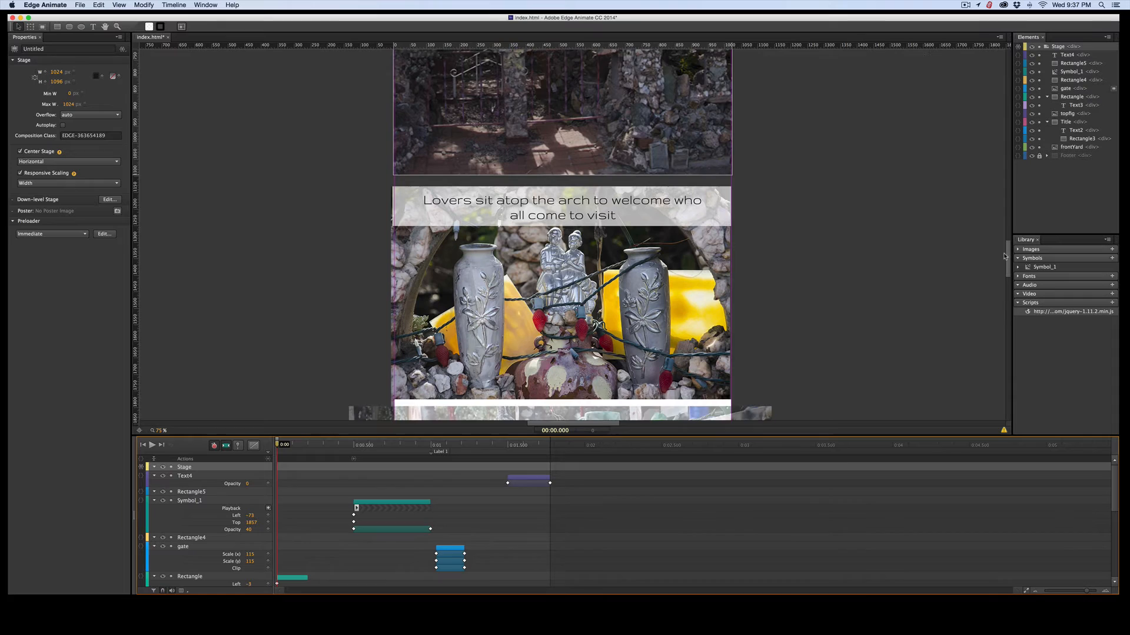
pyautogui.scroll(-3)
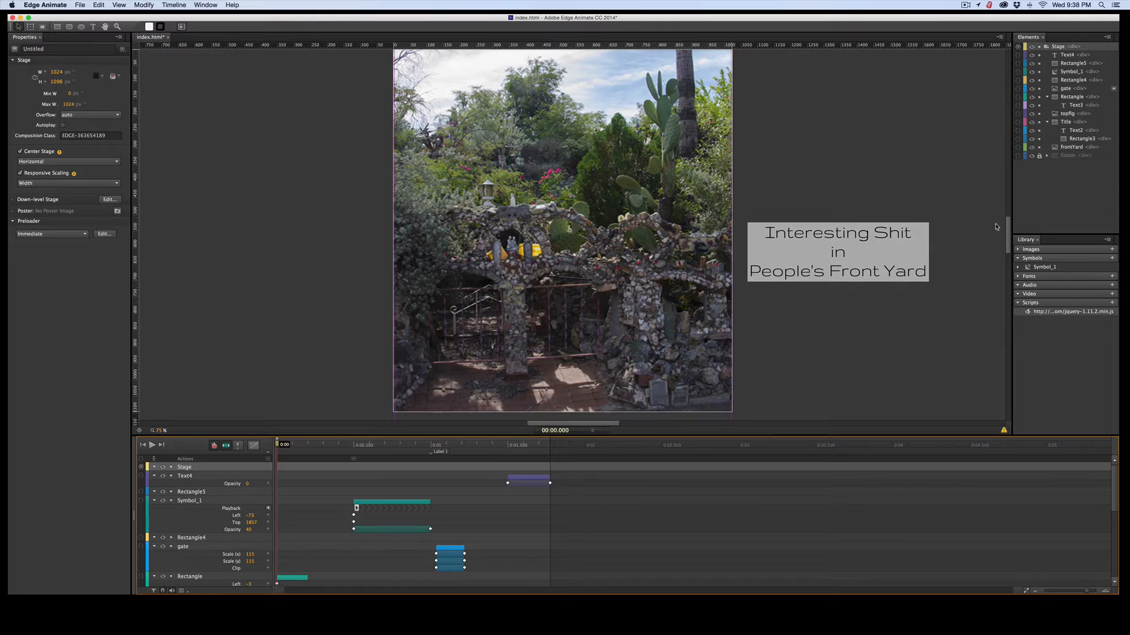
pyautogui.moveTo(306, 252)
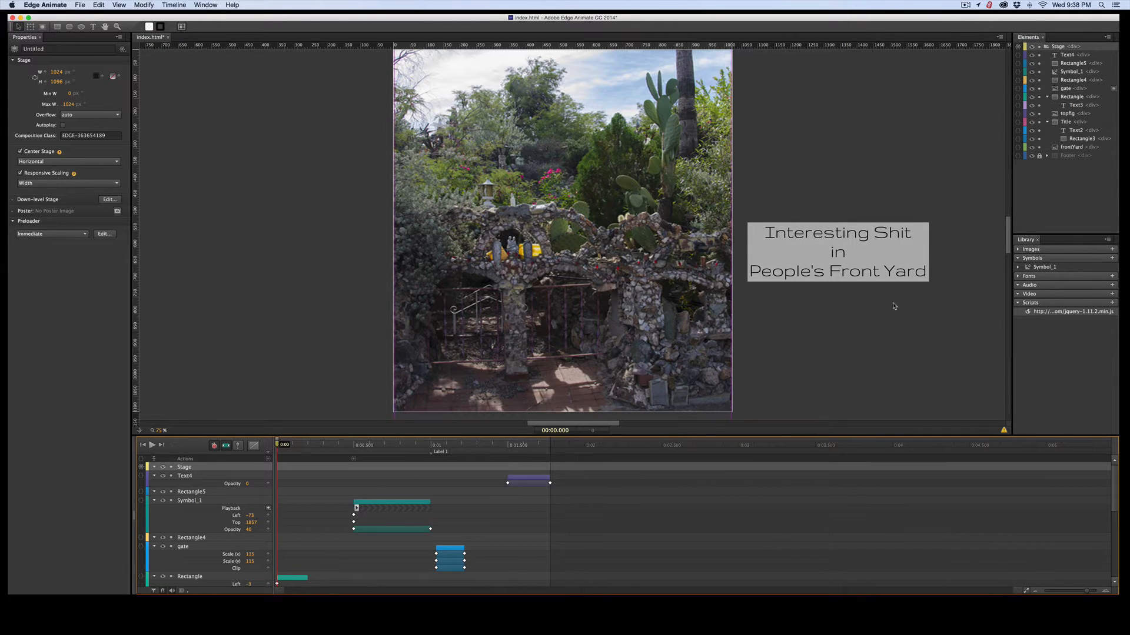
pyautogui.moveTo(1059, 315)
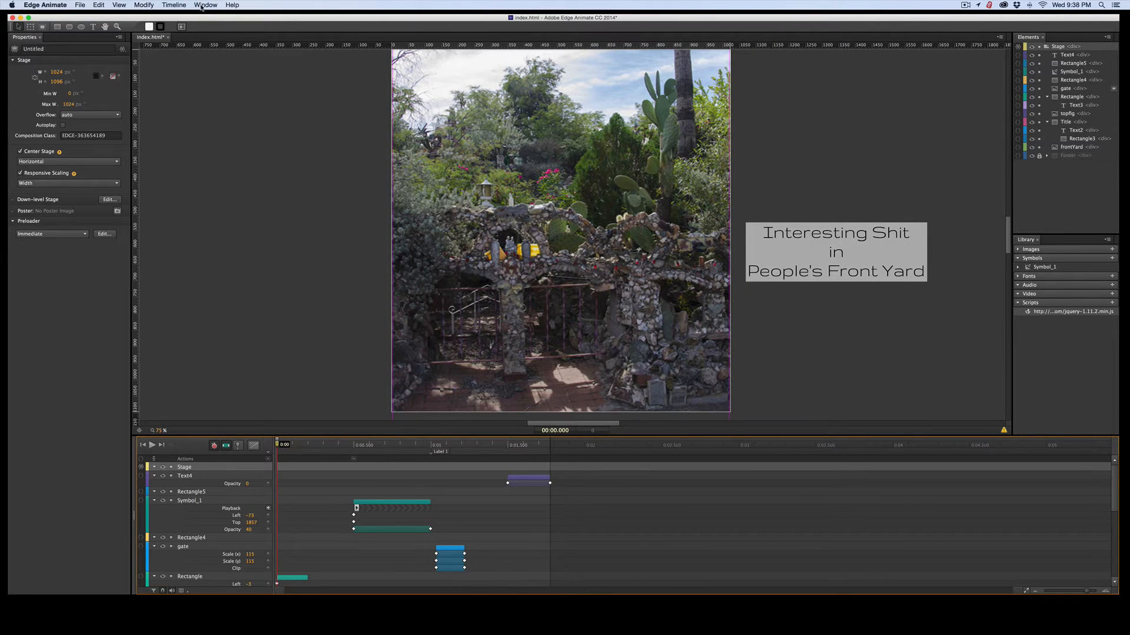
# - Add an empty scroll event handler to the Stage via the Code window
pyautogui.click(205, 5)
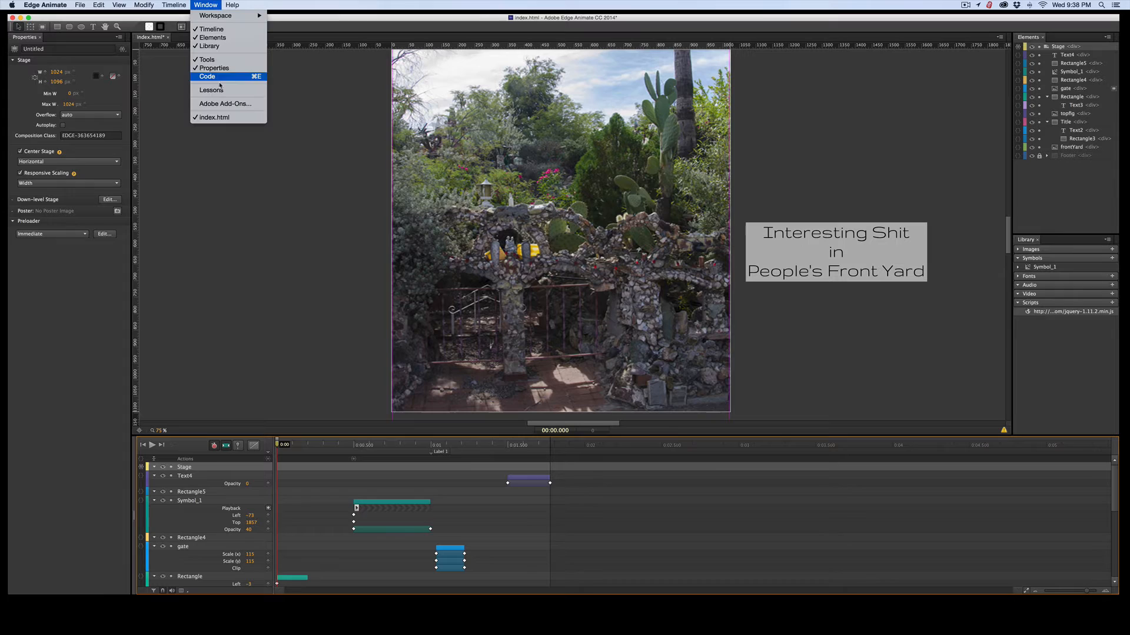
pyautogui.click(207, 77)
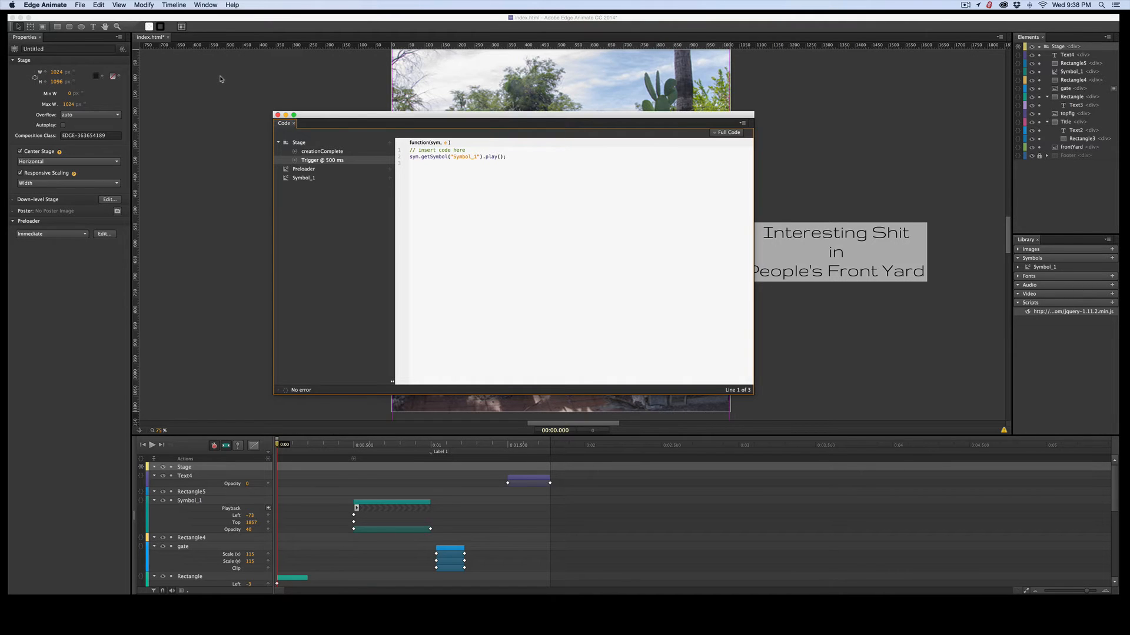
pyautogui.moveTo(188, 92)
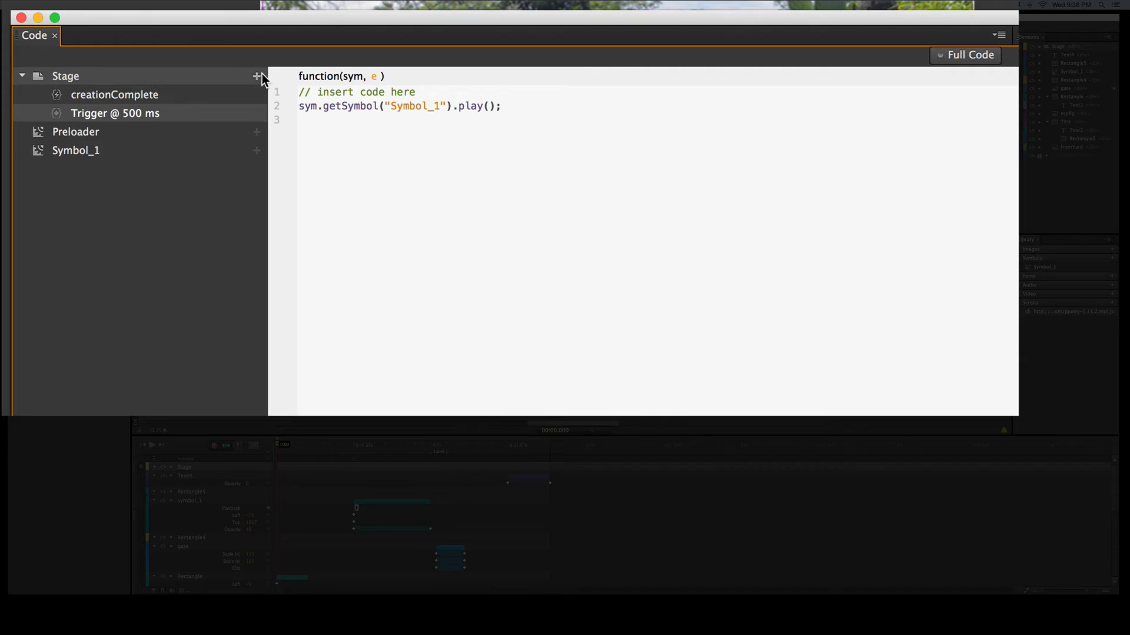
pyautogui.click(257, 75)
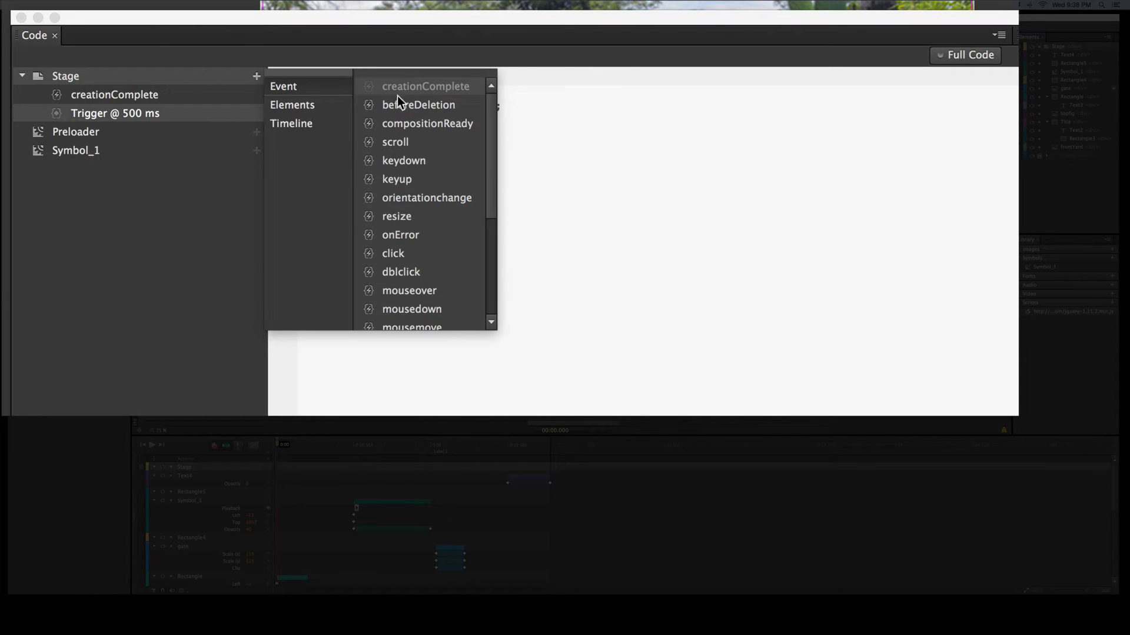
pyautogui.moveTo(395, 147)
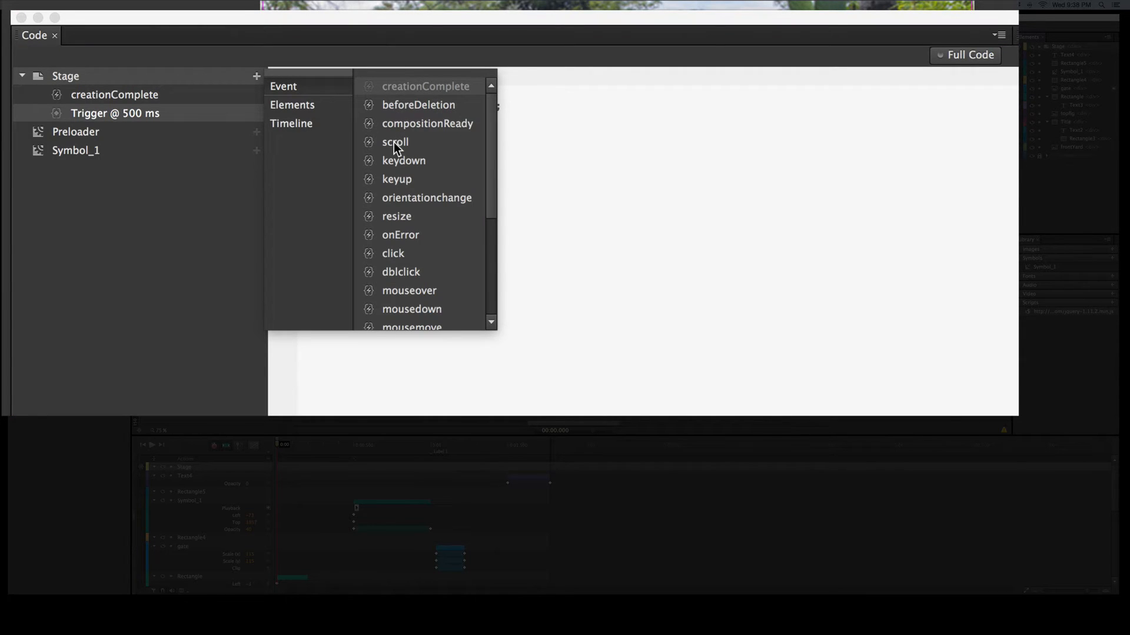
pyautogui.click(394, 142)
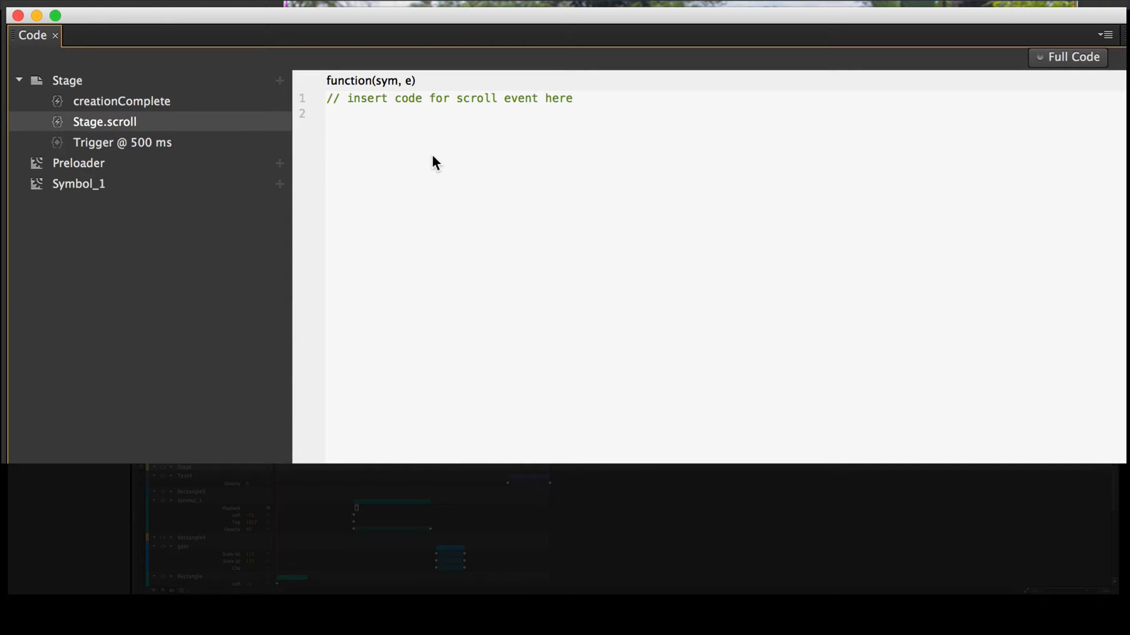
# - Write var projectHeight=4096; as the first line of the Stage.scroll script
pyautogui.write('var')
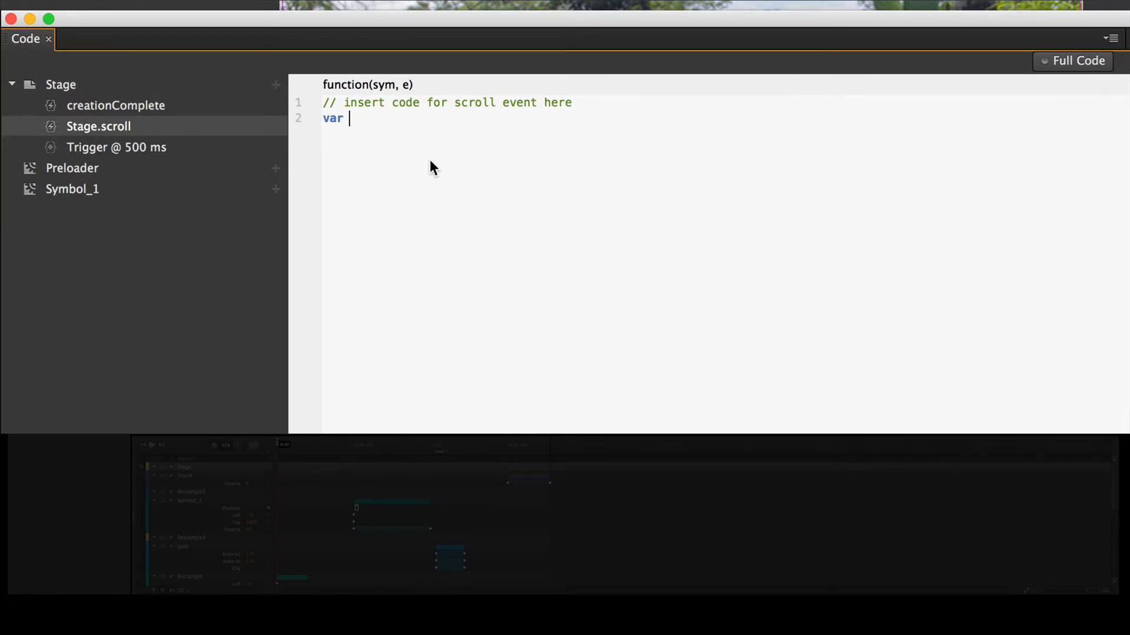
pyautogui.write('pr')
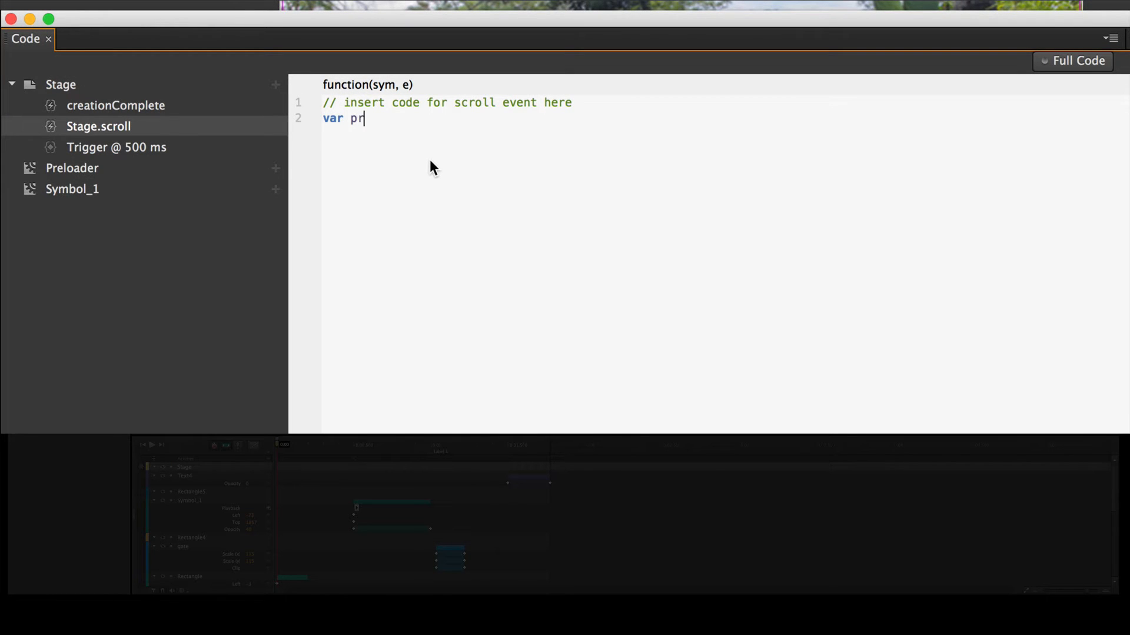
pyautogui.write('oject')
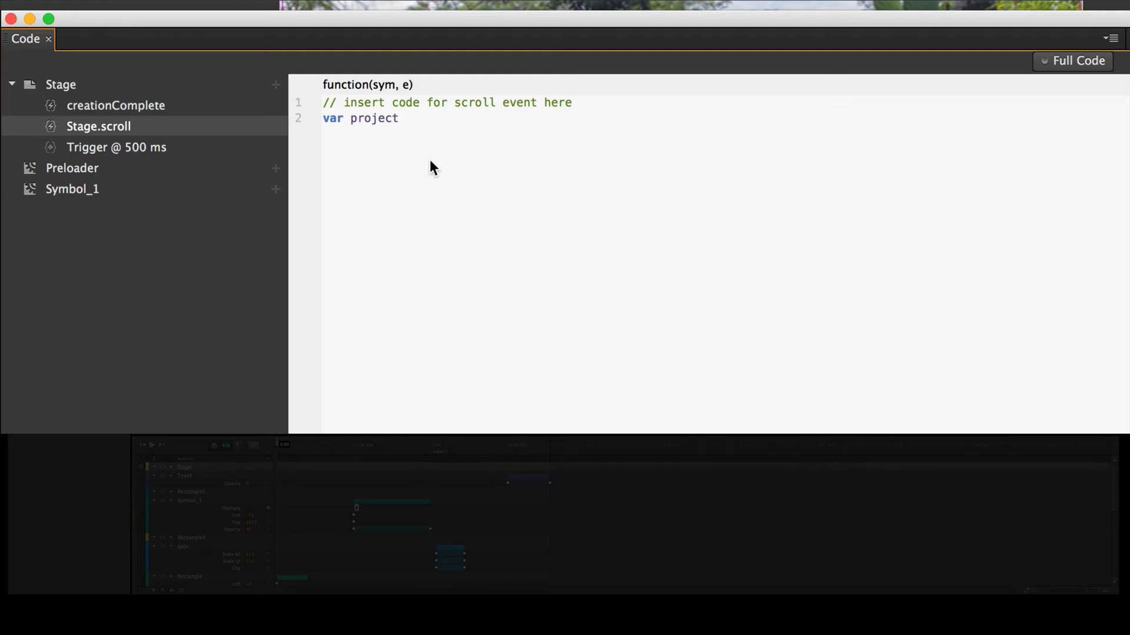
pyautogui.write('Height')
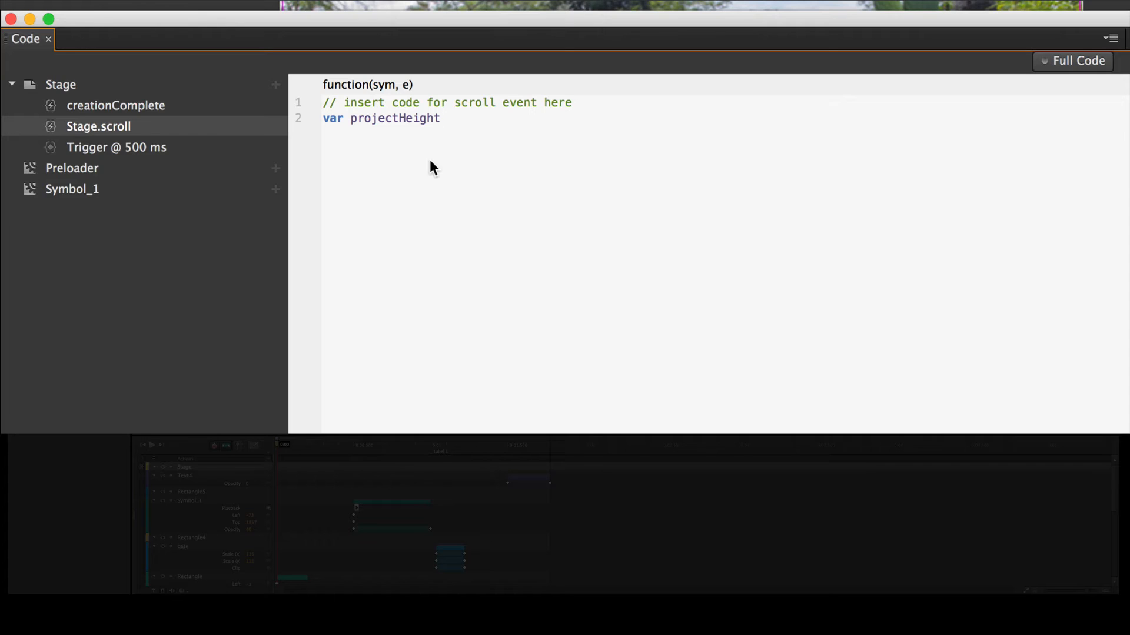
pyautogui.write('=')
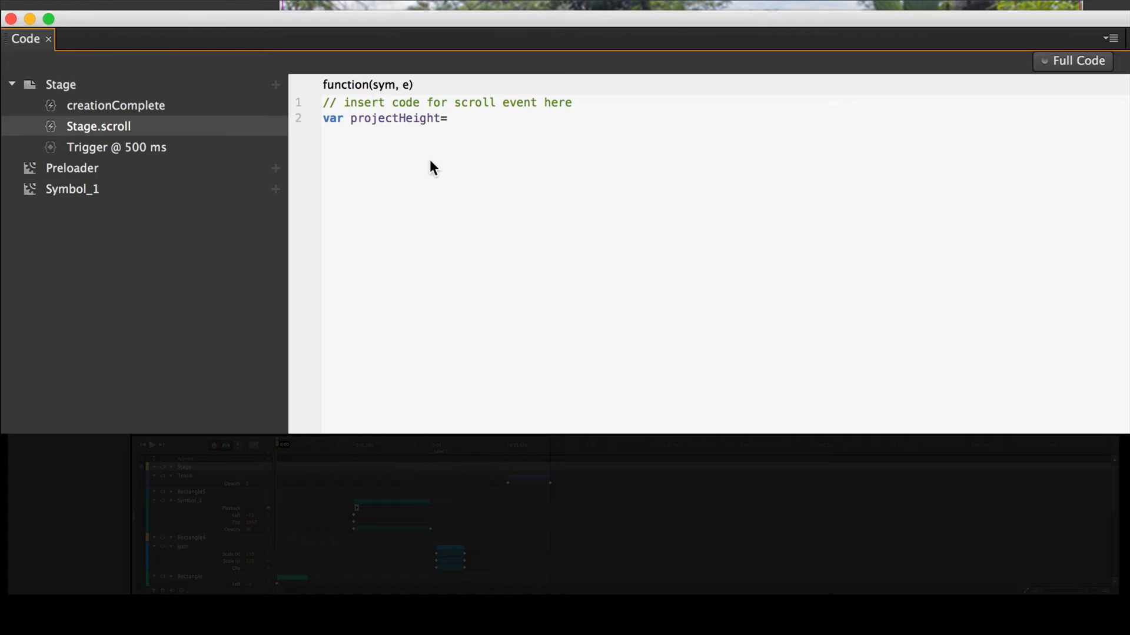
pyautogui.write('409')
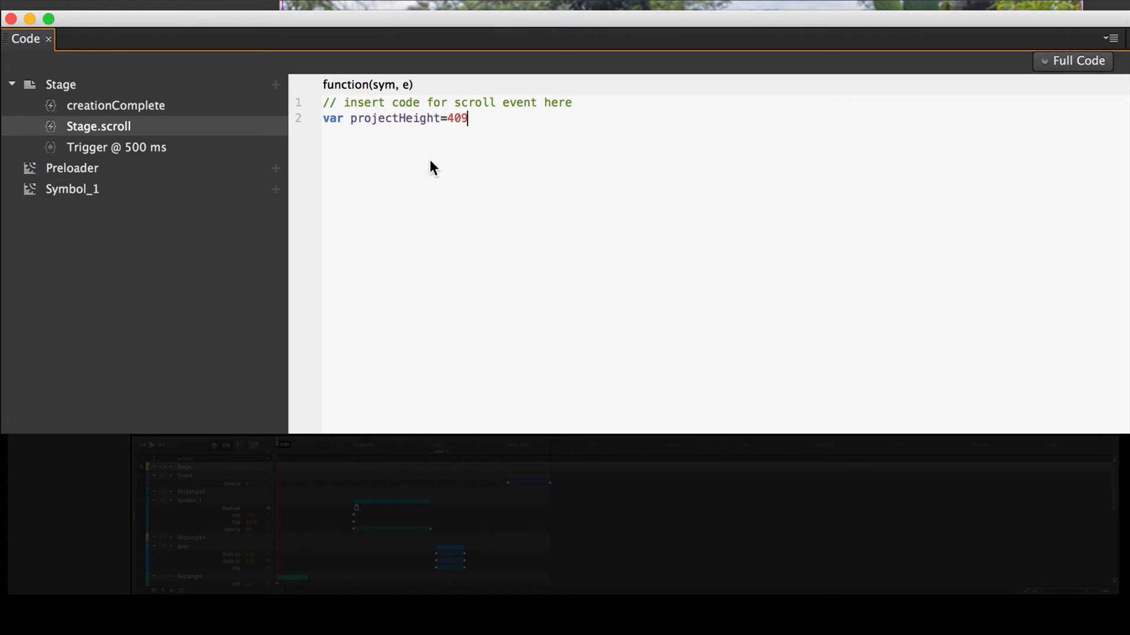
pyautogui.write('6')
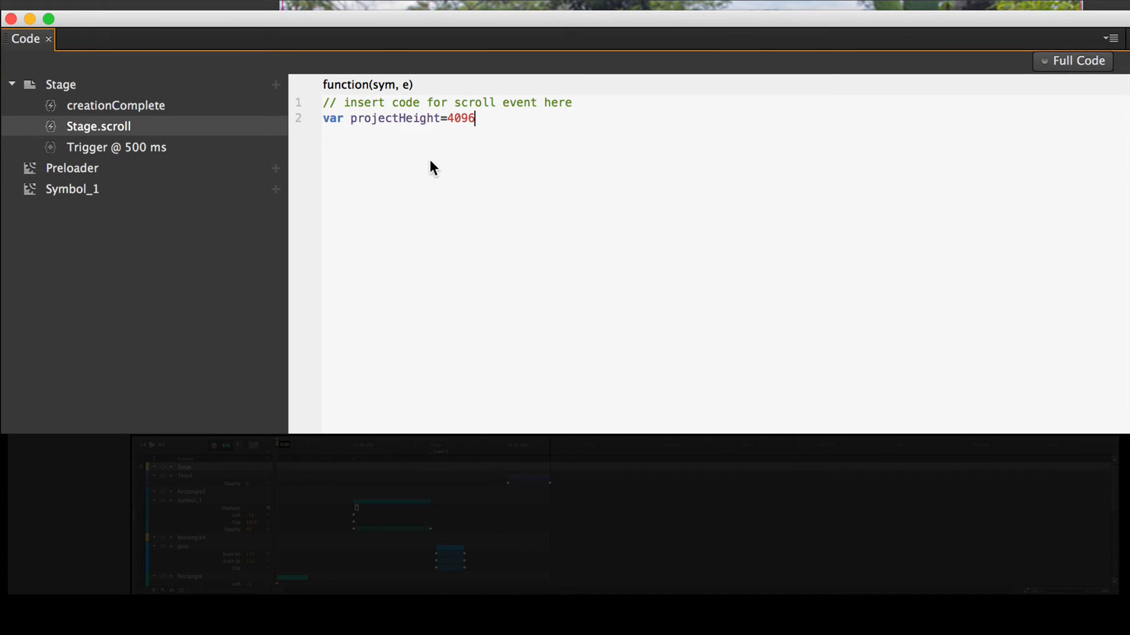
pyautogui.write(';')
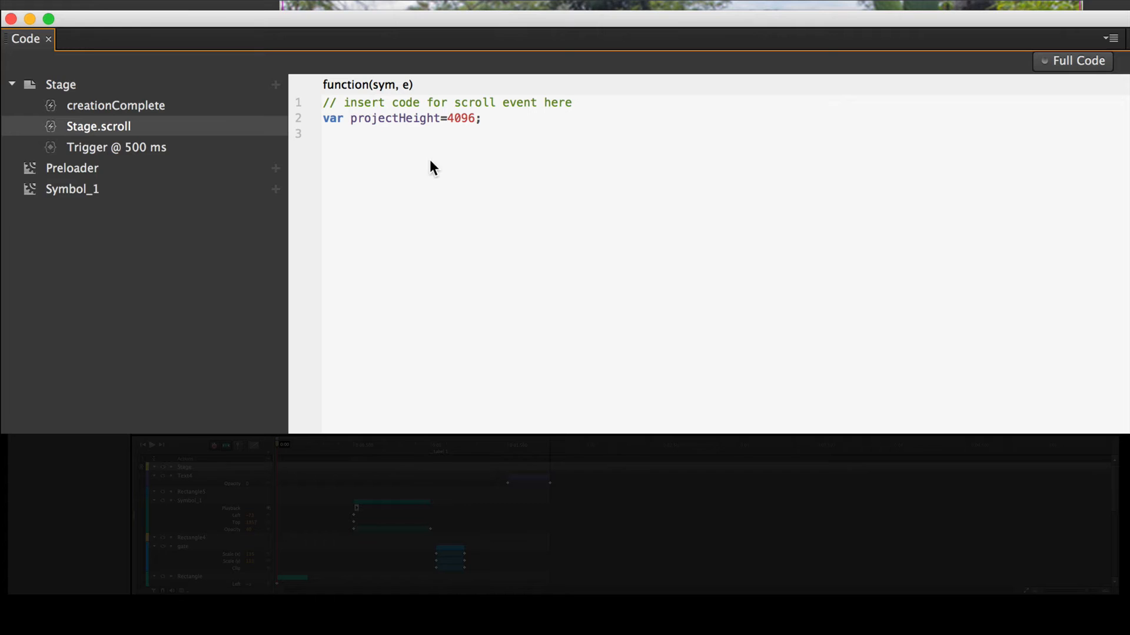
# - Write var stageHeight=sym.$("Stage").height(); and start a new line
pyautogui.write('var')
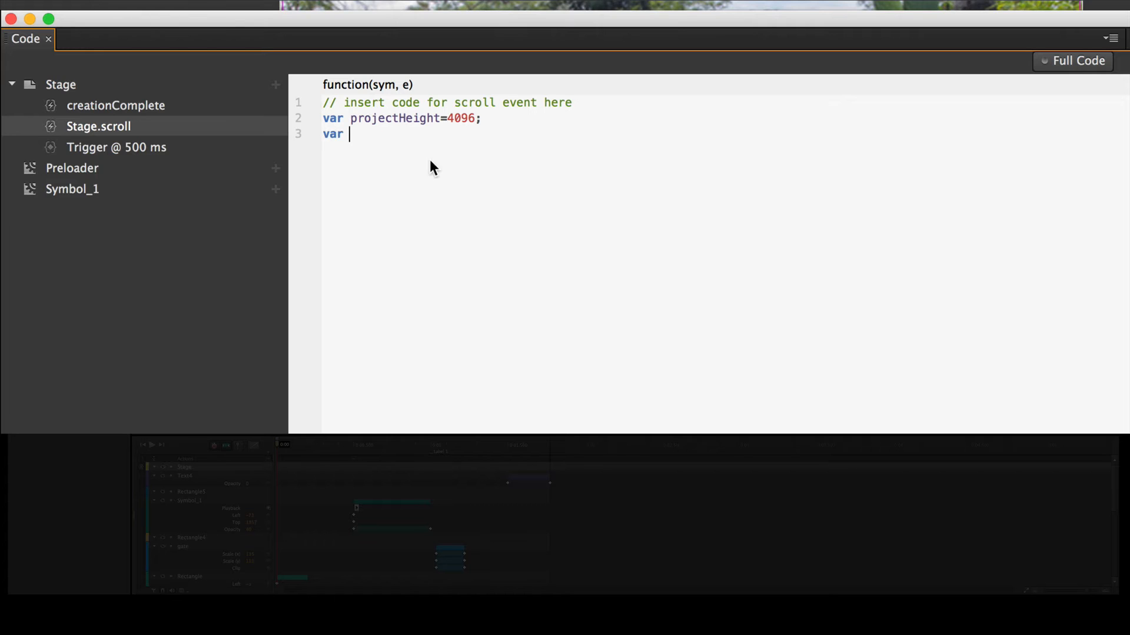
pyautogui.write('stage')
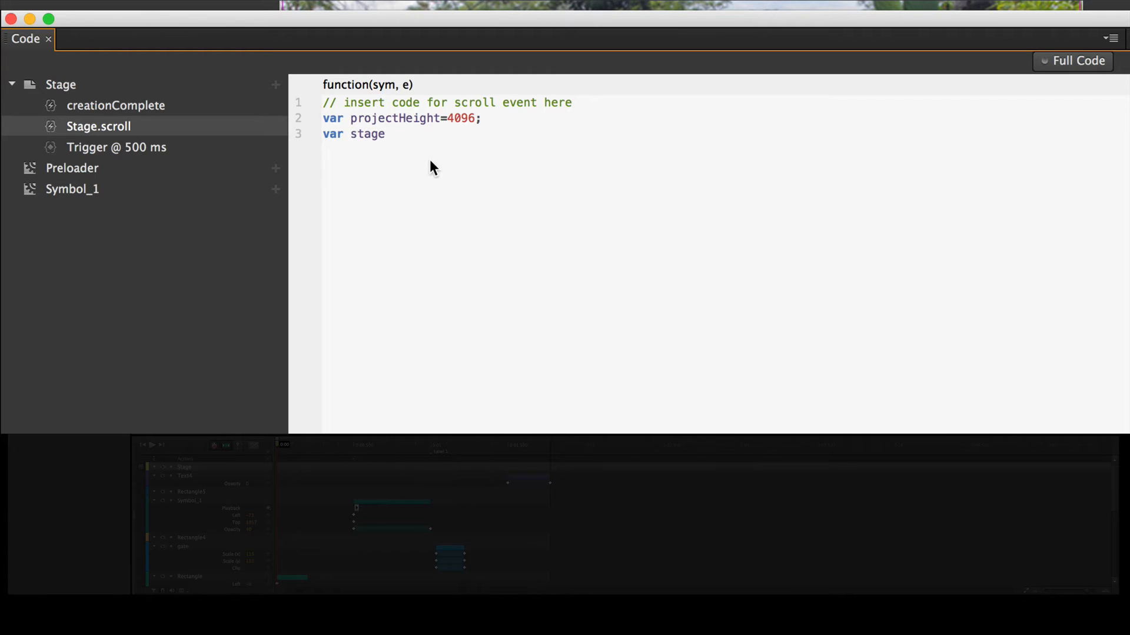
pyautogui.write('Height')
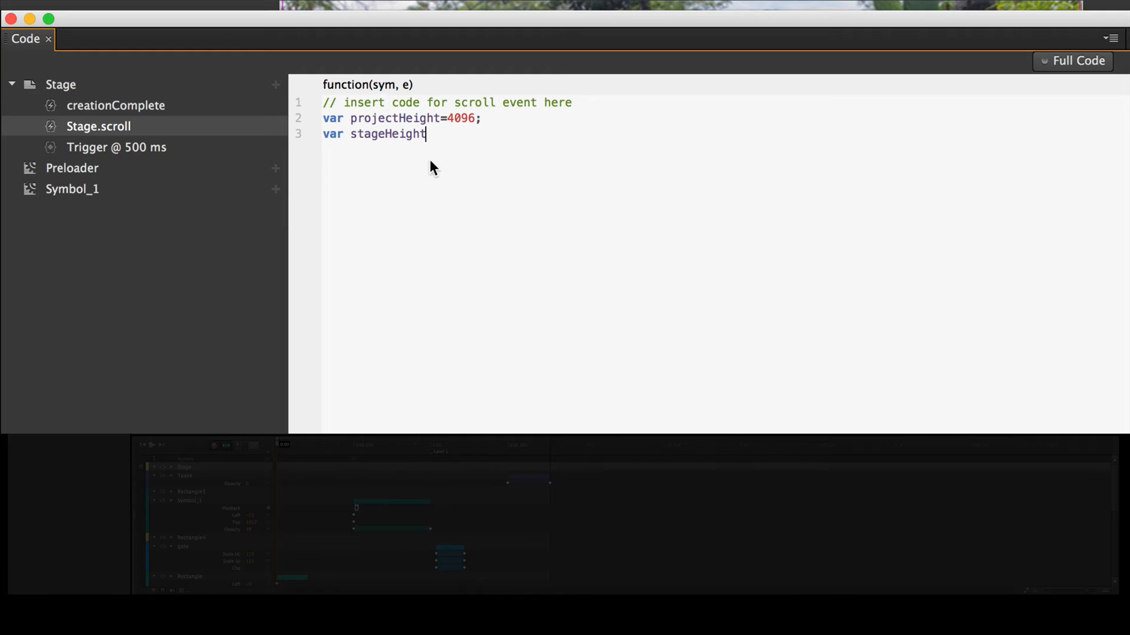
pyautogui.write('=')
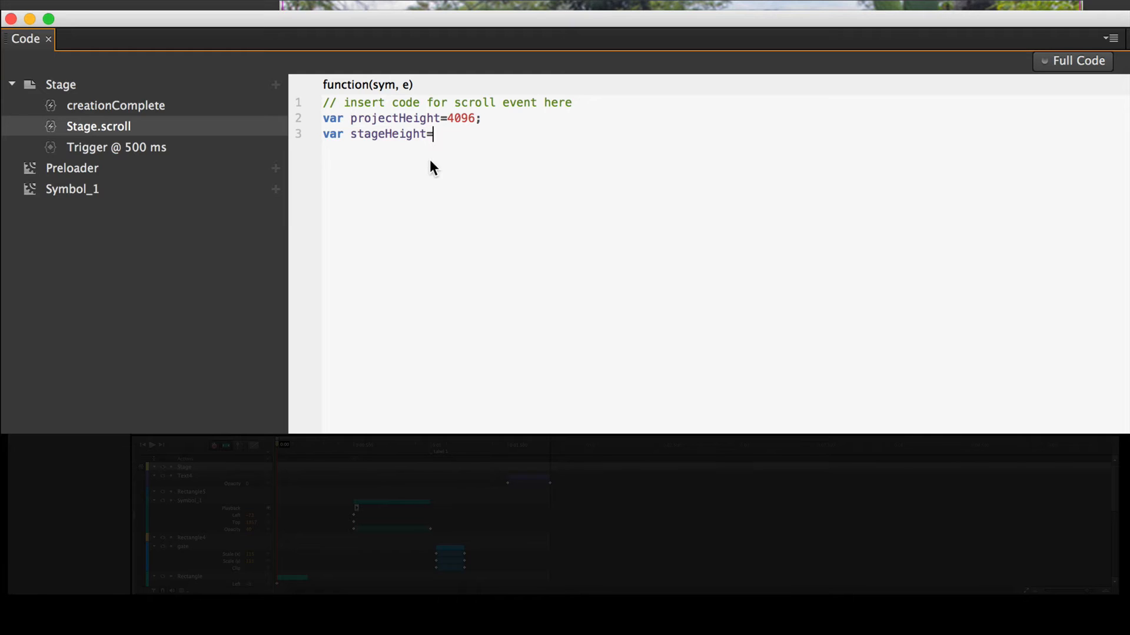
pyautogui.write('sy')
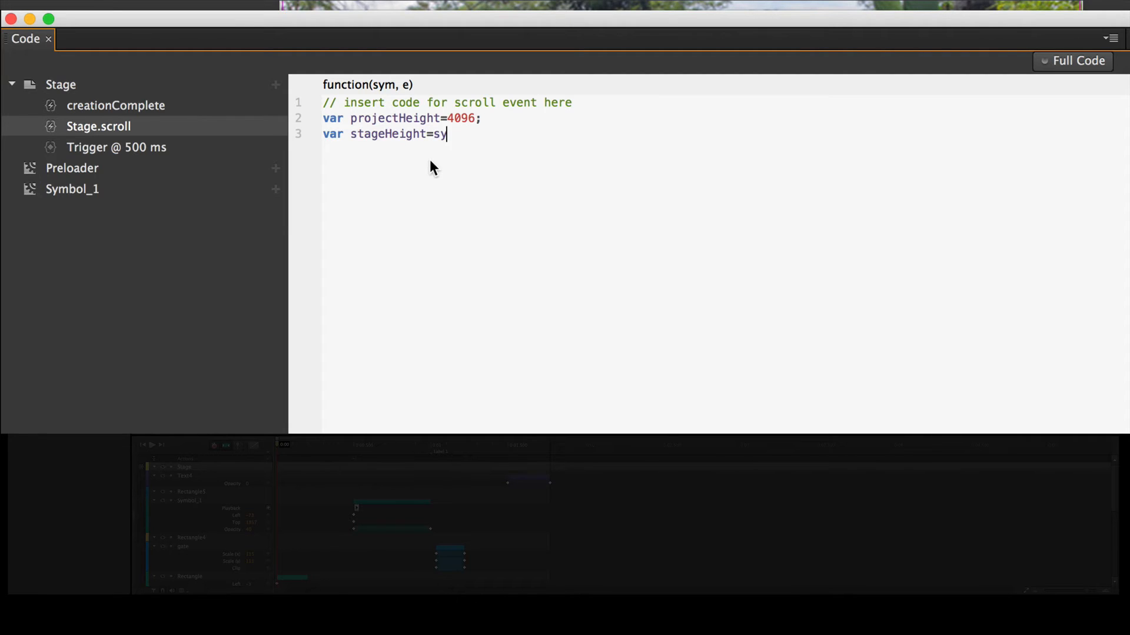
pyautogui.write('m.')
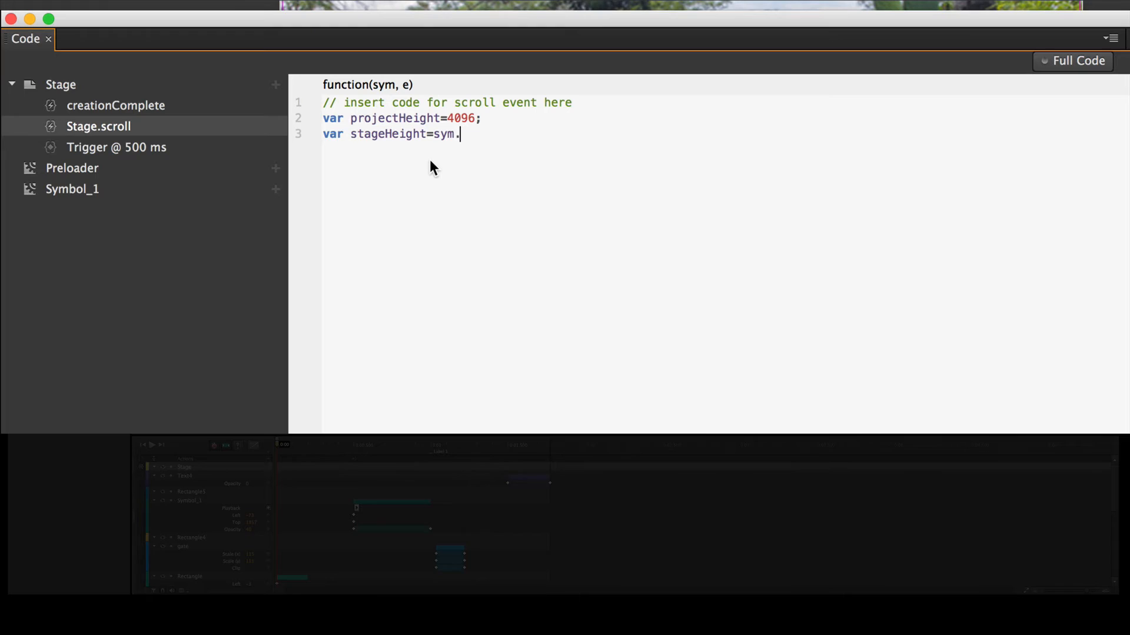
pyautogui.write('$')
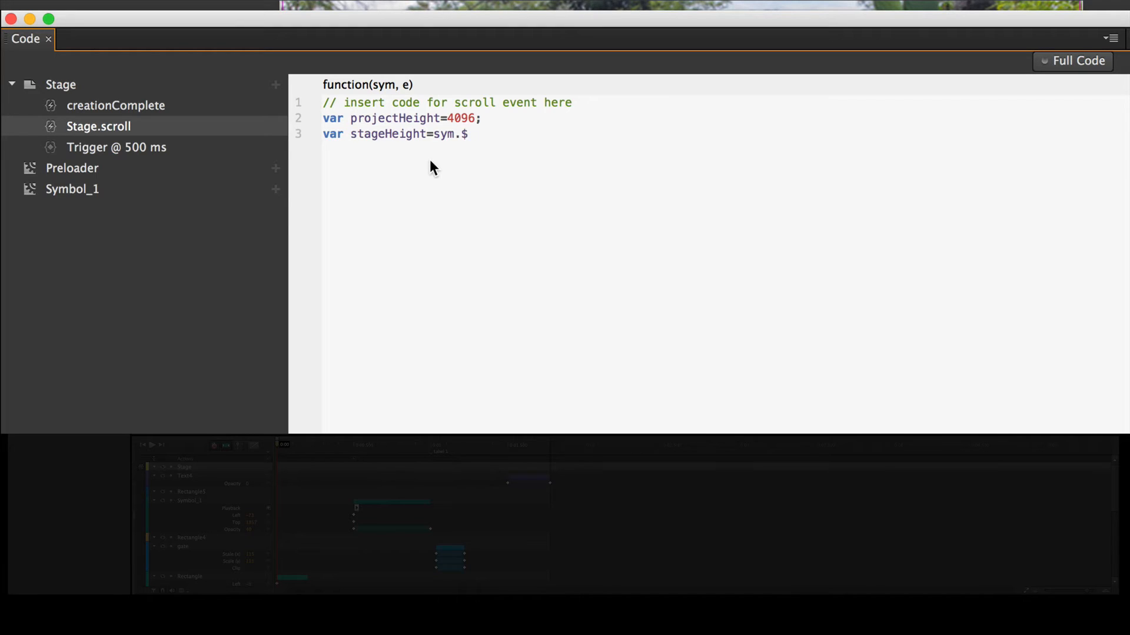
pyautogui.write('(')
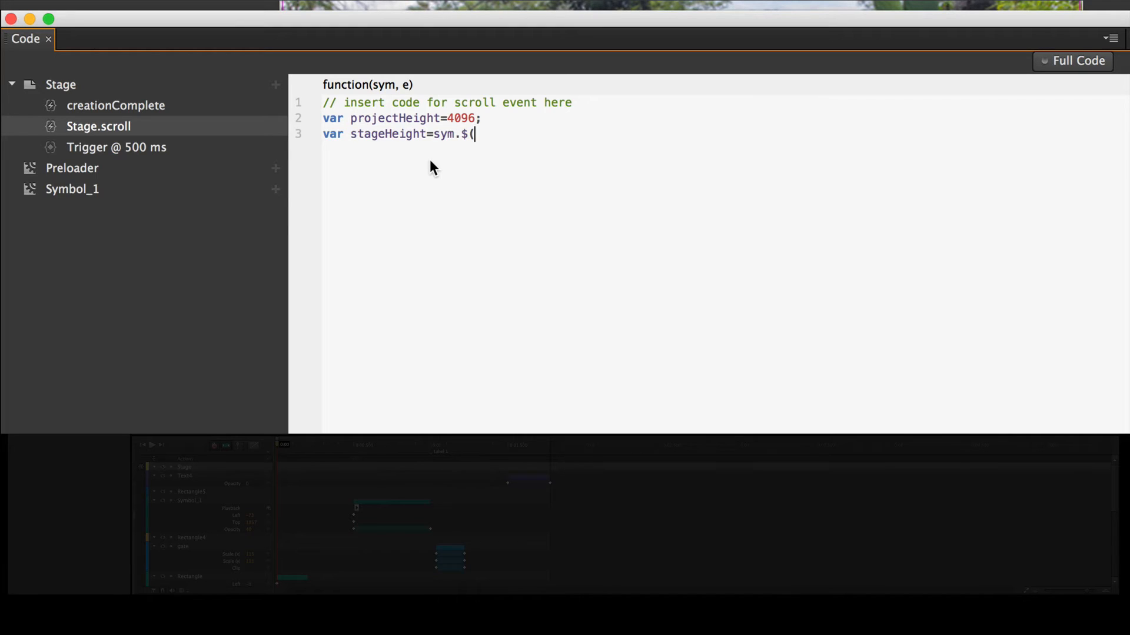
pyautogui.write('""')
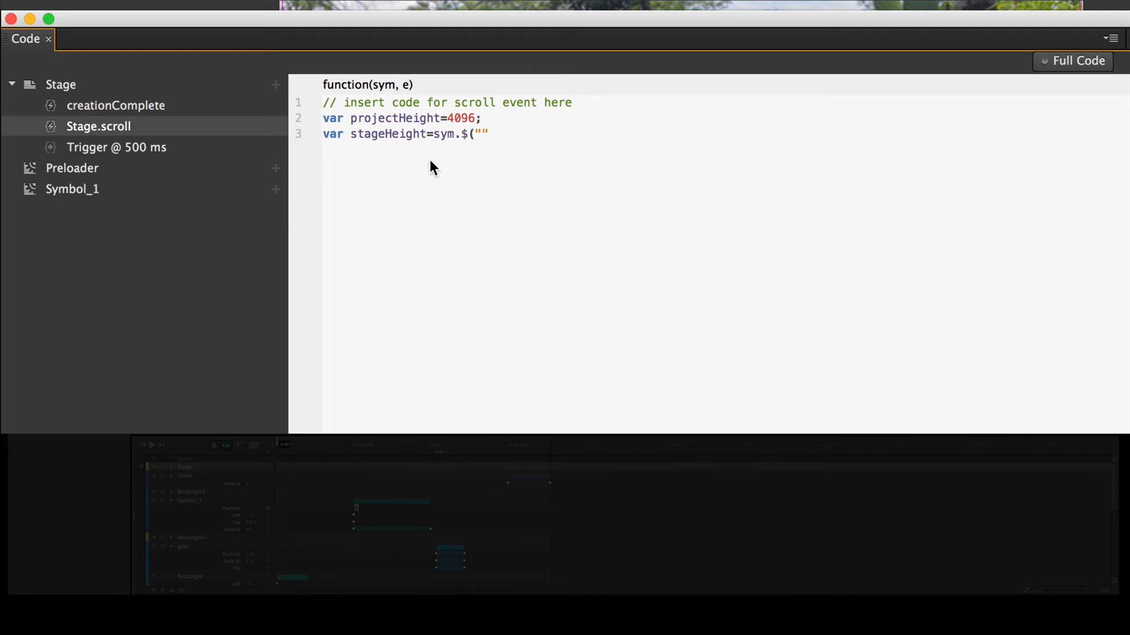
pyautogui.write('.')
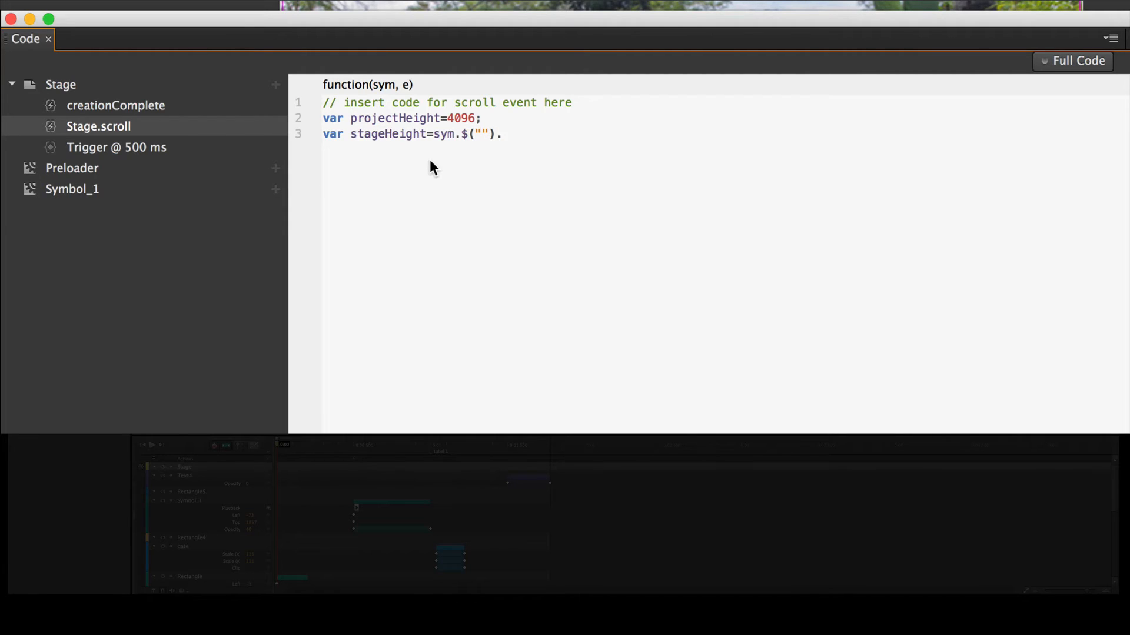
pyautogui.write('.hei')
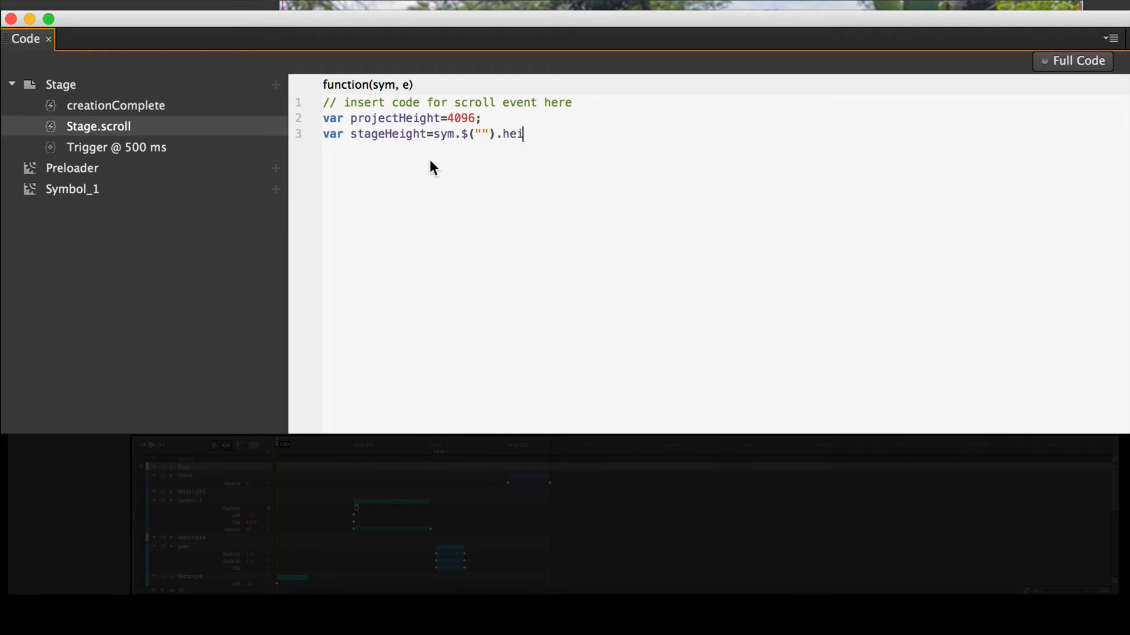
pyautogui.write('ght()')
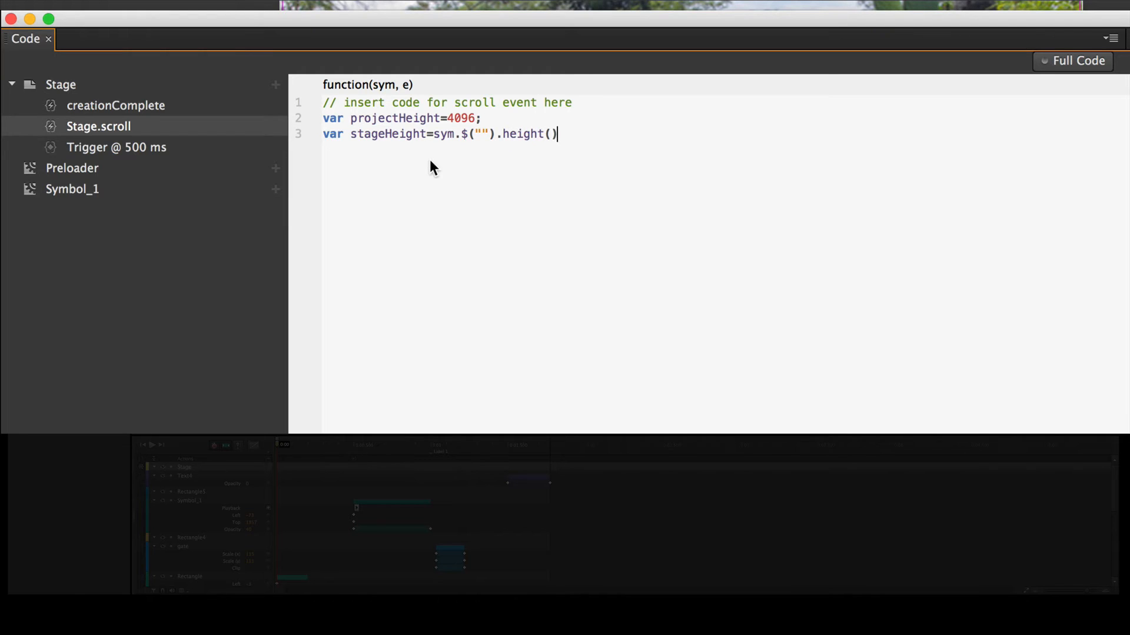
pyautogui.write(';')
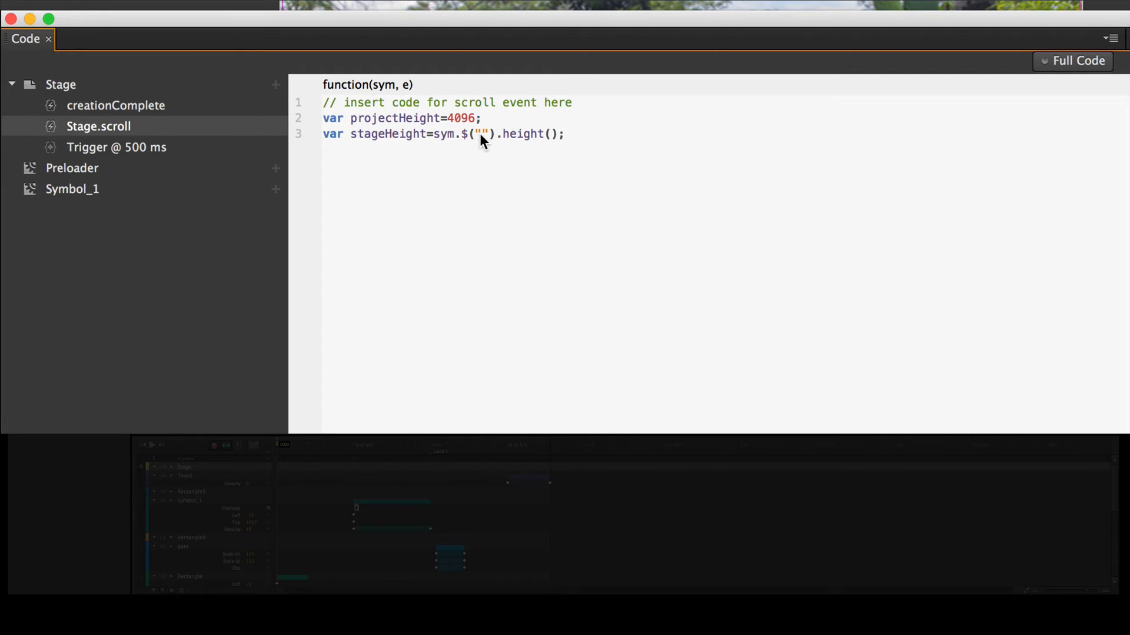
pyautogui.write('Stage')
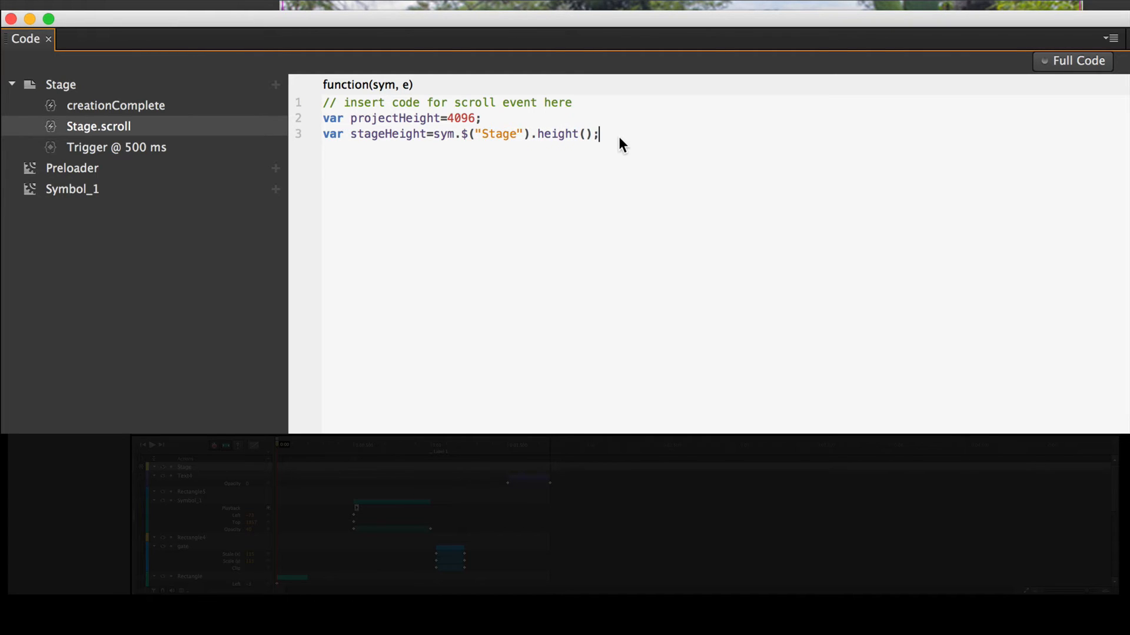
pyautogui.press('Return')
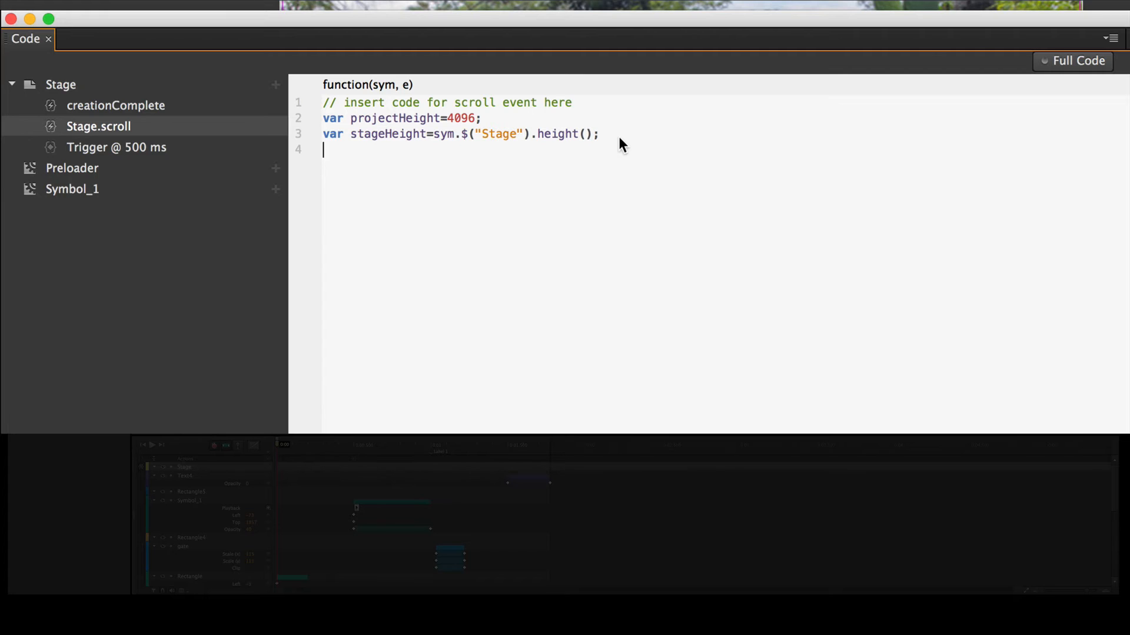
# - Write var scrollPos=sym.$("").scrollTop(); and begin the next var line
pyautogui.write('va')
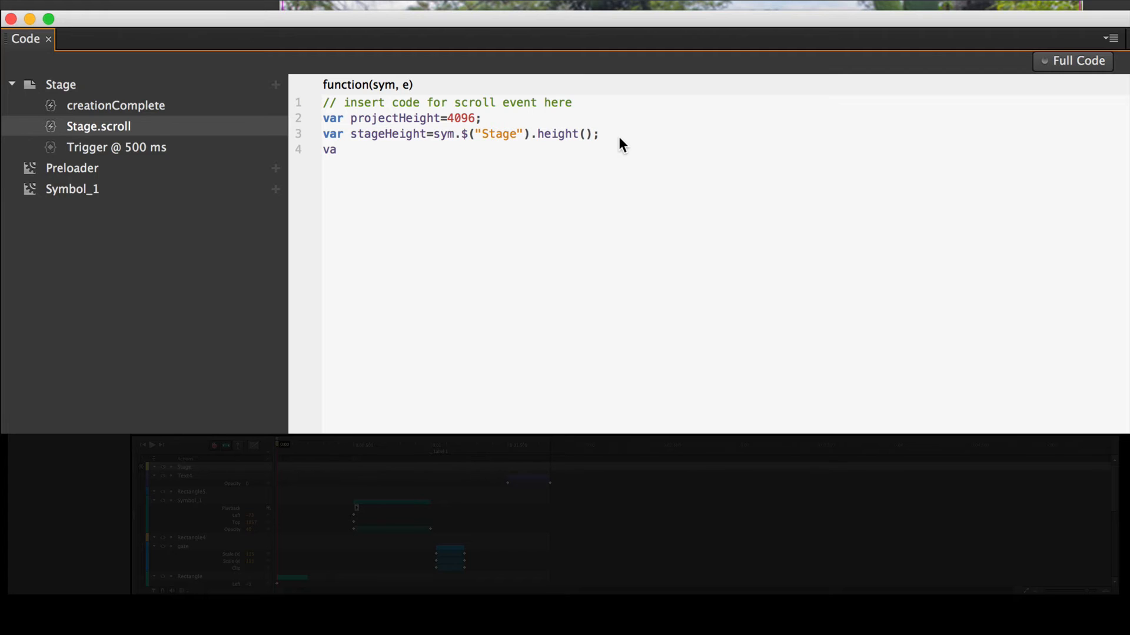
pyautogui.write('r')
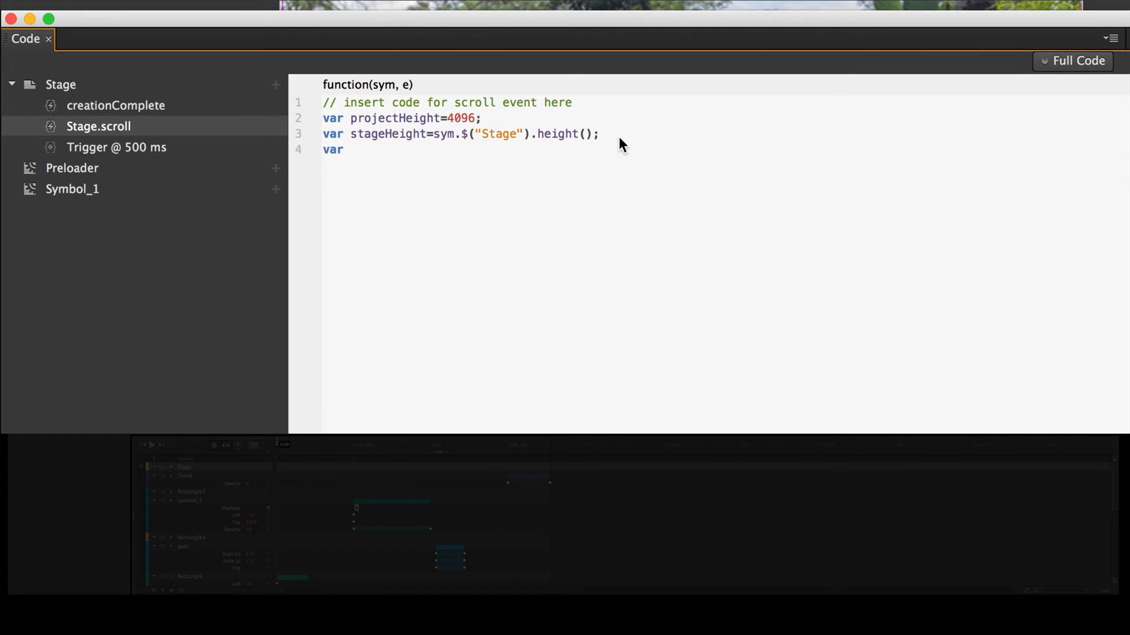
pyautogui.write('scroo')
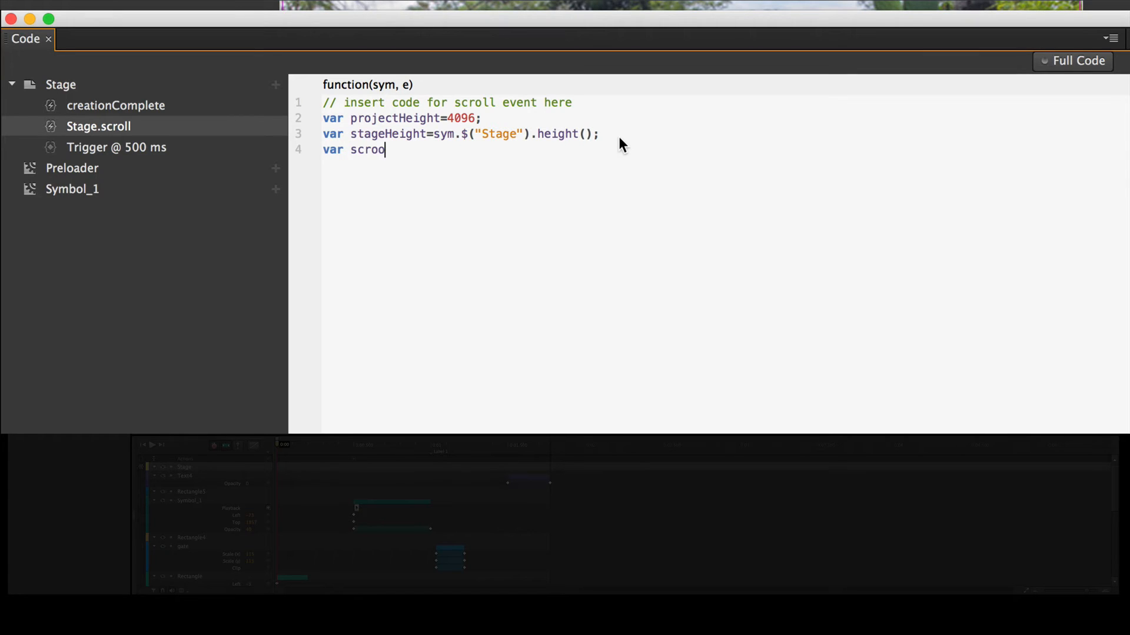
pyautogui.write('ll')
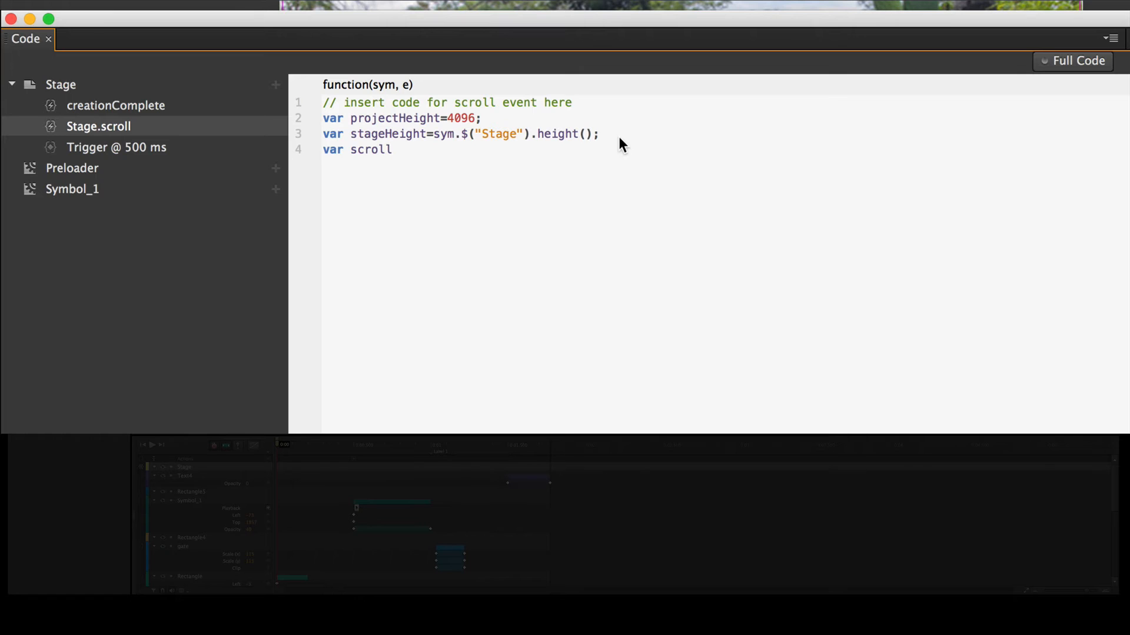
pyautogui.write('Pos')
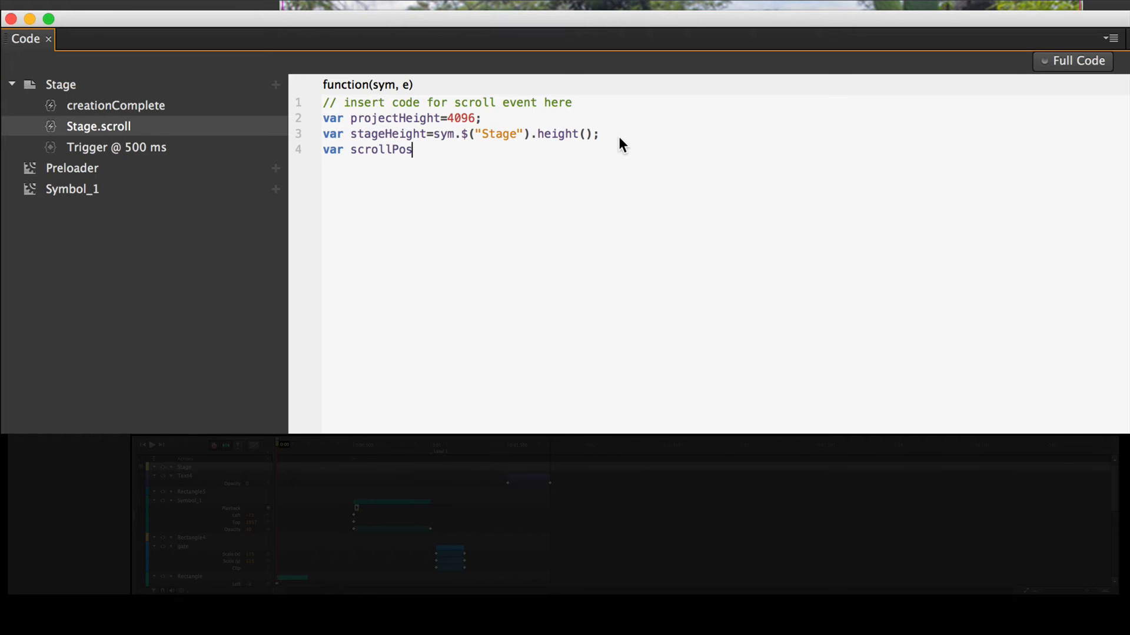
pyautogui.write('=')
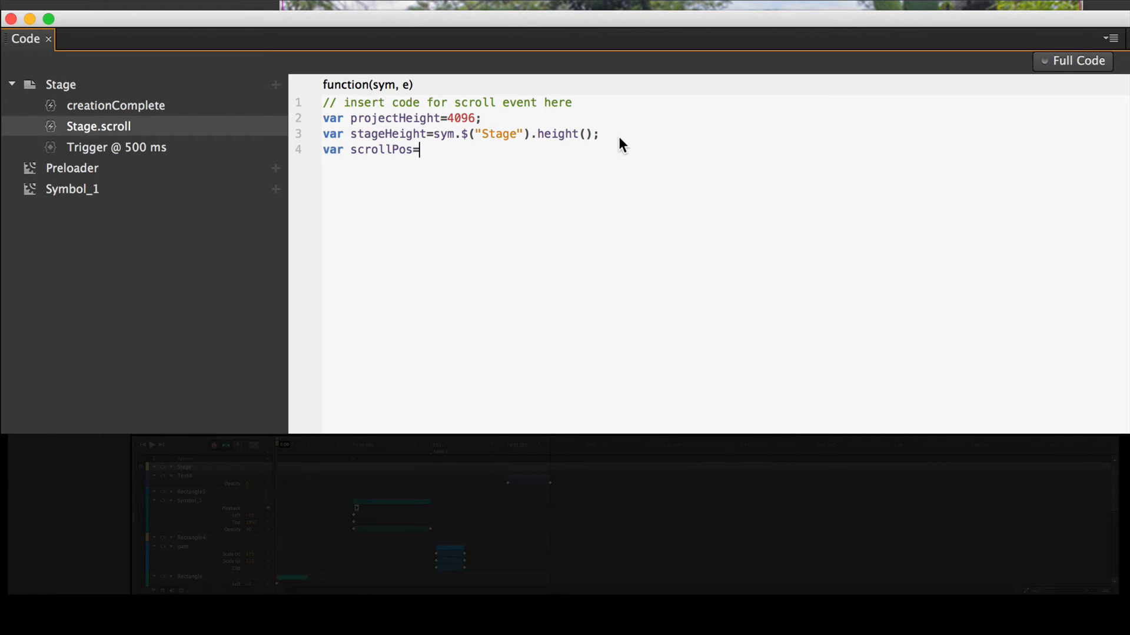
pyautogui.write('sym')
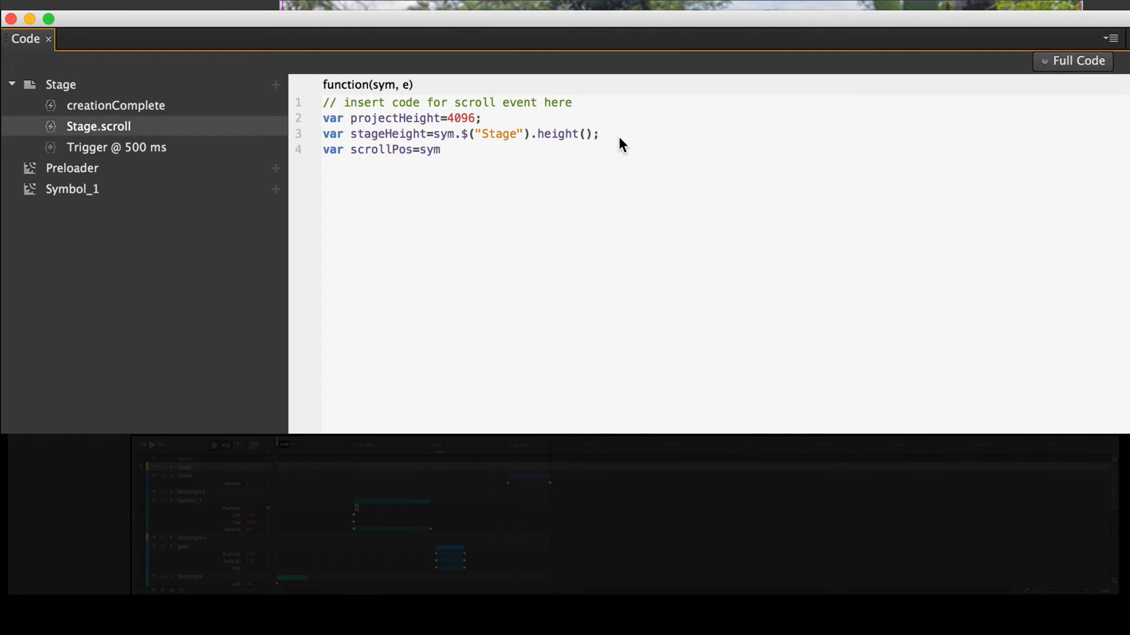
pyautogui.write('.$(')
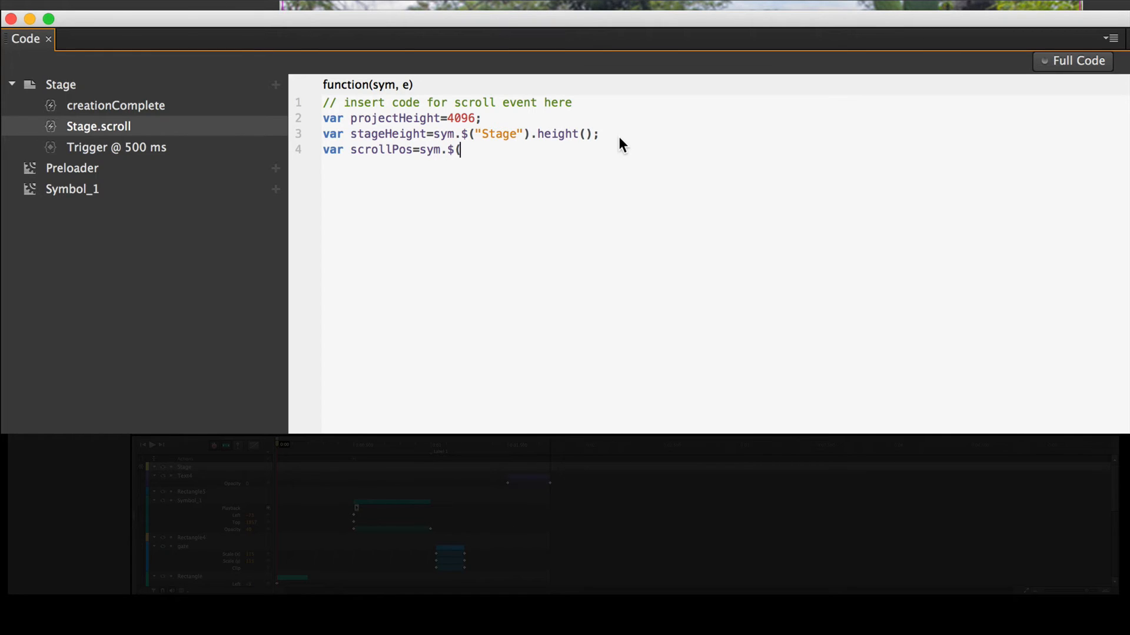
pyautogui.write('""')
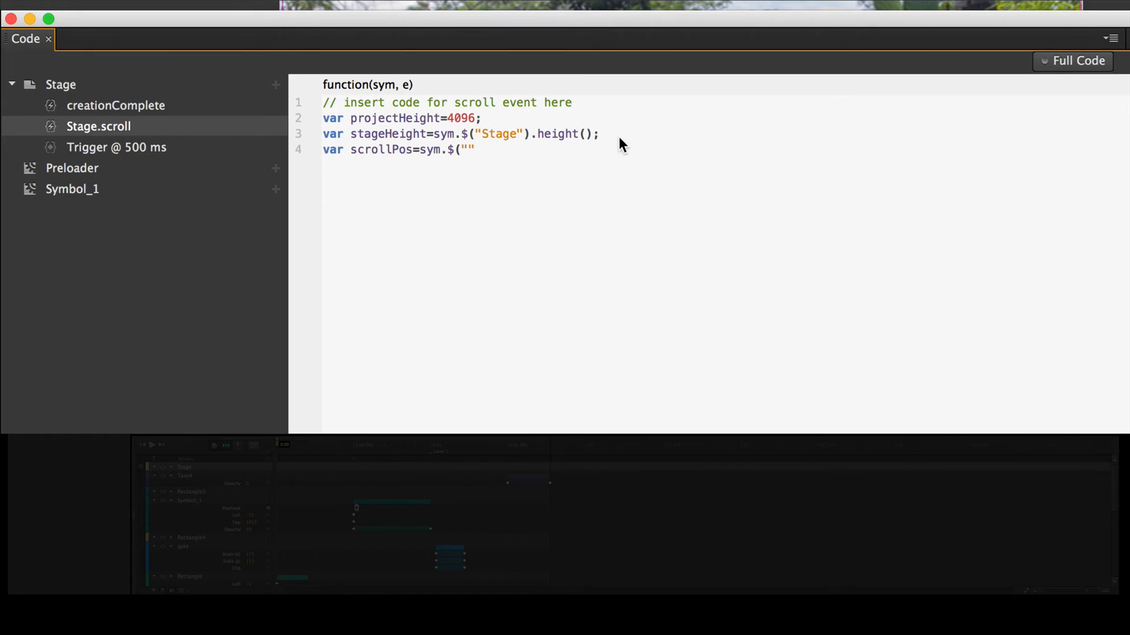
pyautogui.write(')')
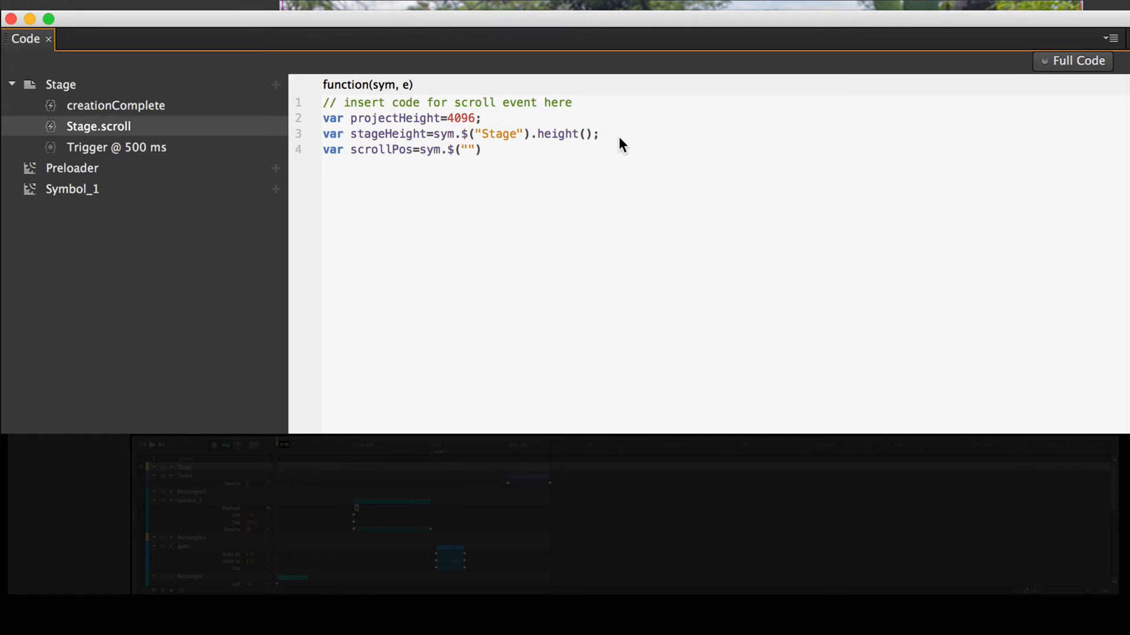
pyautogui.write('.')
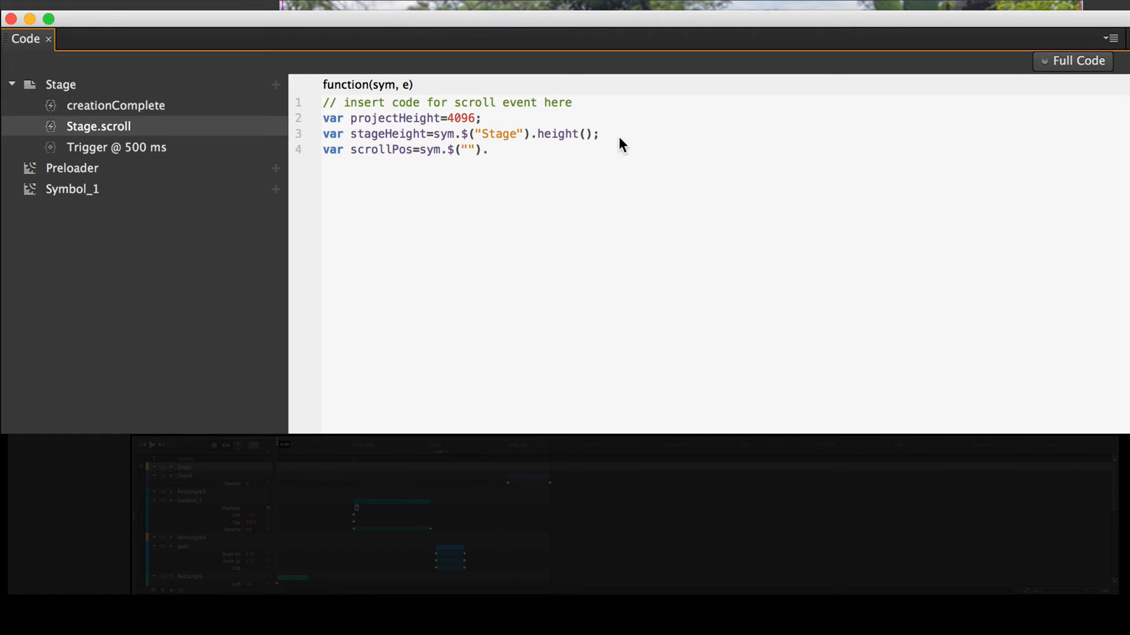
pyautogui.write('.scr')
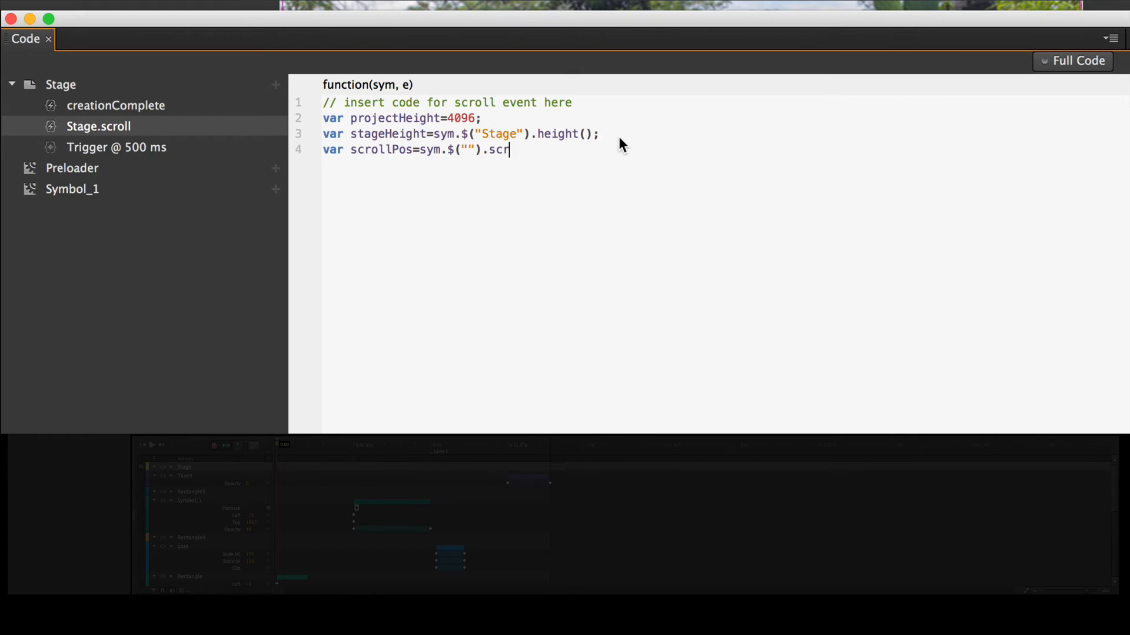
pyautogui.write('ollT')
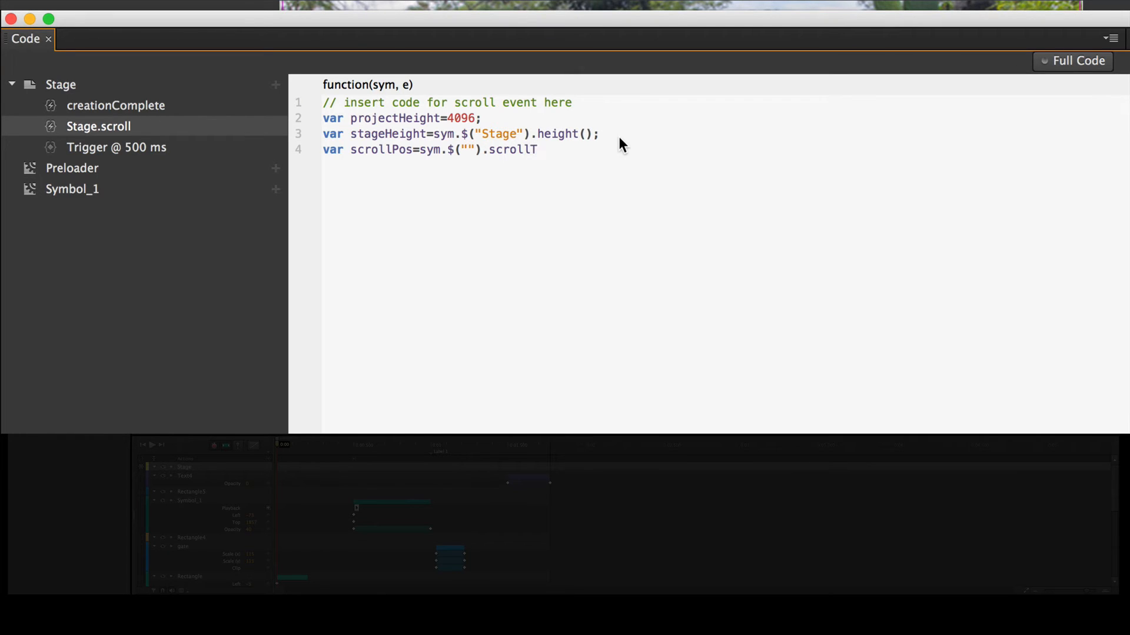
pyautogui.write('op')
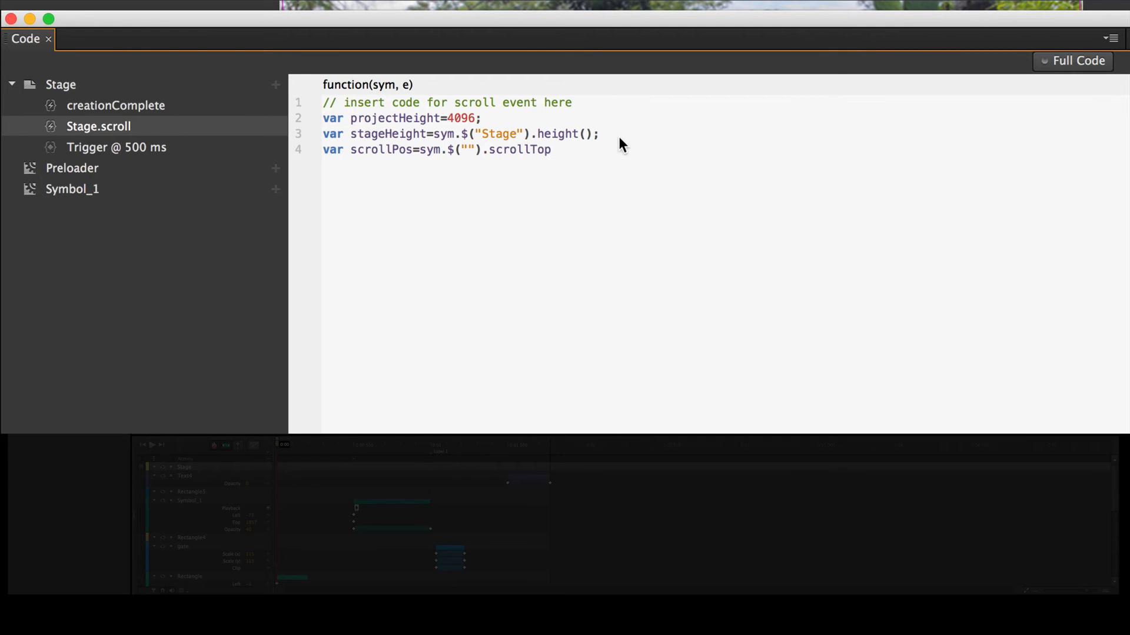
pyautogui.write(')')
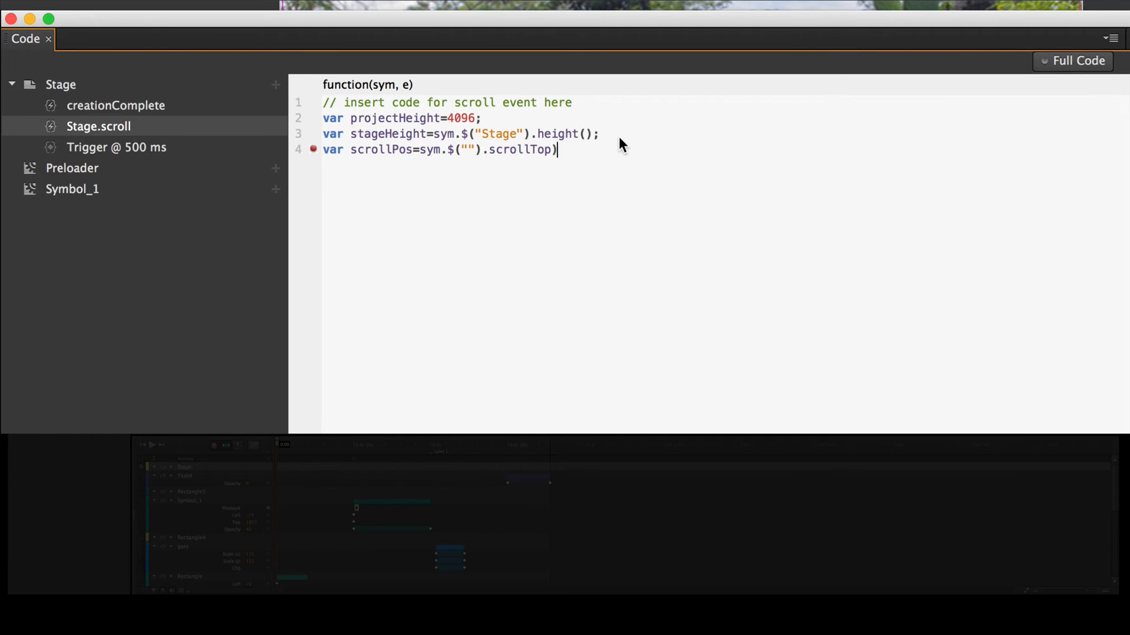
pyautogui.write(')')
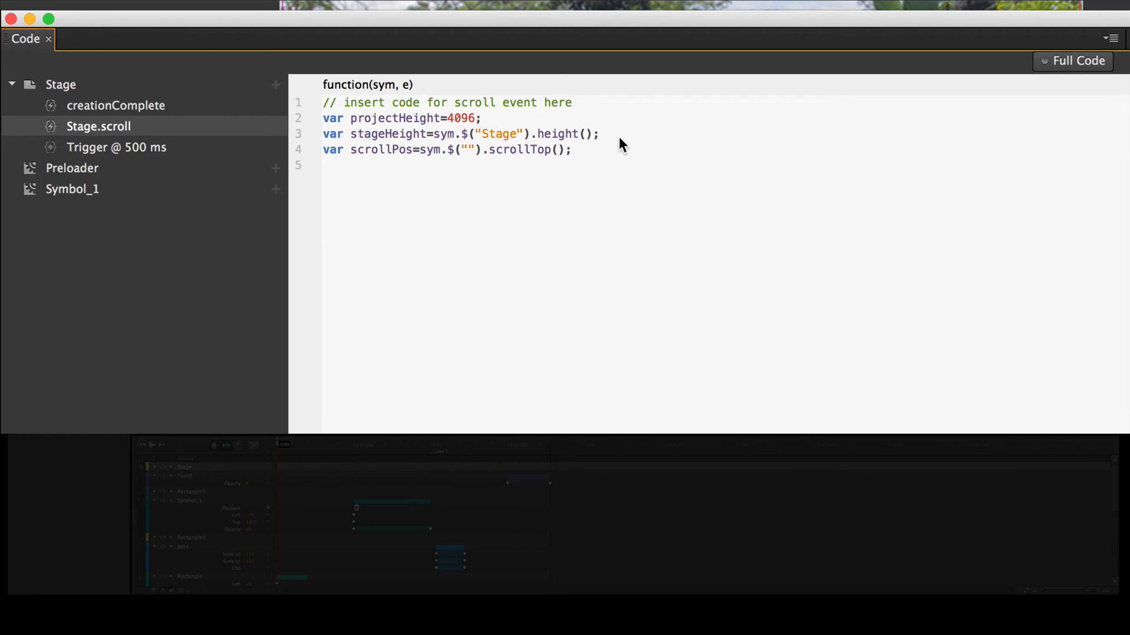
pyautogui.write('var')
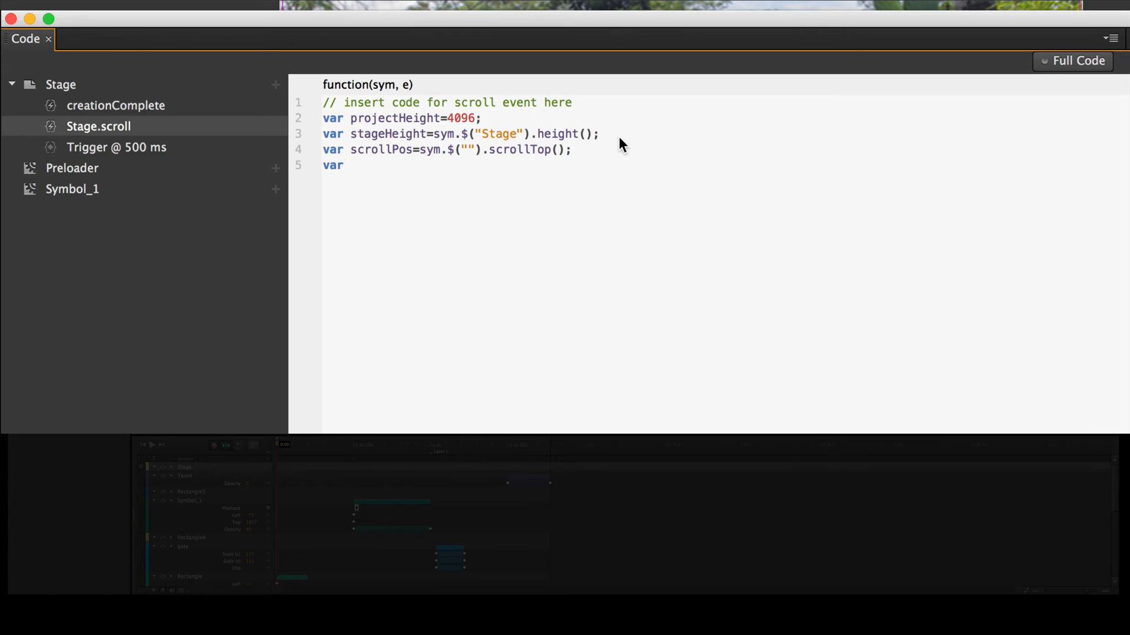
# - Finish the line as var duration=sym.getDuration(); and start a new line
pyautogui.write('durat')
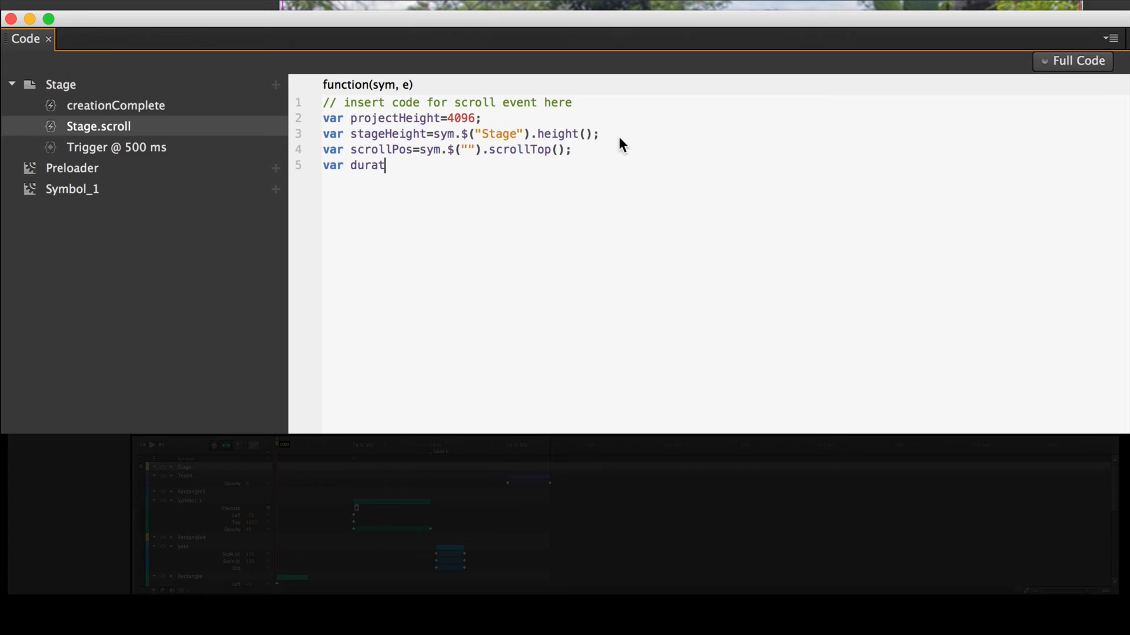
pyautogui.write('ion=')
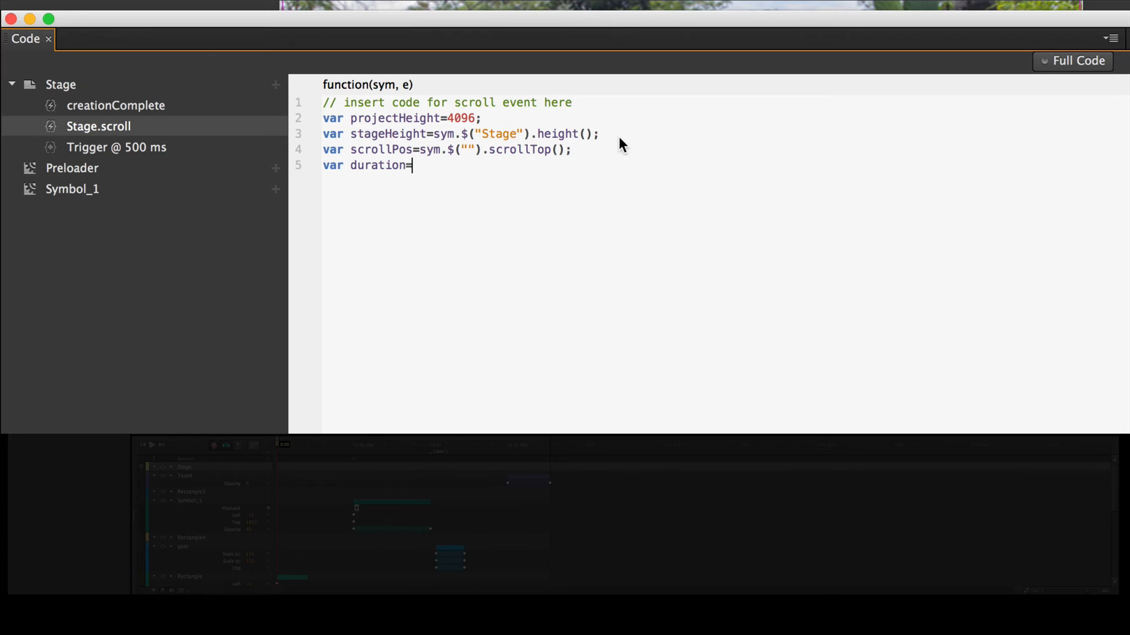
pyautogui.write('s')
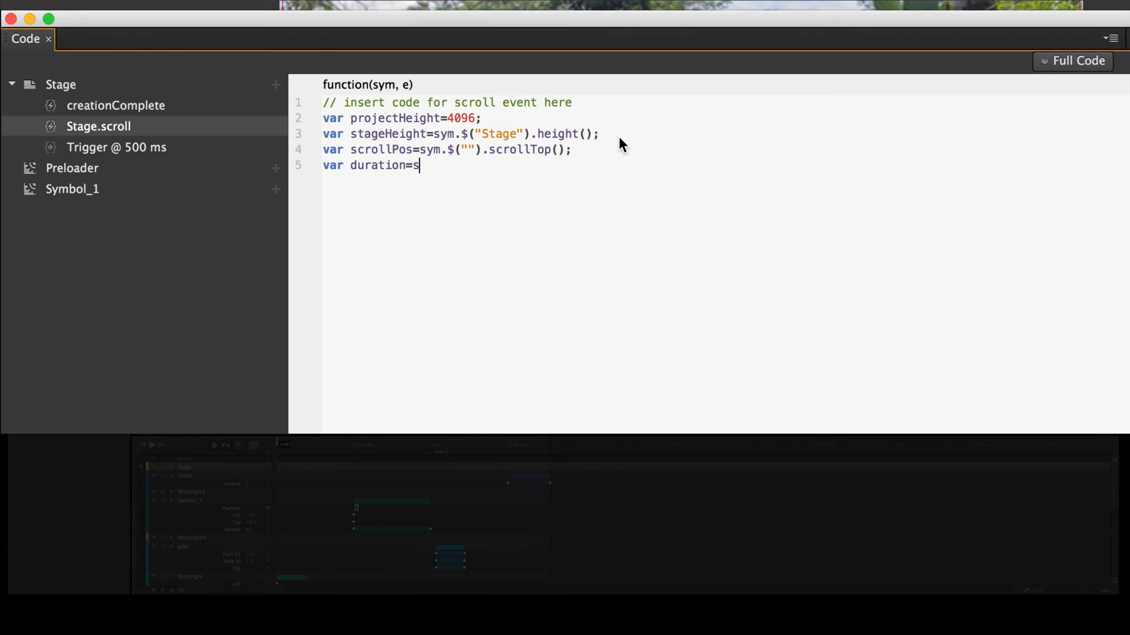
pyautogui.write('ym.')
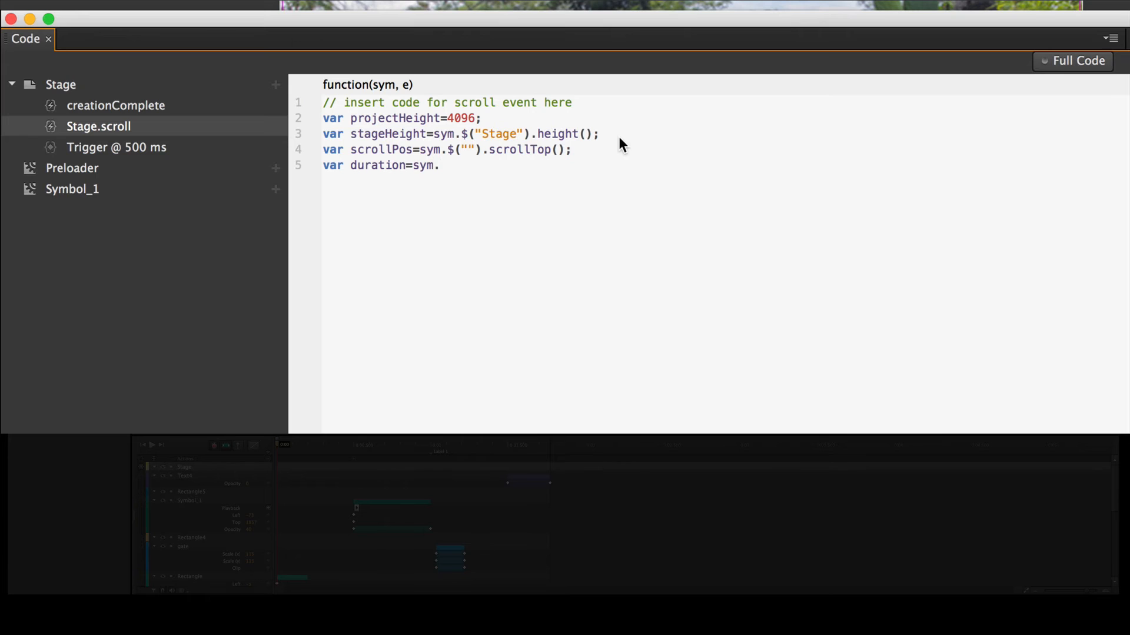
pyautogui.write('getDuratio')
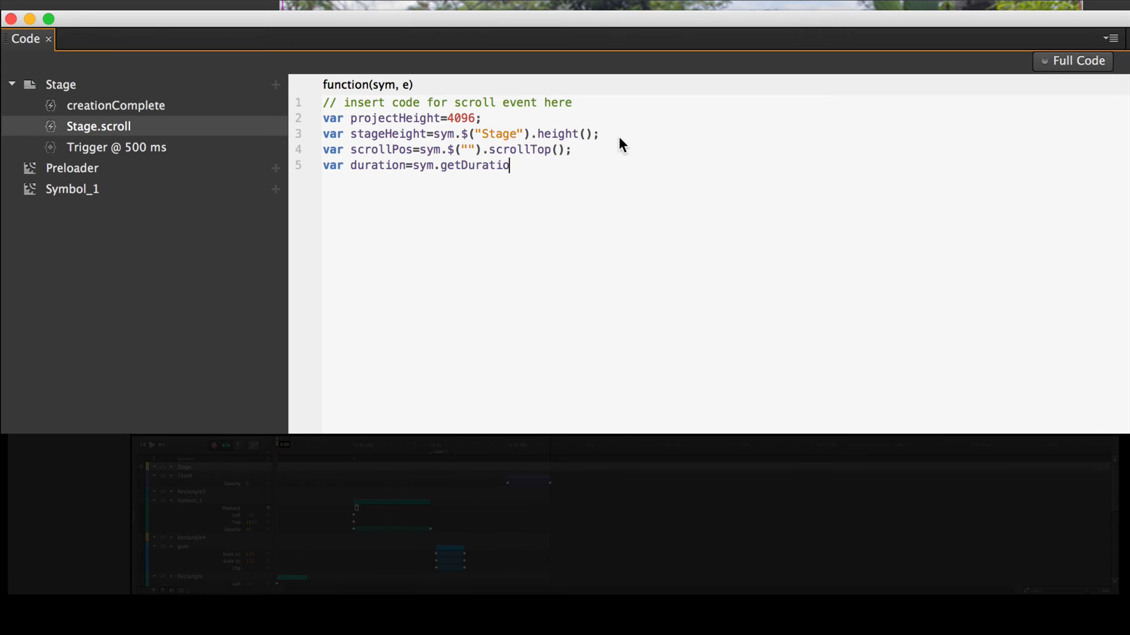
pyautogui.write('n')
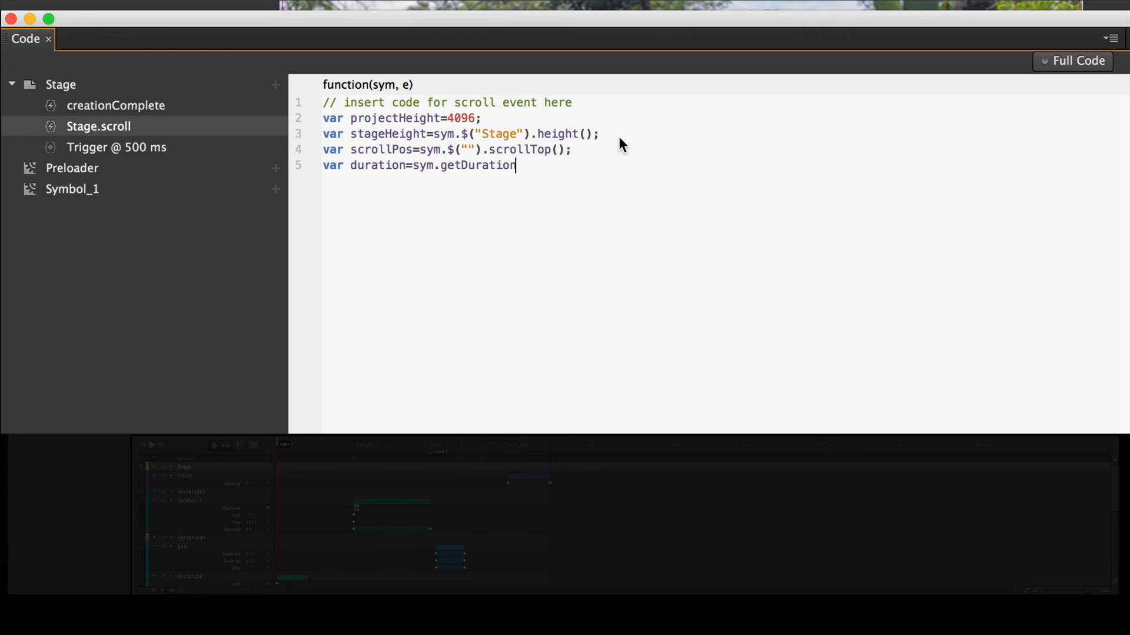
pyautogui.write('()')
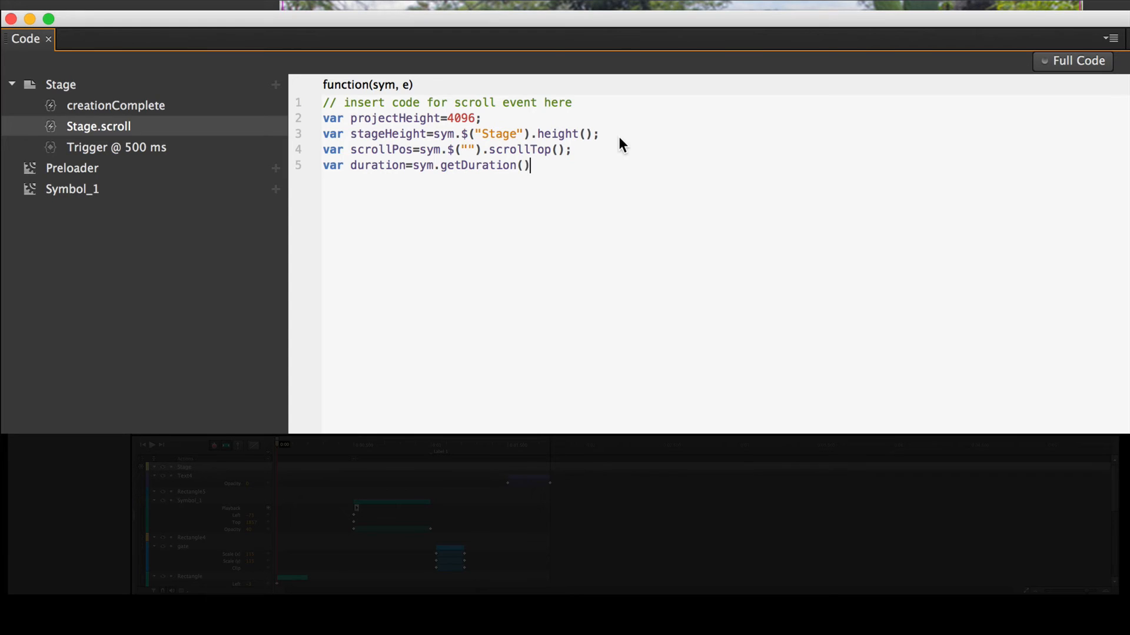
pyautogui.write(';')
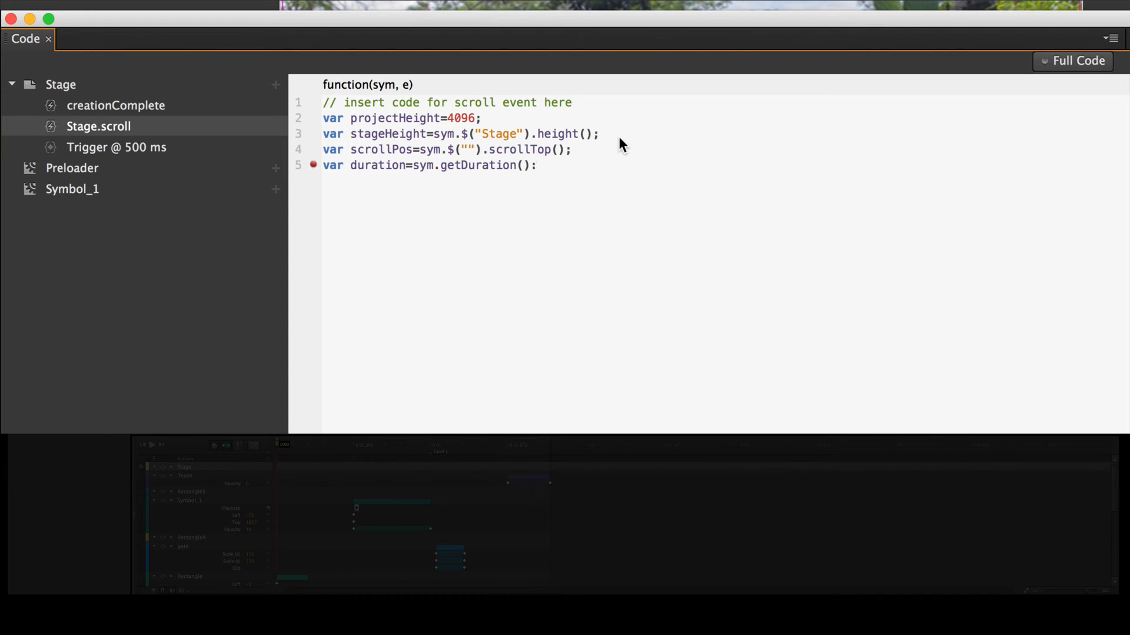
pyautogui.press('Return')
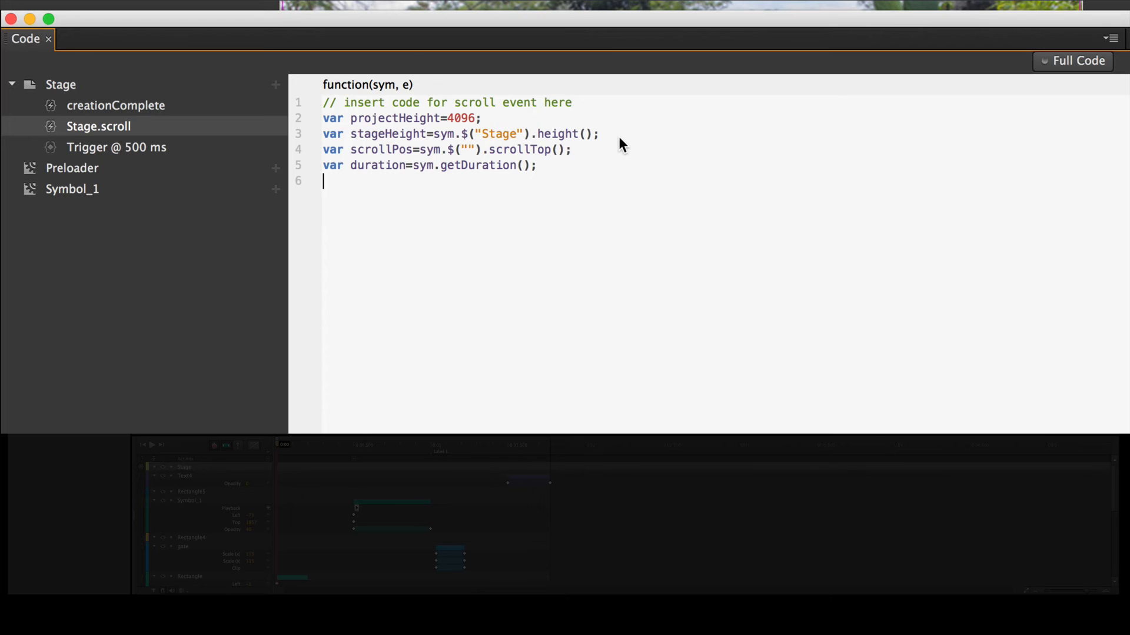
# - Write var percent=scrollPos/(projectHeight-stageHeight); on line 6
pyautogui.write('var')
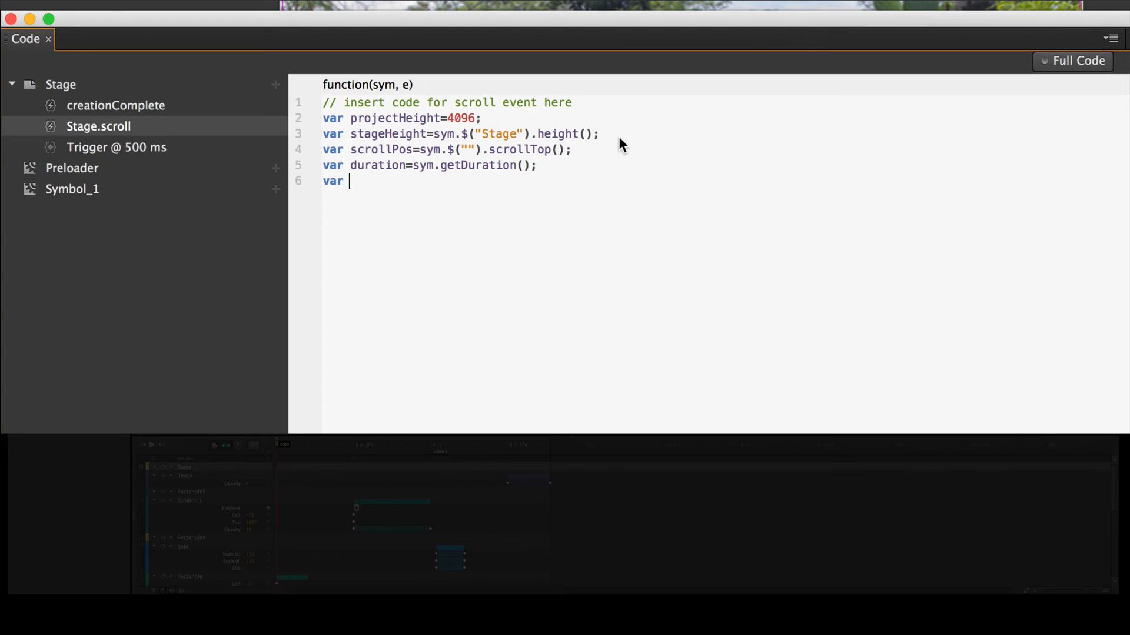
pyautogui.write('percent')
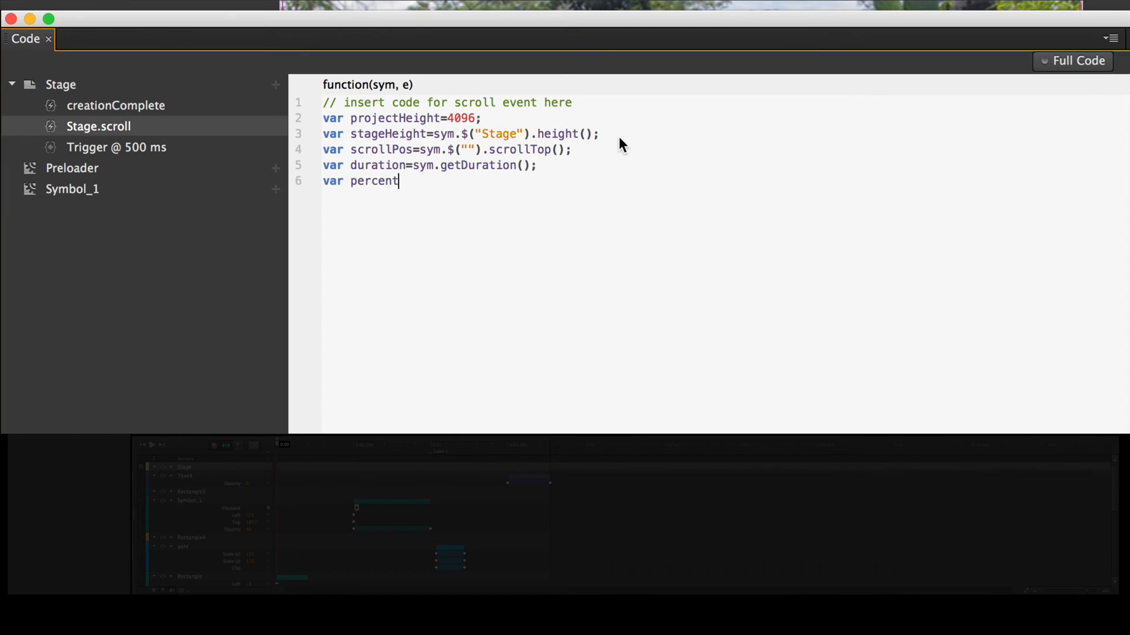
pyautogui.write('=')
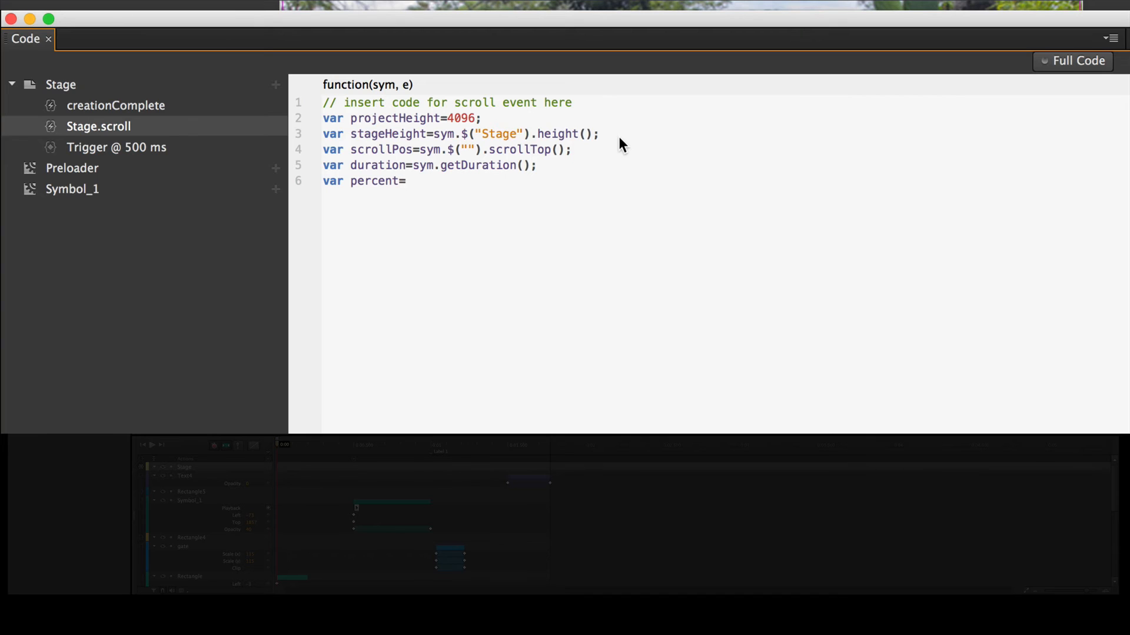
pyautogui.write('scroo')
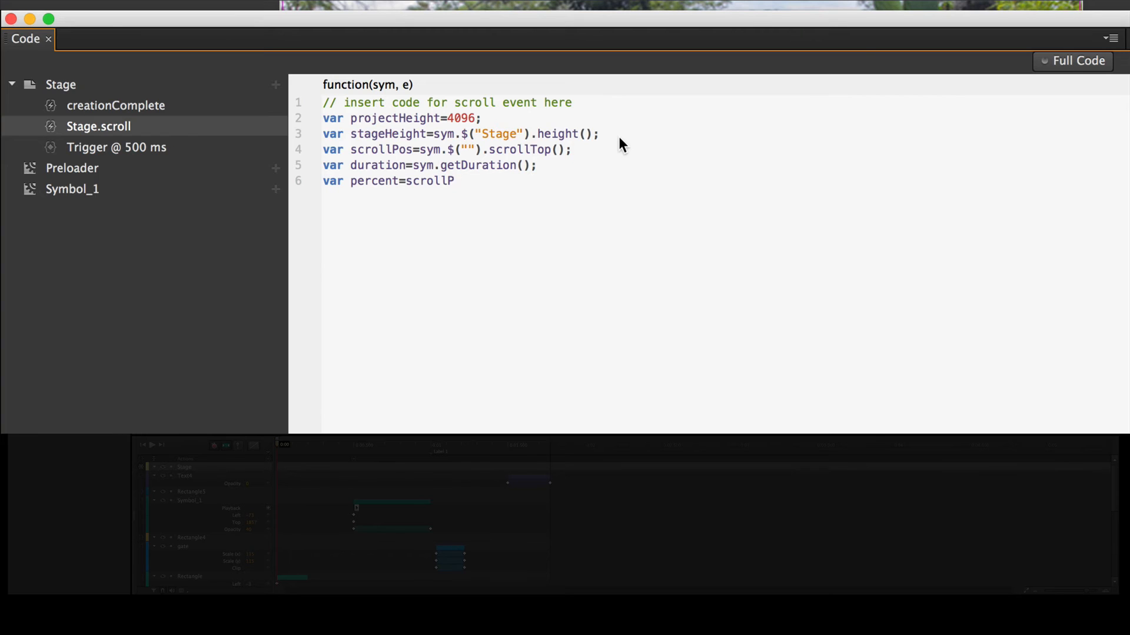
pyautogui.write('os')
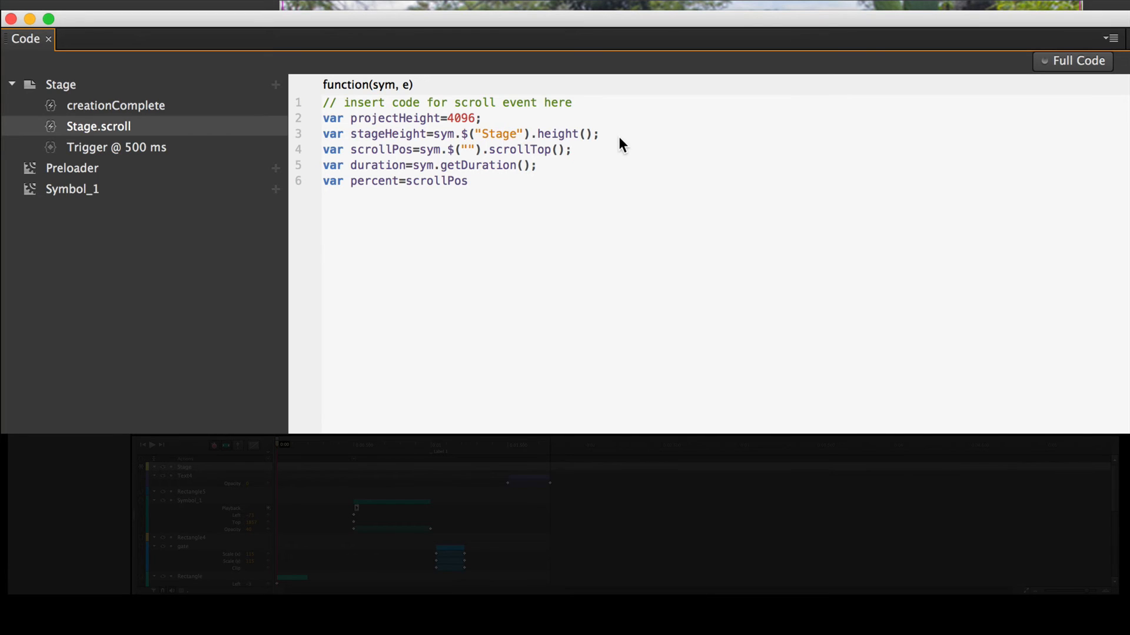
pyautogui.write('/(')
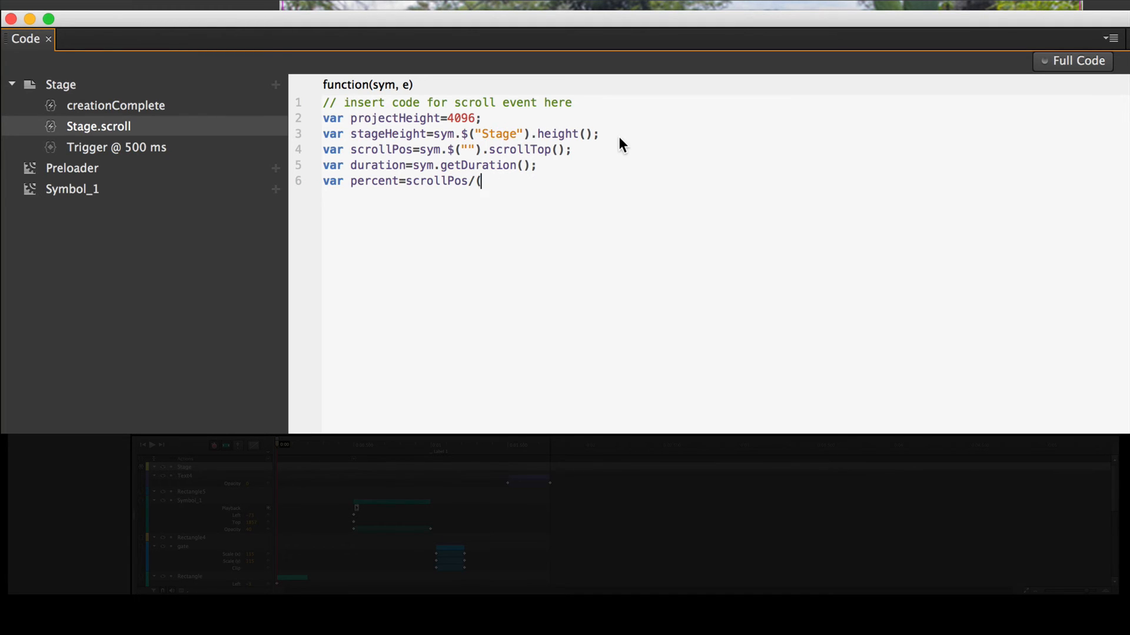
pyautogui.write('projectH')
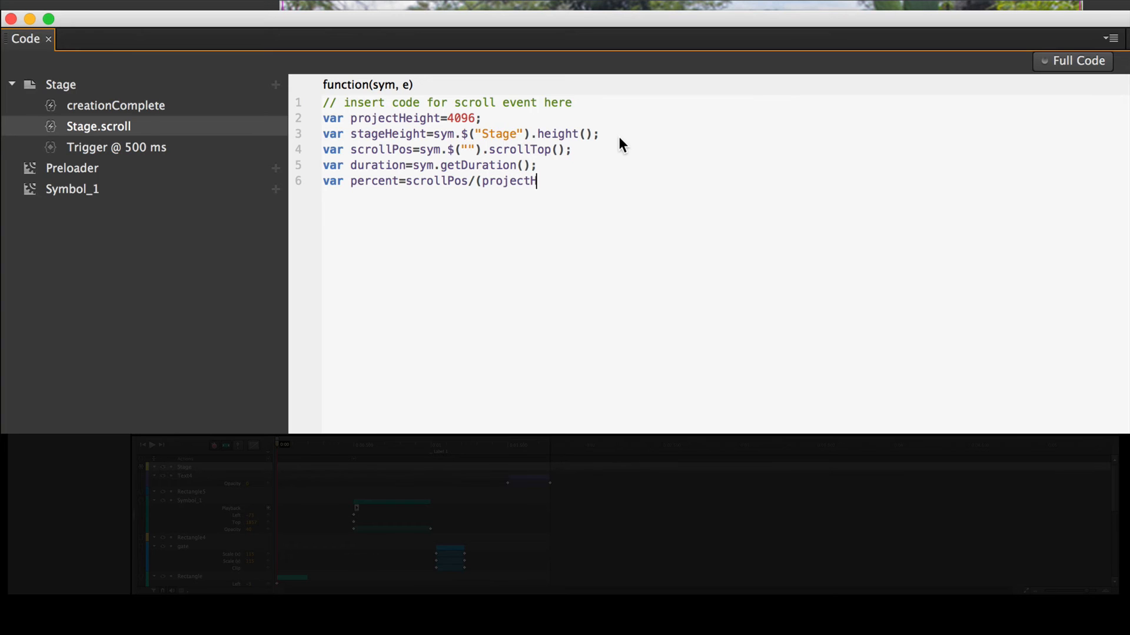
pyautogui.write('eight')
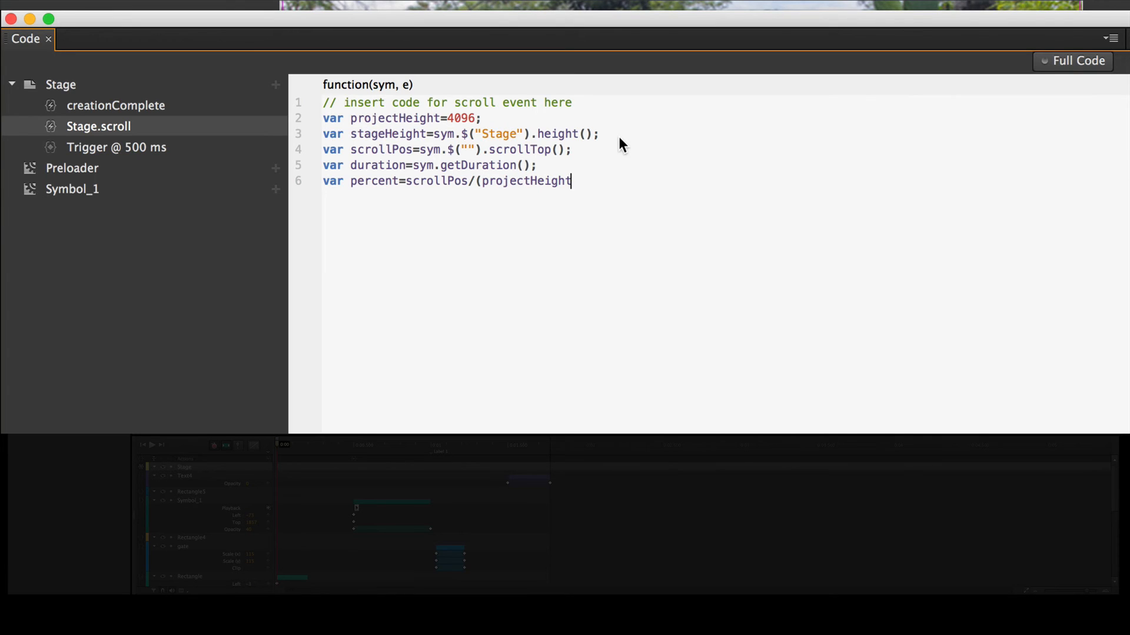
pyautogui.write('-')
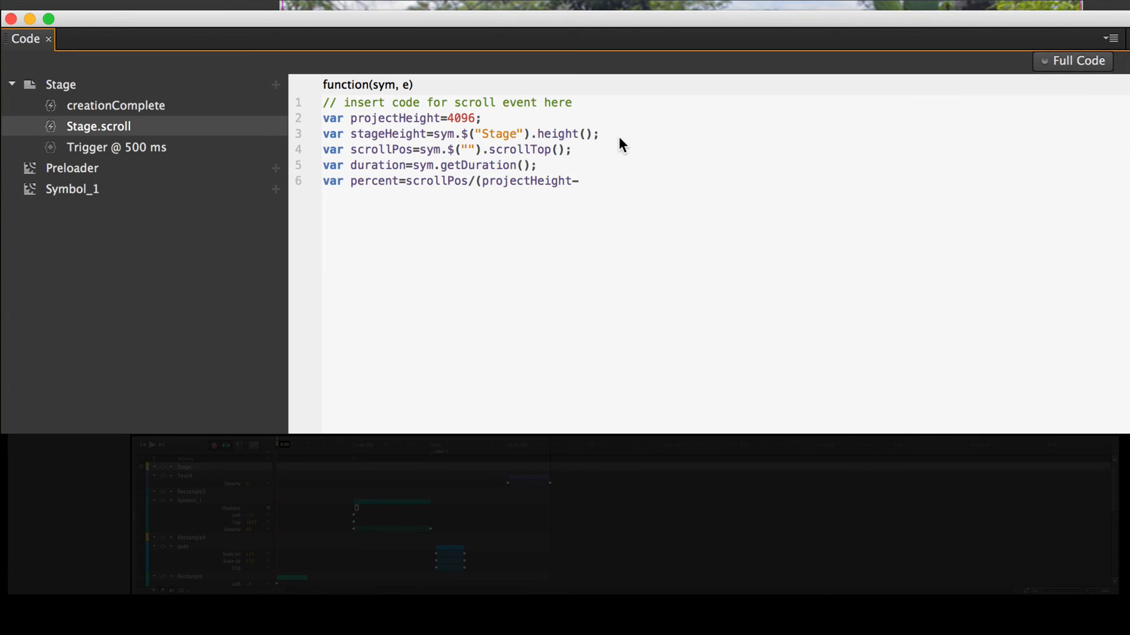
pyautogui.write('stageH')
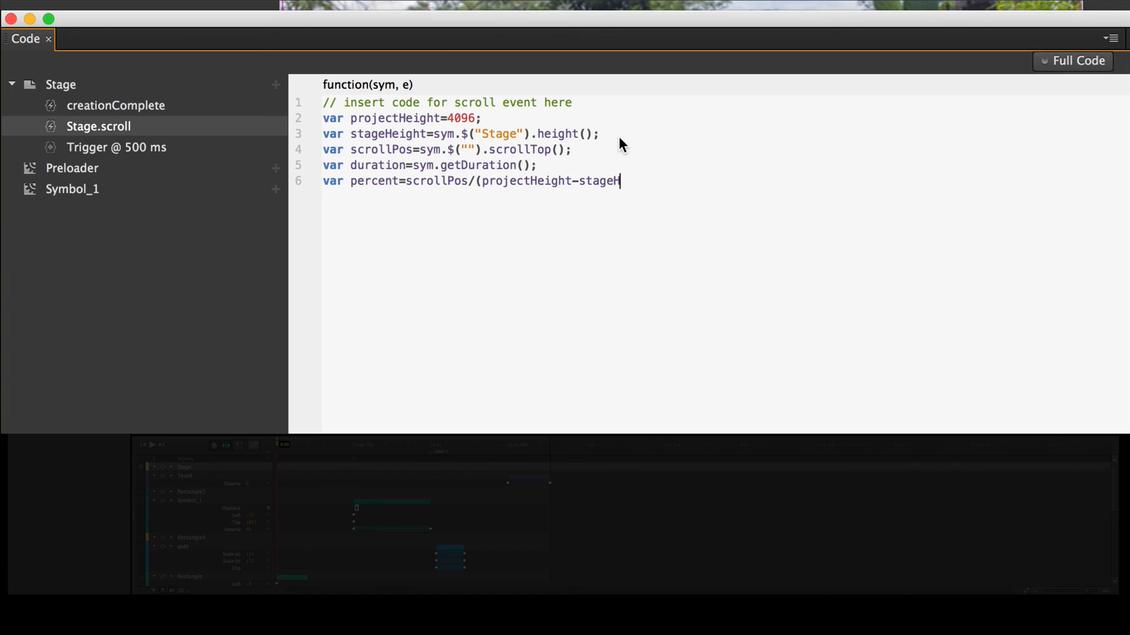
pyautogui.write('eight')
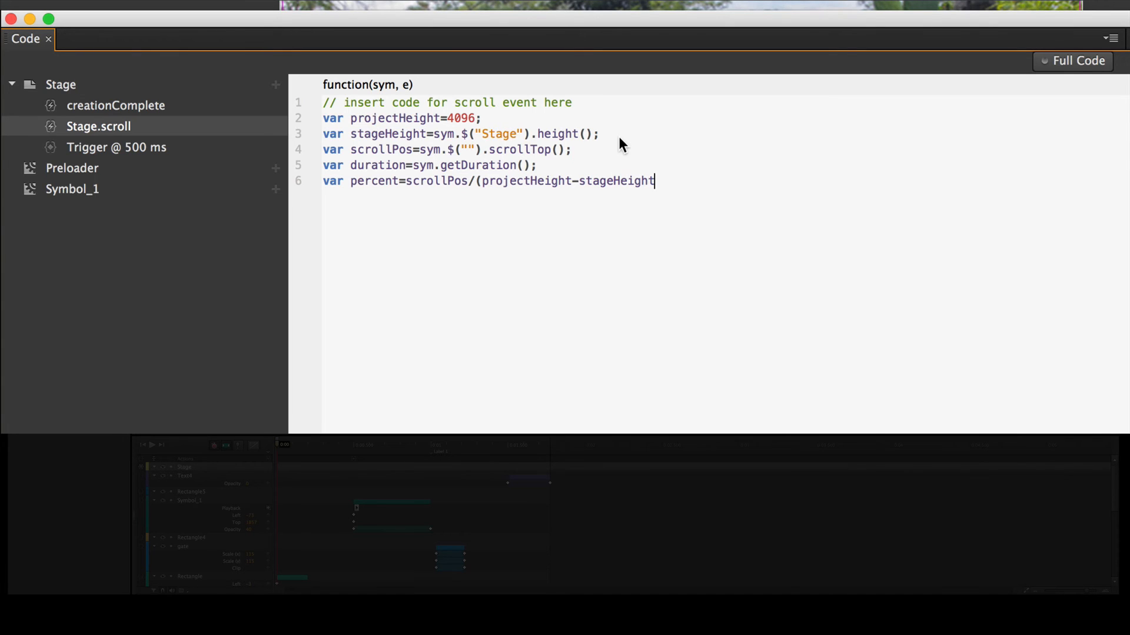
pyautogui.write(')')
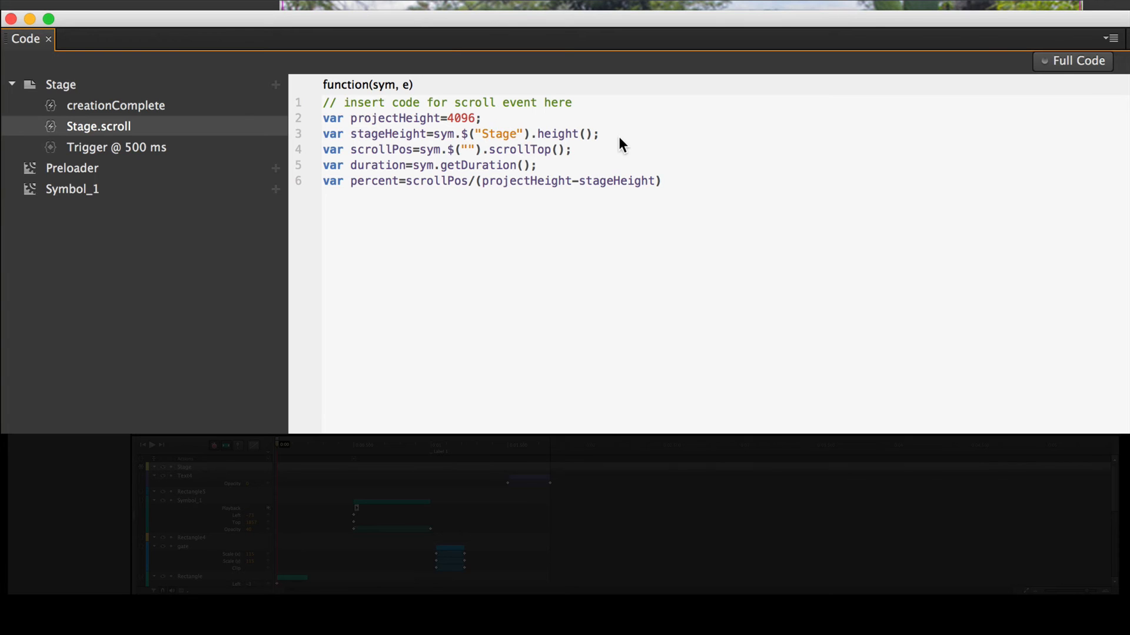
pyautogui.write(';')
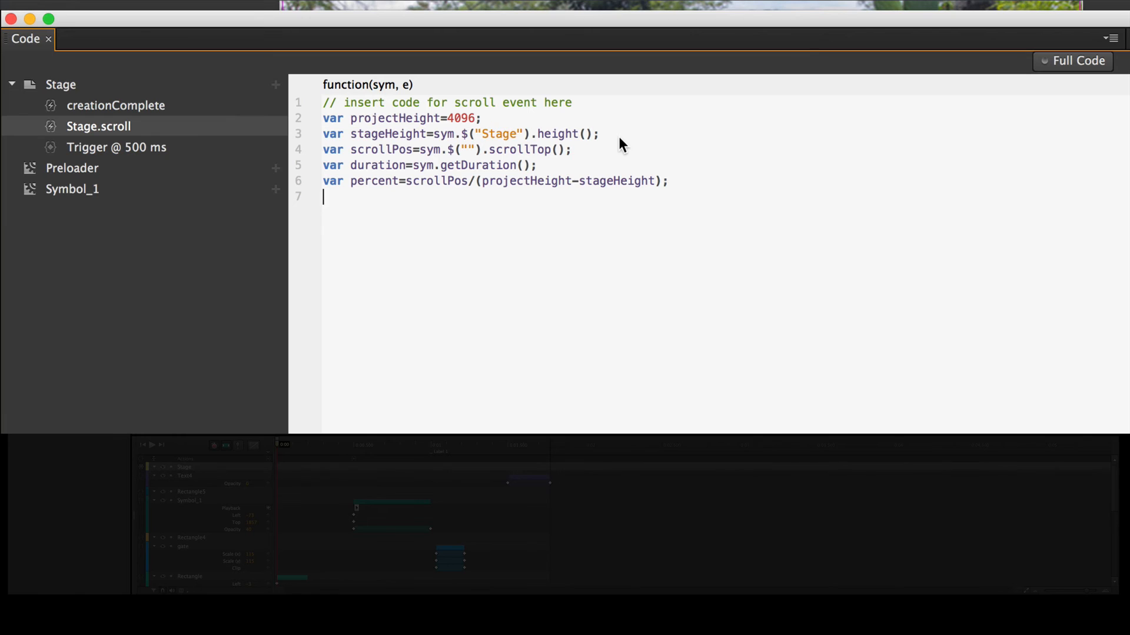
# - Write var time=duration*percent; and open a blank line below it
pyautogui.write('var')
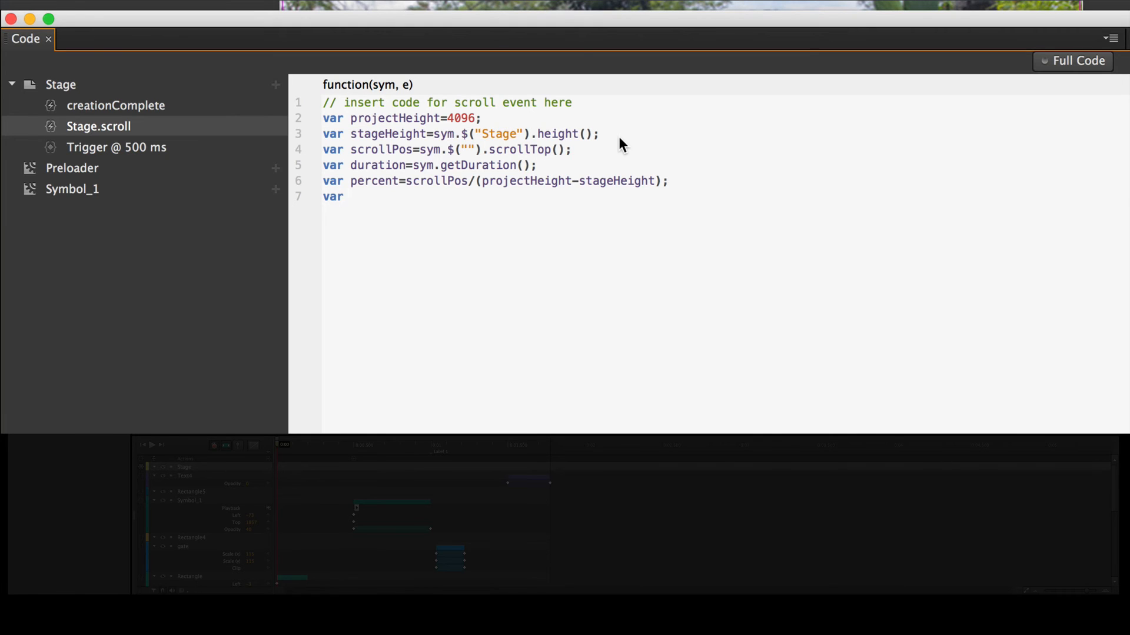
pyautogui.write('time=')
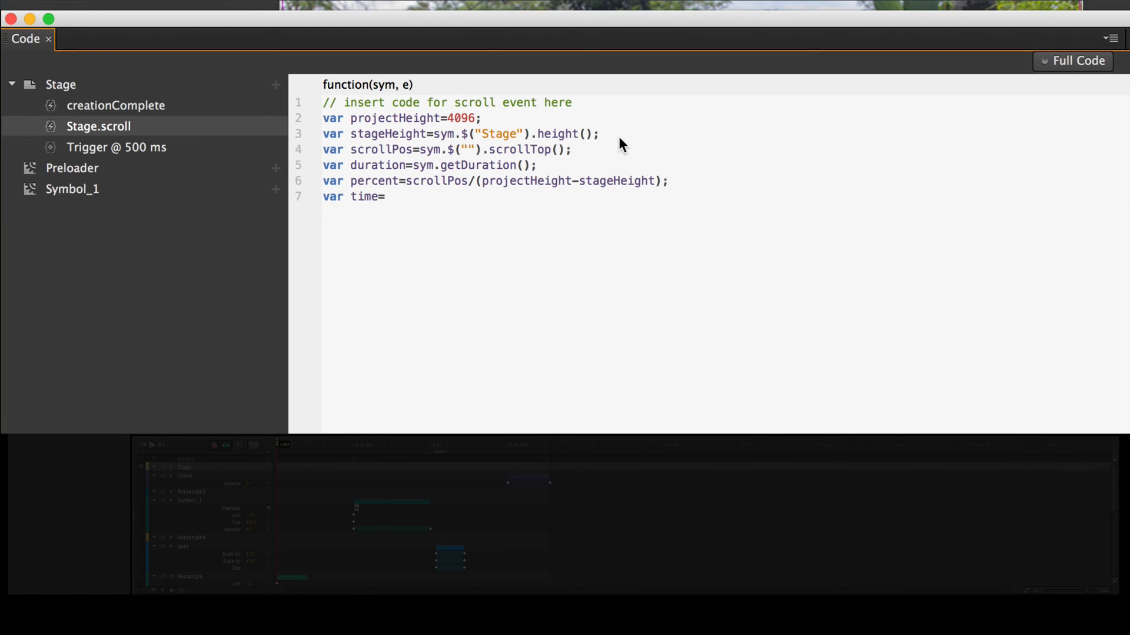
pyautogui.write('dura')
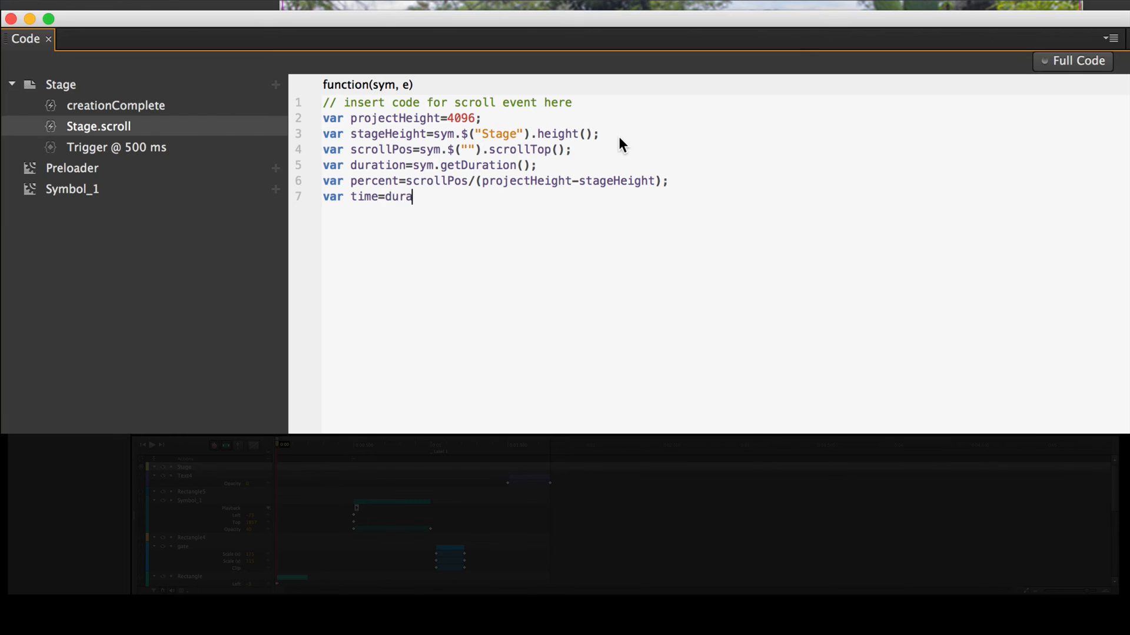
pyautogui.write('tion')
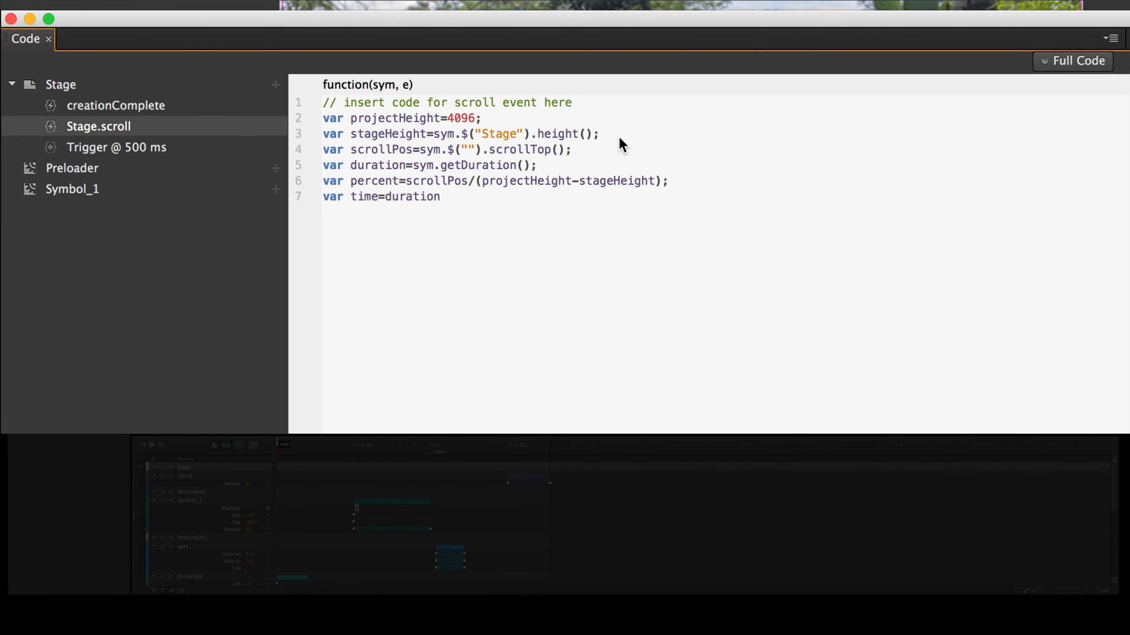
pyautogui.write('*')
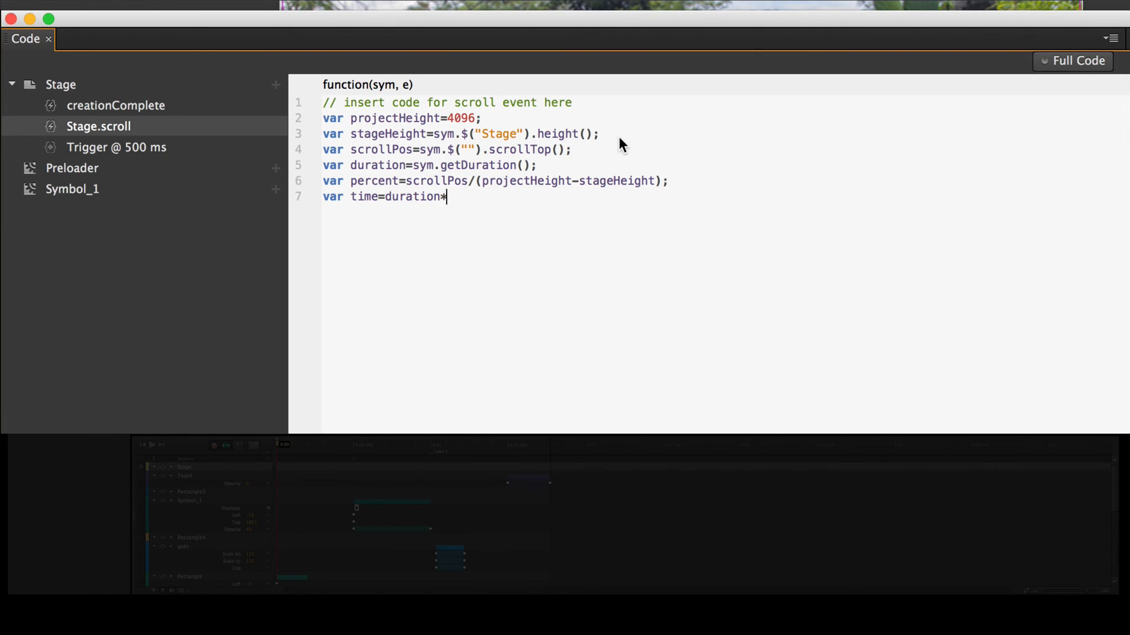
pyautogui.write('percee')
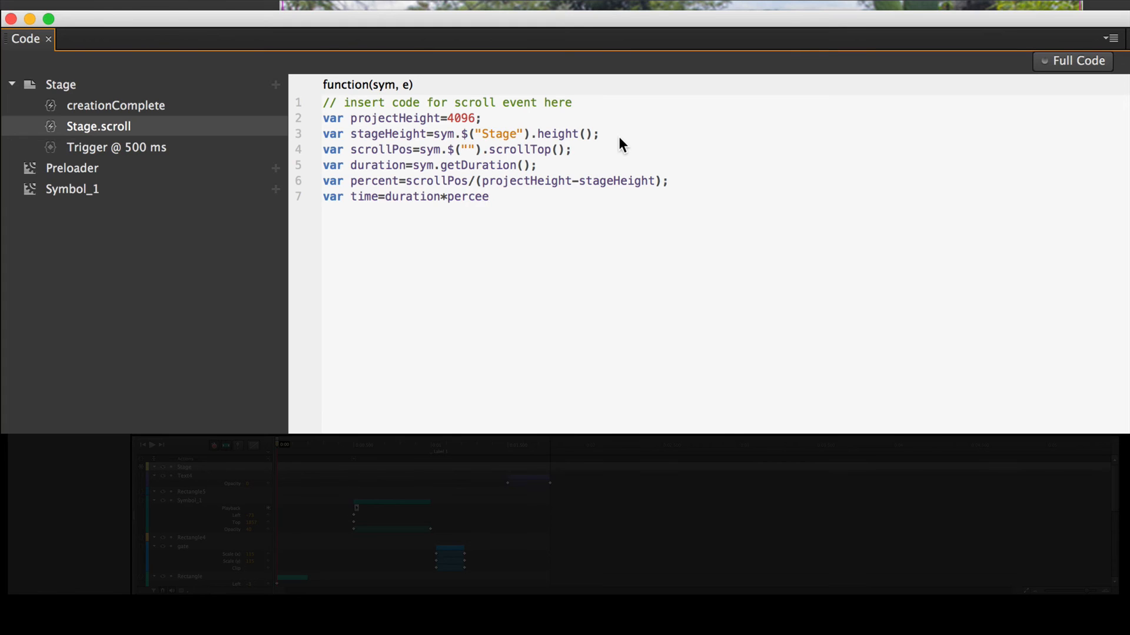
pyautogui.press('Backspace')
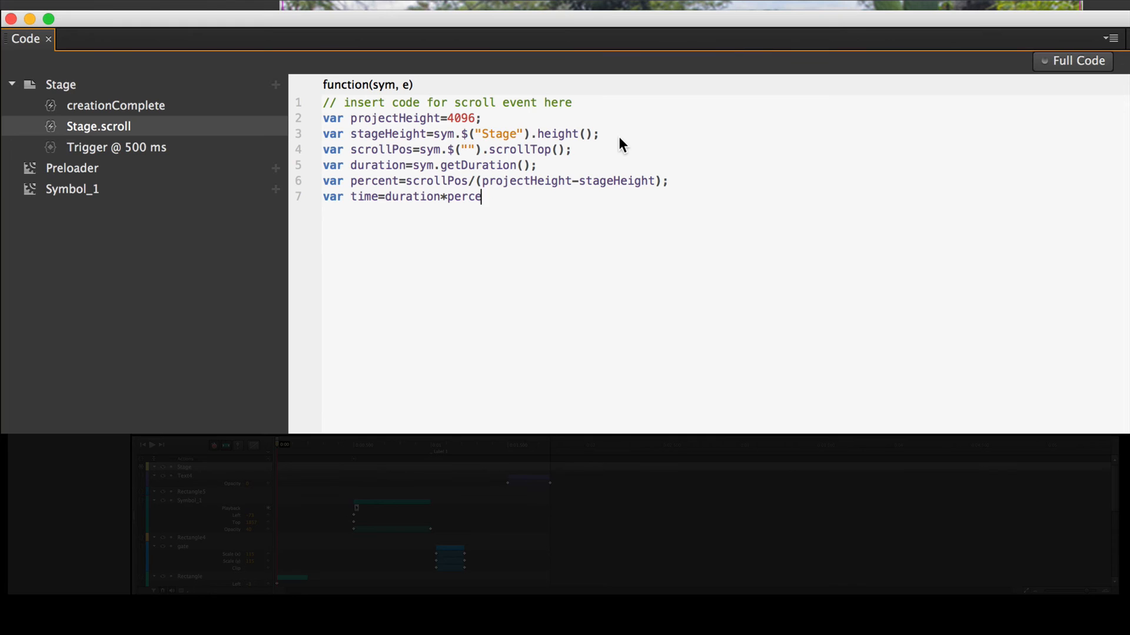
pyautogui.write('nt')
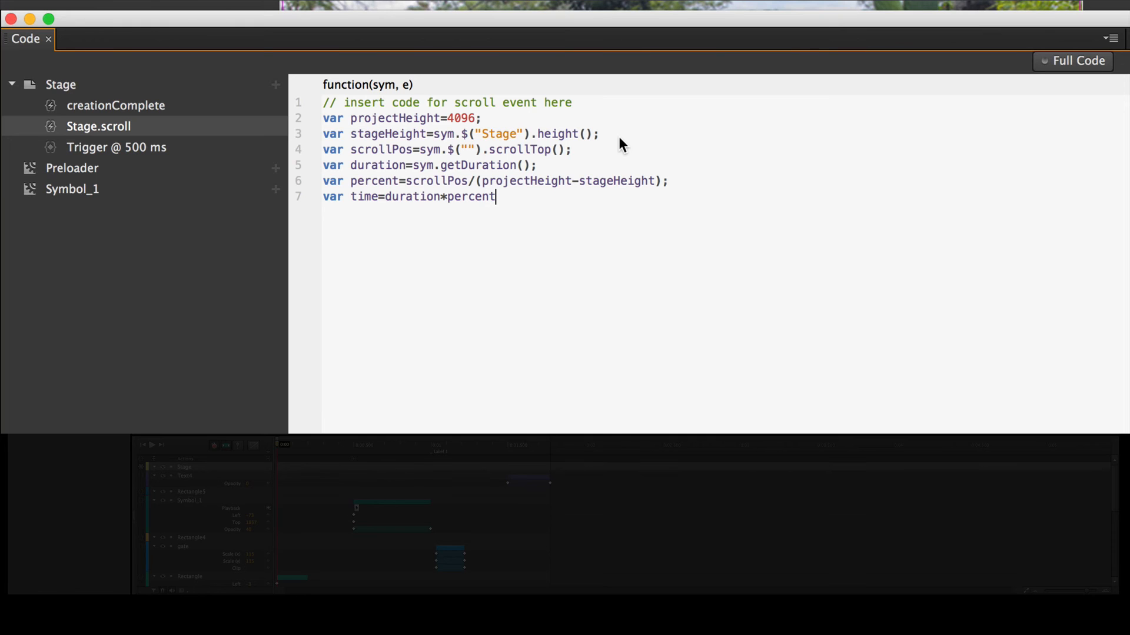
pyautogui.moveTo(380, 176)
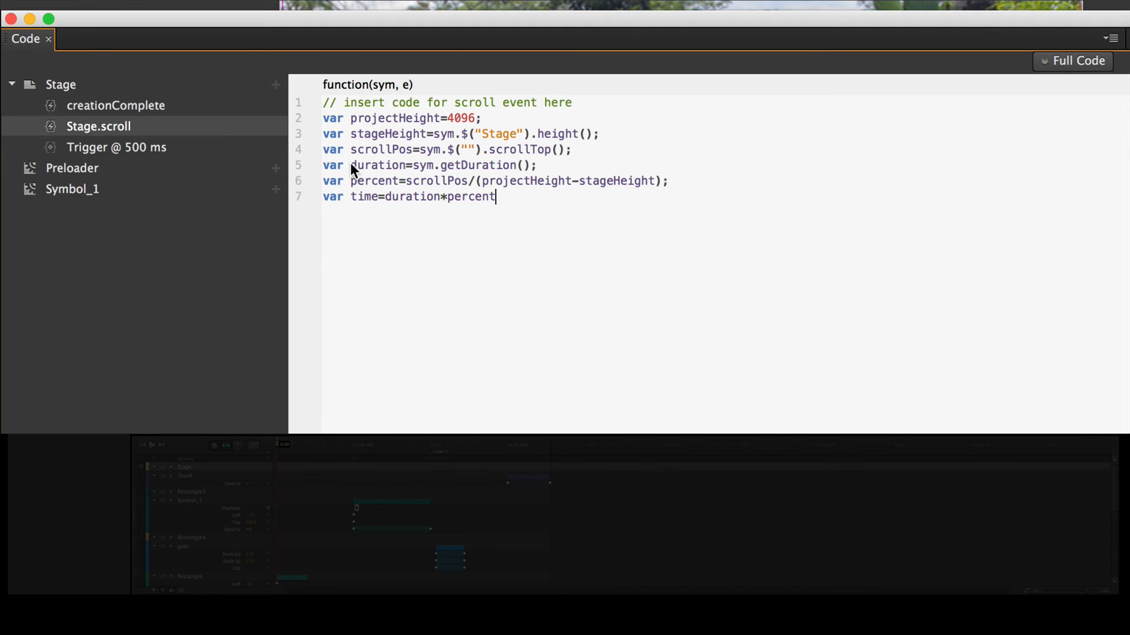
pyautogui.moveTo(412, 200)
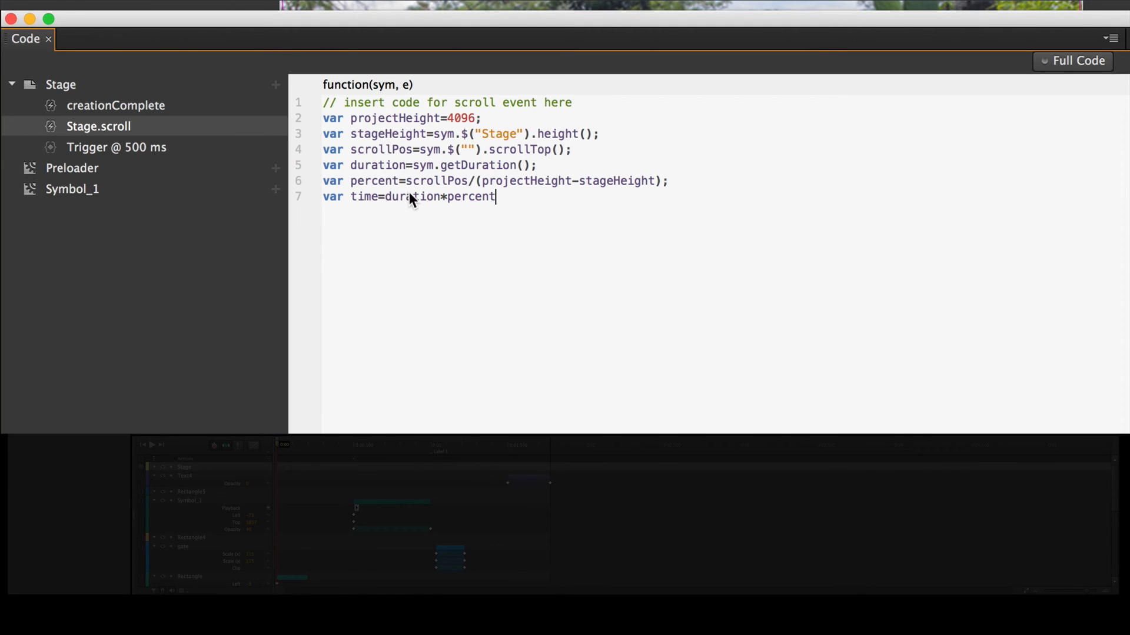
pyautogui.moveTo(346, 204)
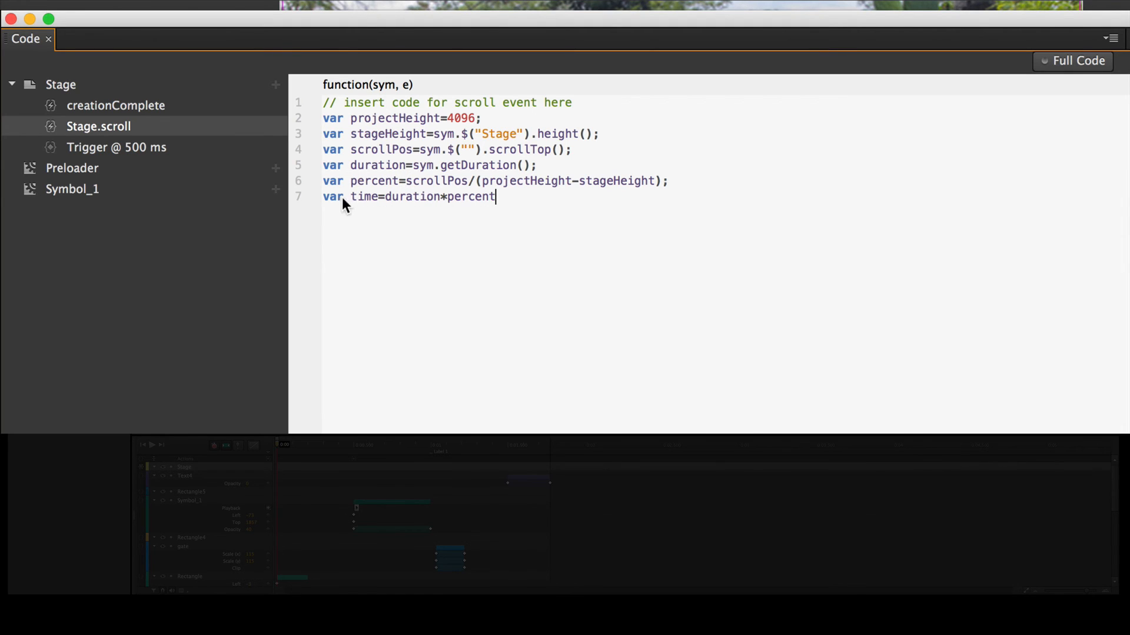
pyautogui.moveTo(447, 198)
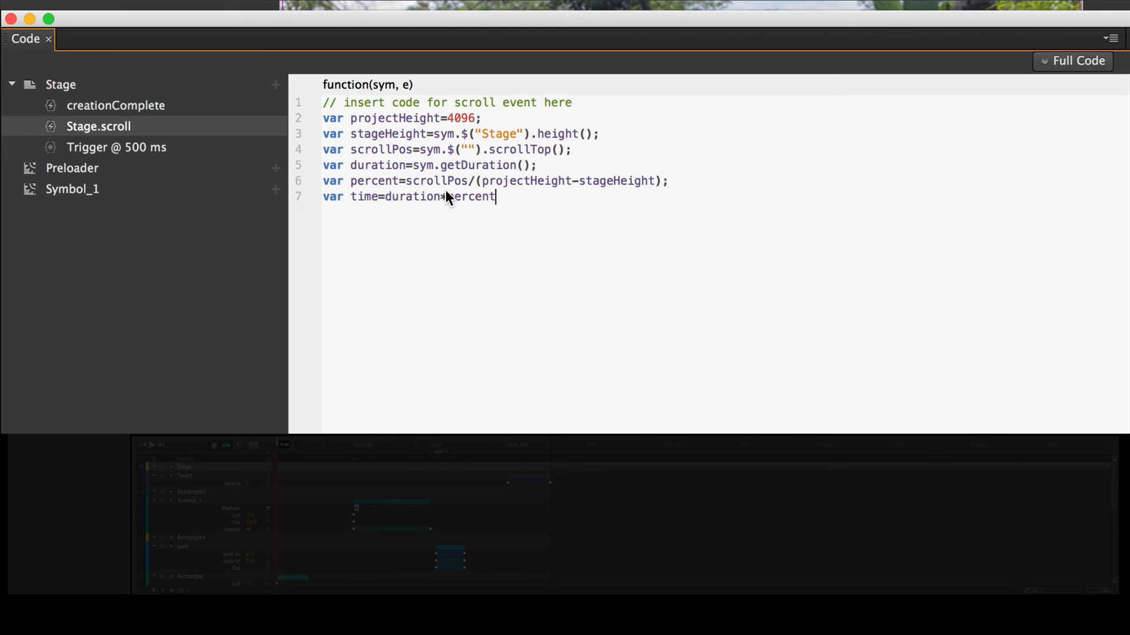
pyautogui.write(';')
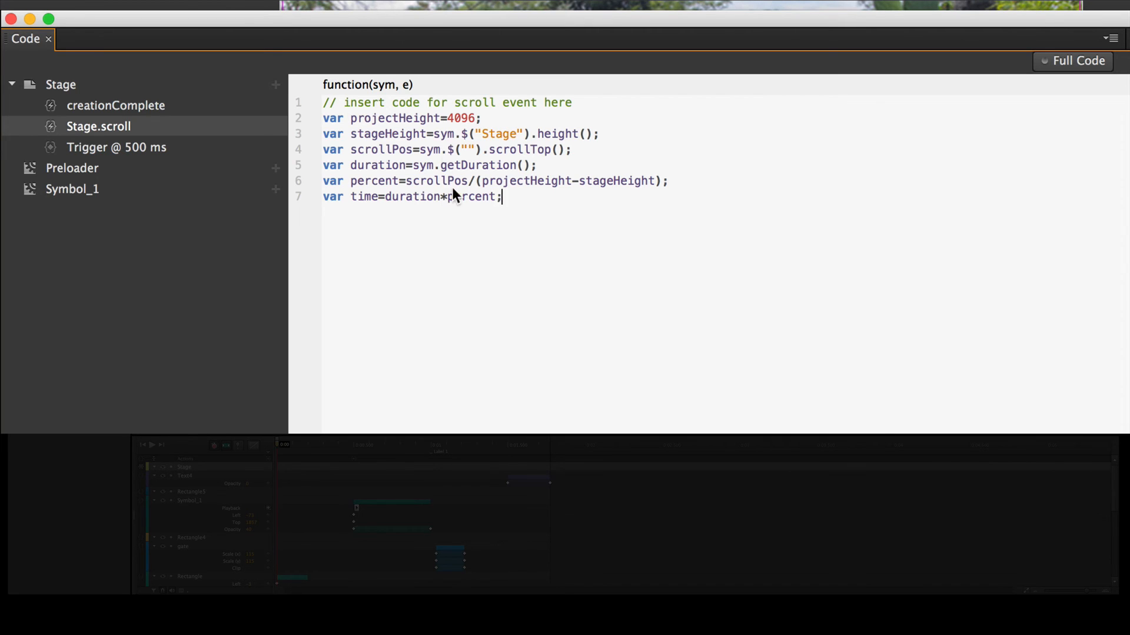
pyautogui.moveTo(415, 252)
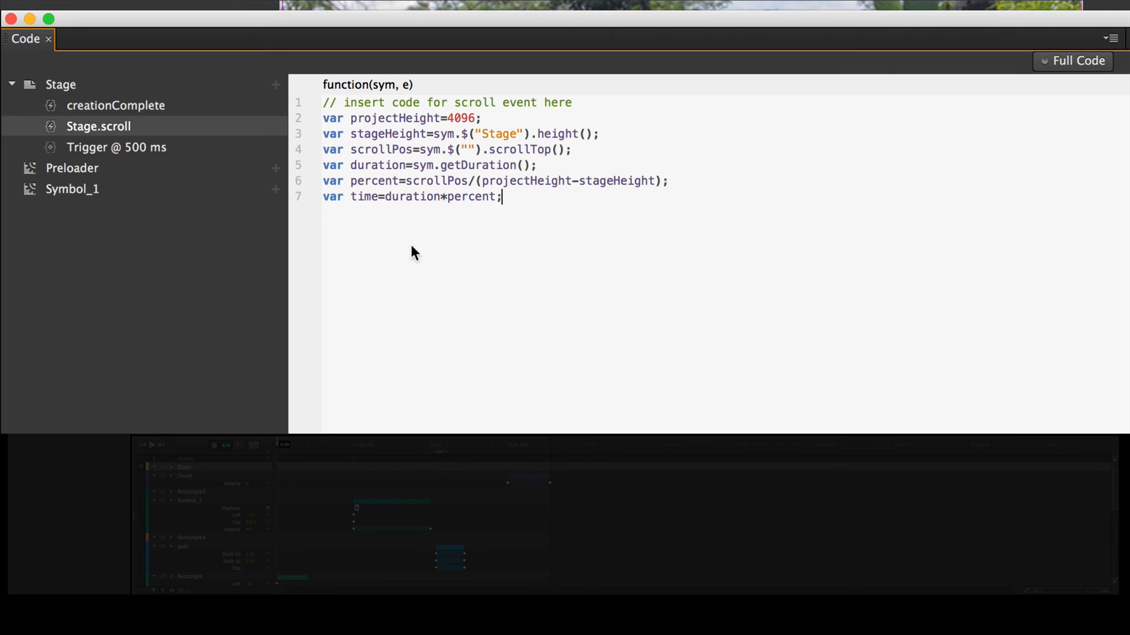
pyautogui.press('Return')
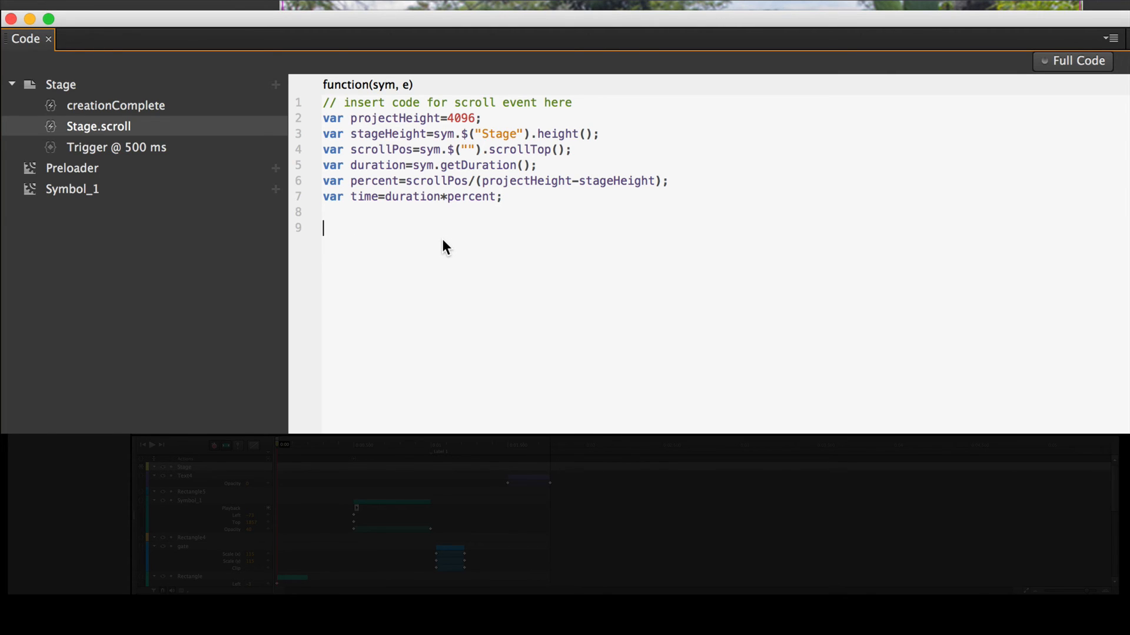
# - Write sym.stop(time); and fill the scrollPos selector with Stage
pyautogui.write('aym')
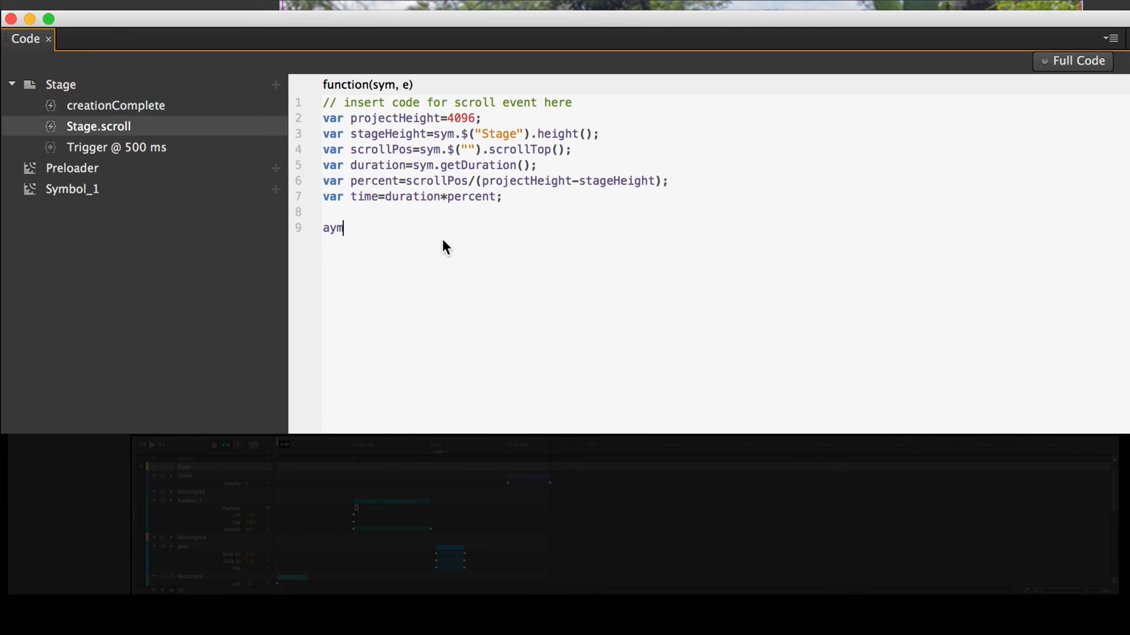
pyautogui.write('.s')
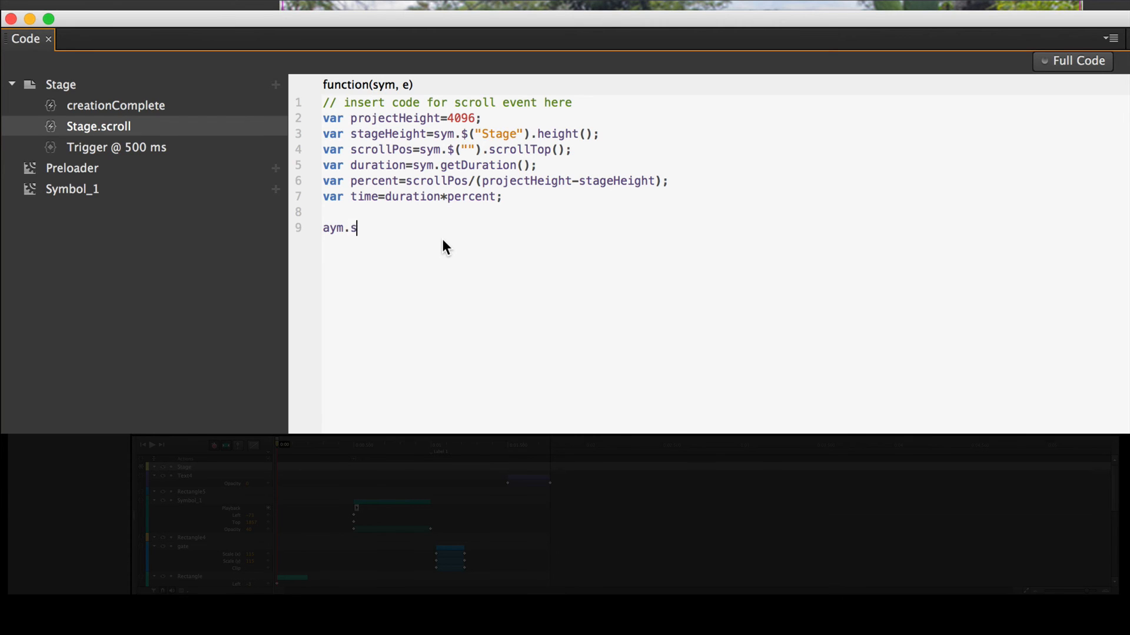
pyautogui.write('top(')
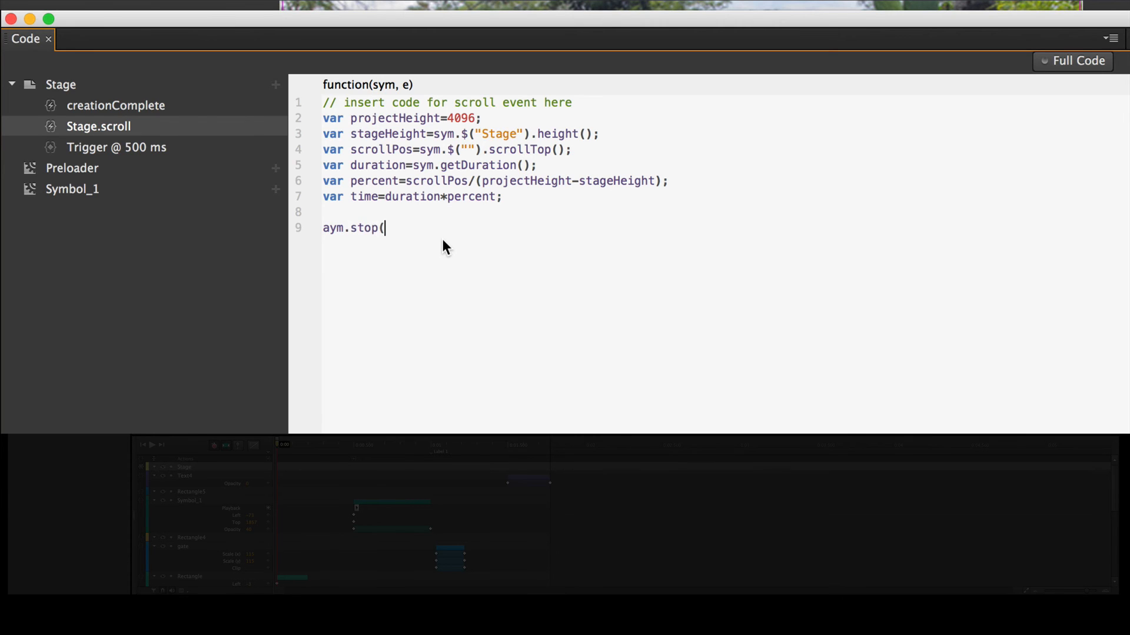
pyautogui.write('time')
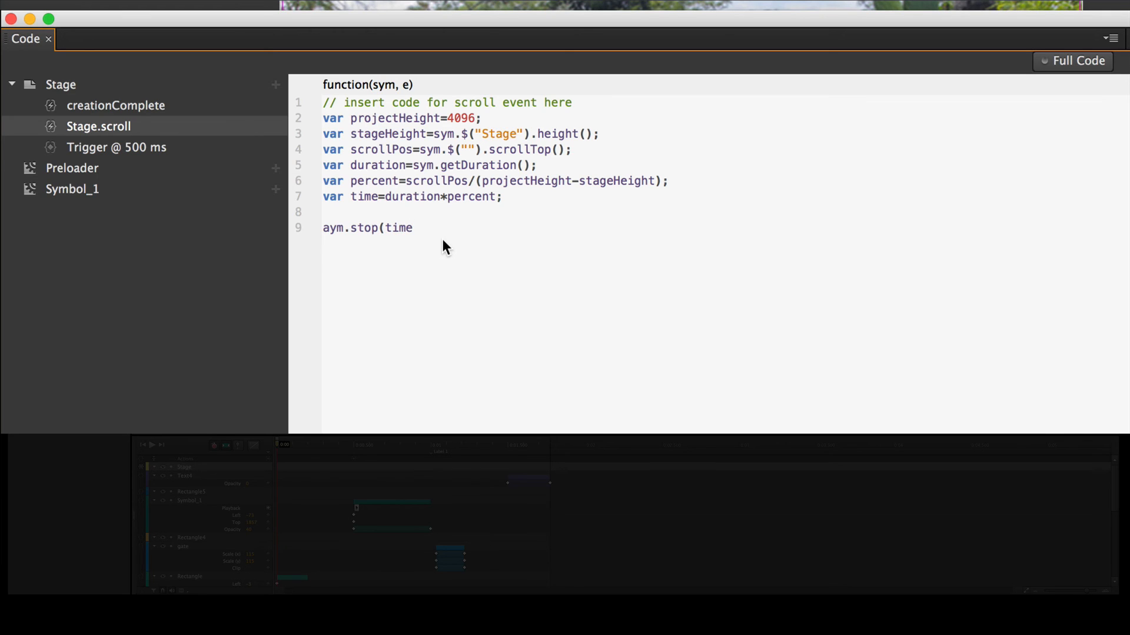
pyautogui.write(');')
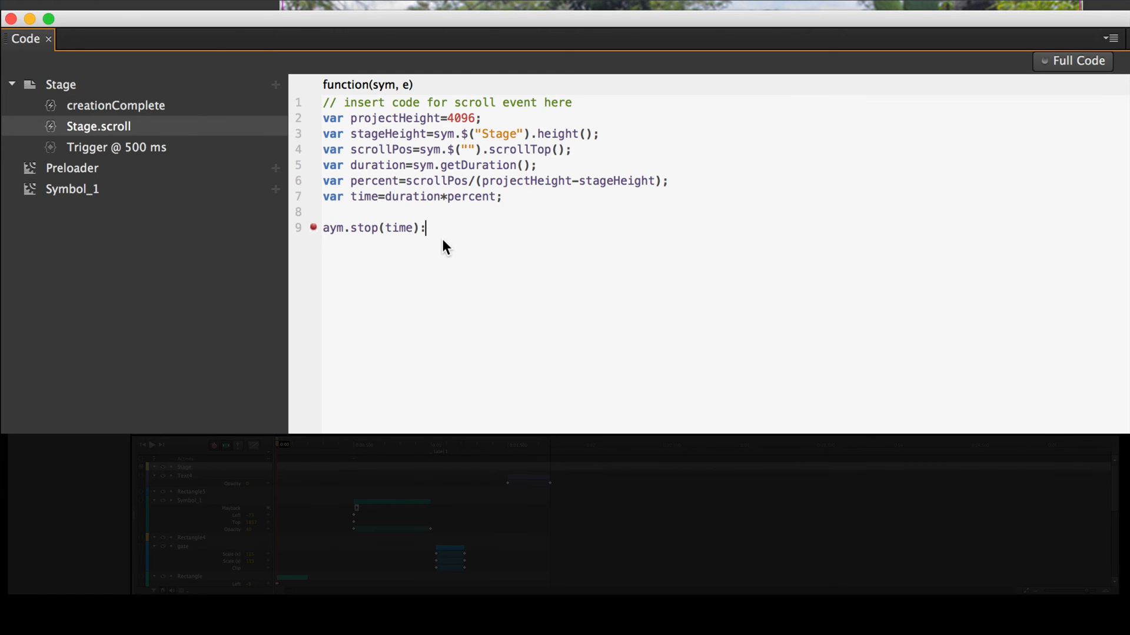
pyautogui.press('Backspace')
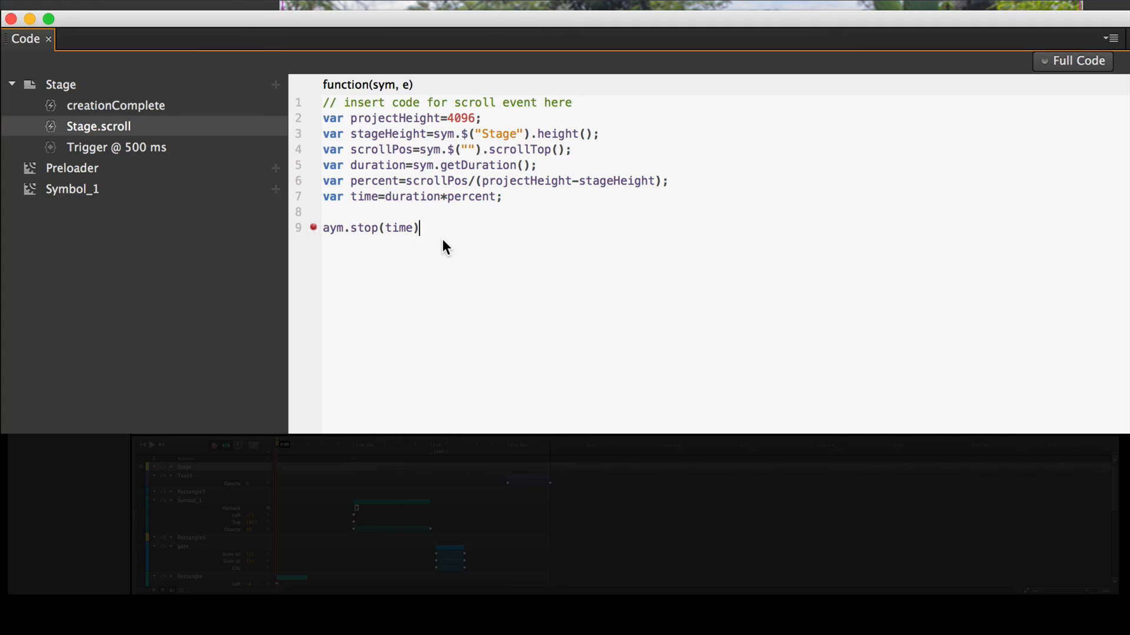
pyautogui.write(';')
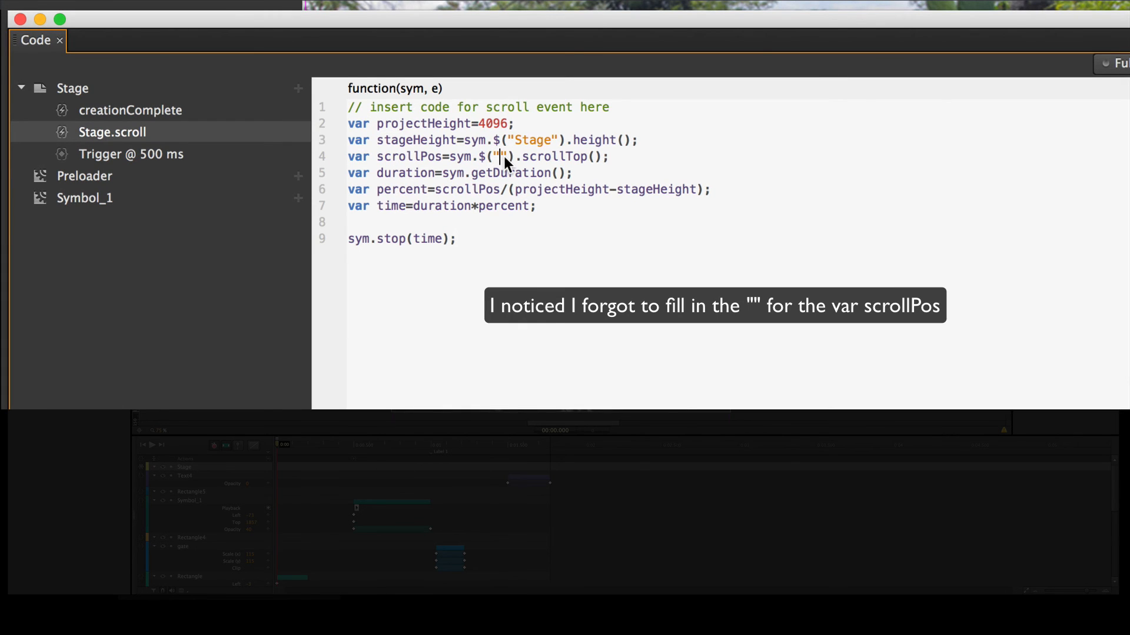
pyautogui.write('Stage')
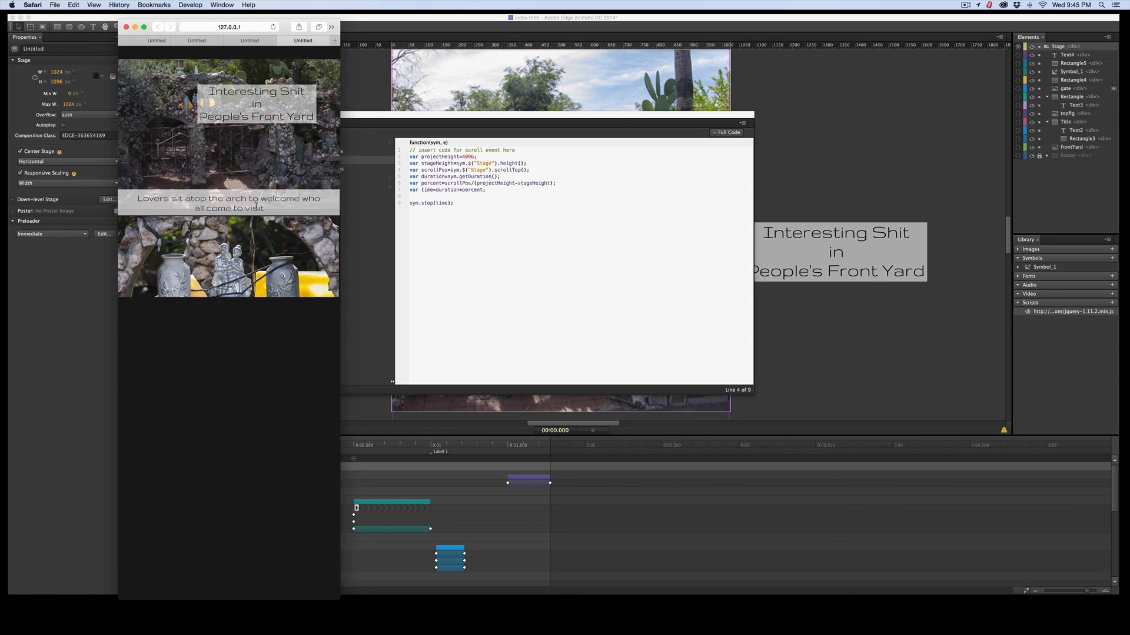
# - Scroll the Safari preview down through the garden photos and lovers photo, then back up
pyautogui.scroll(-3)
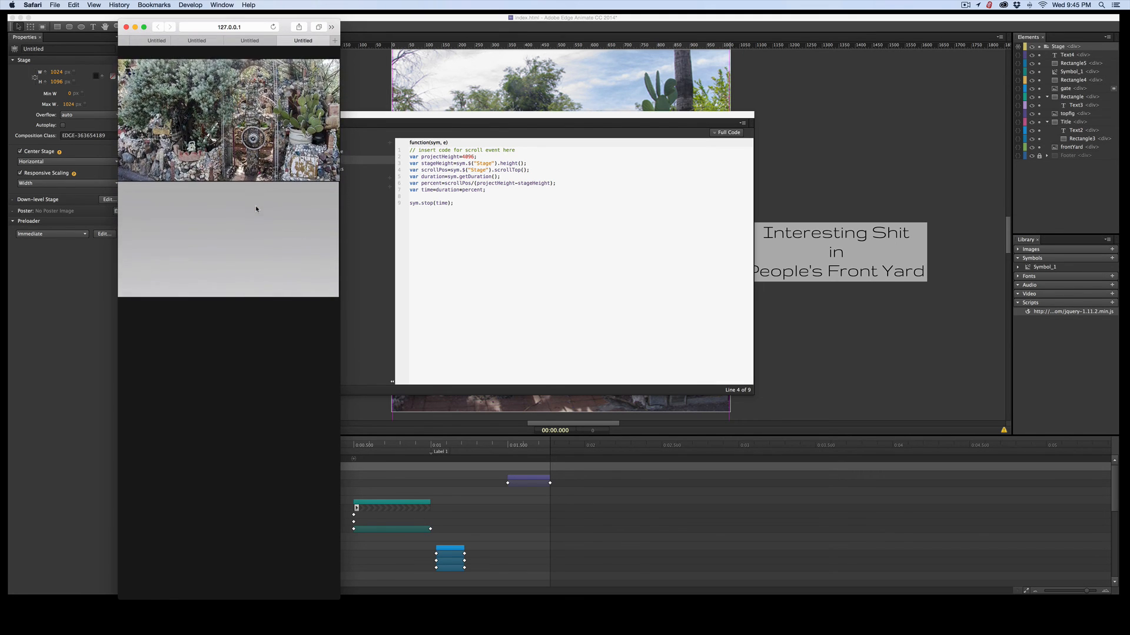
pyautogui.scroll(-3)
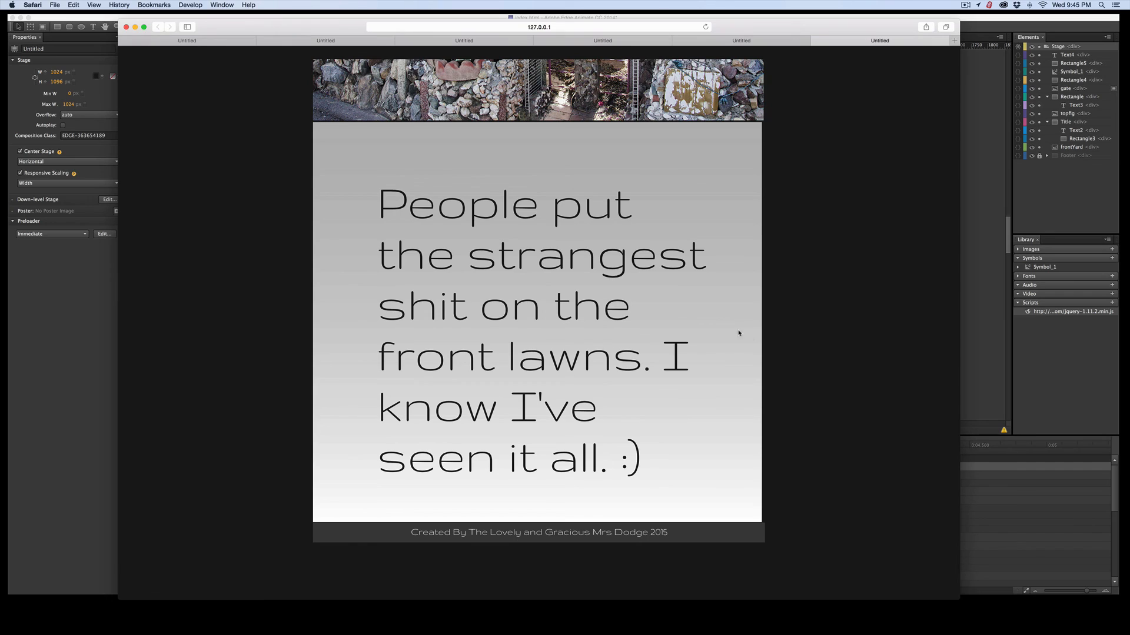
pyautogui.moveTo(513, 552)
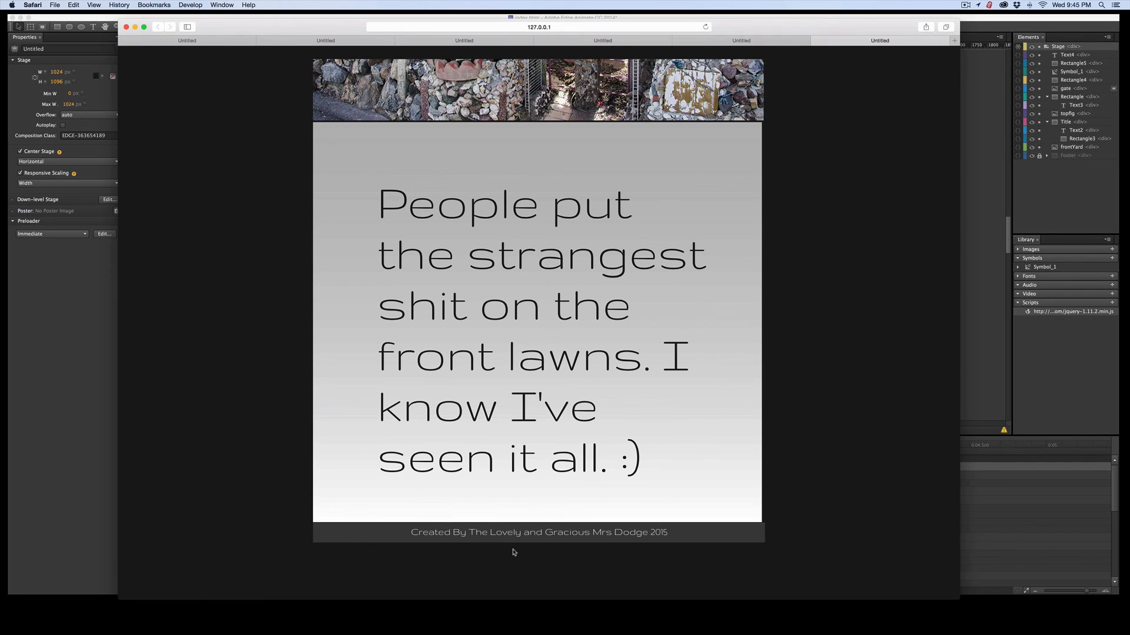
pyautogui.moveTo(496, 453)
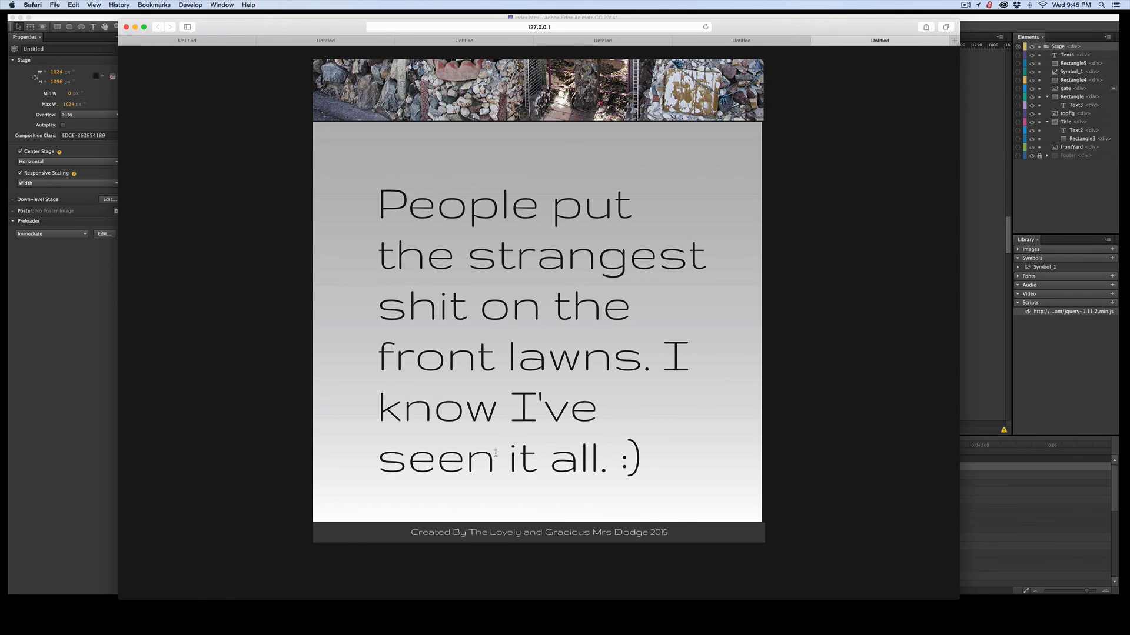
pyautogui.moveTo(313, 234)
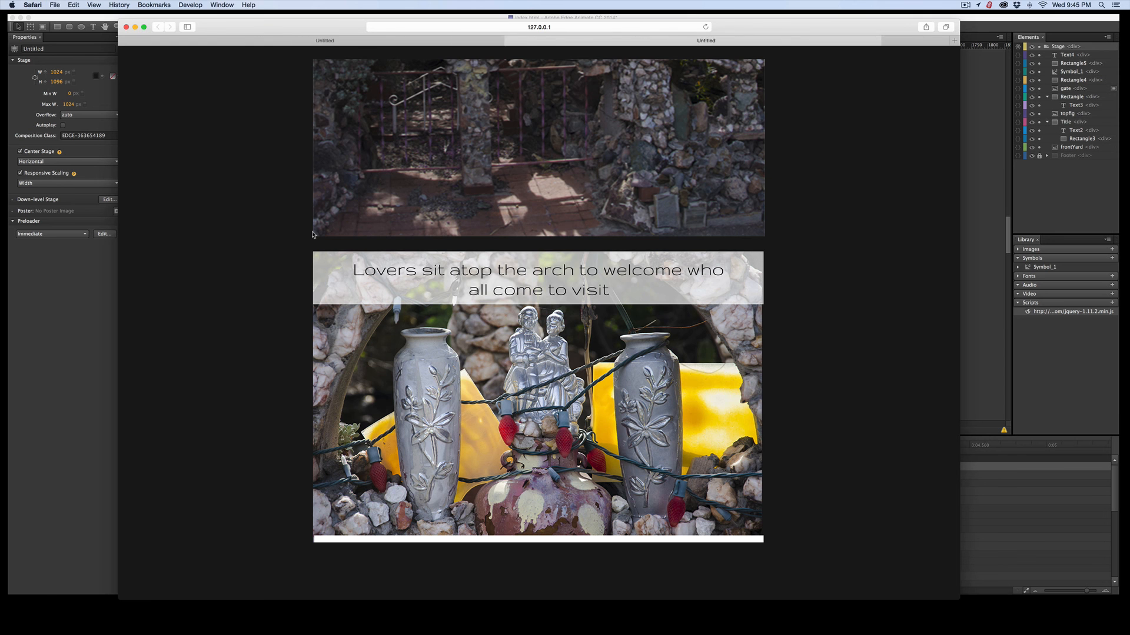
pyautogui.scroll(3)
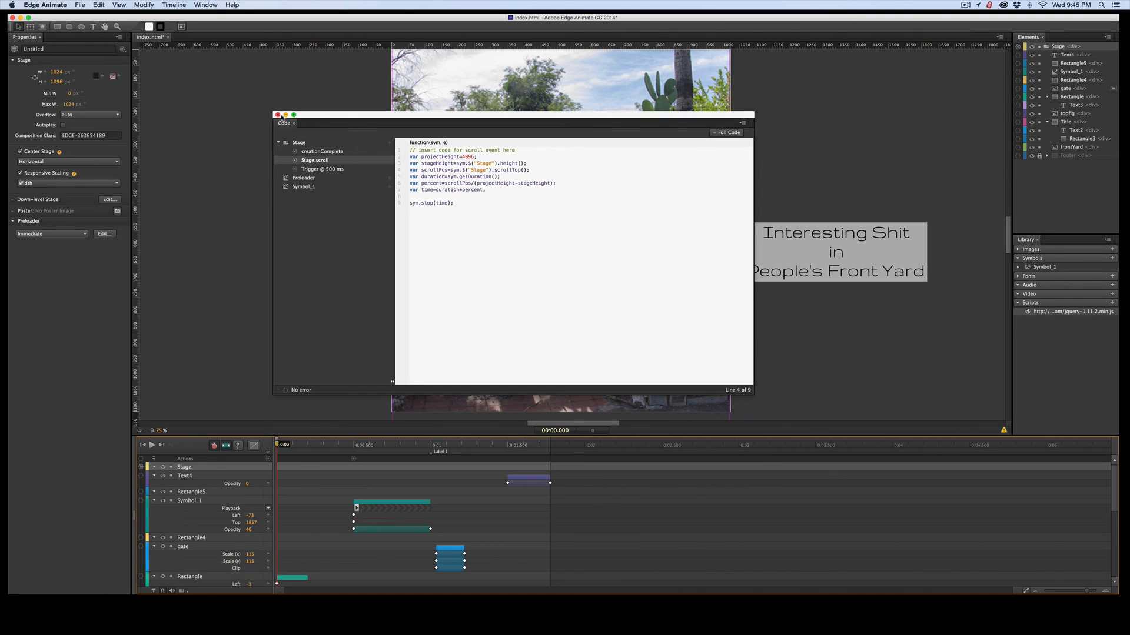
# - Close the Code window and return to the stage showing the archway photo and title card
pyautogui.click(278, 115)
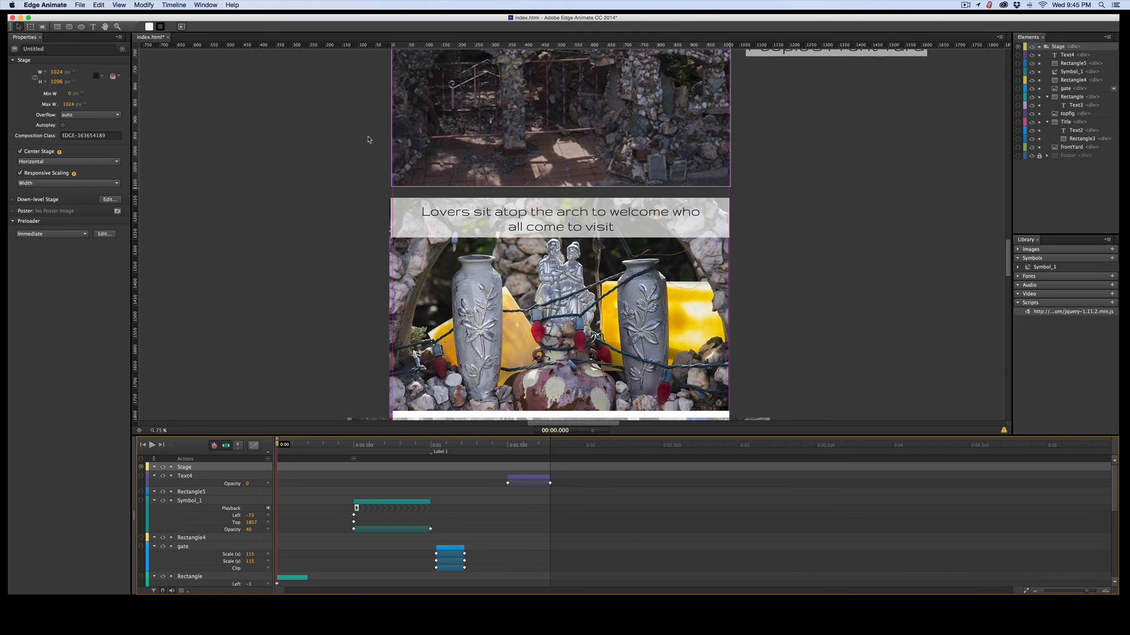
pyautogui.scroll(-3)
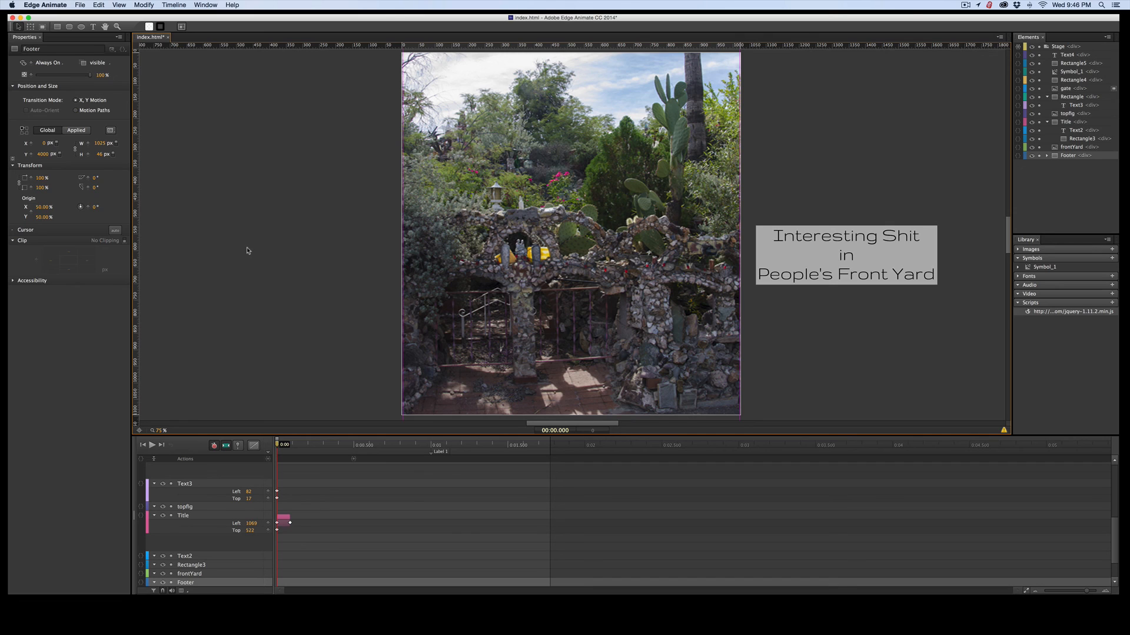
pyautogui.moveTo(940, 17)
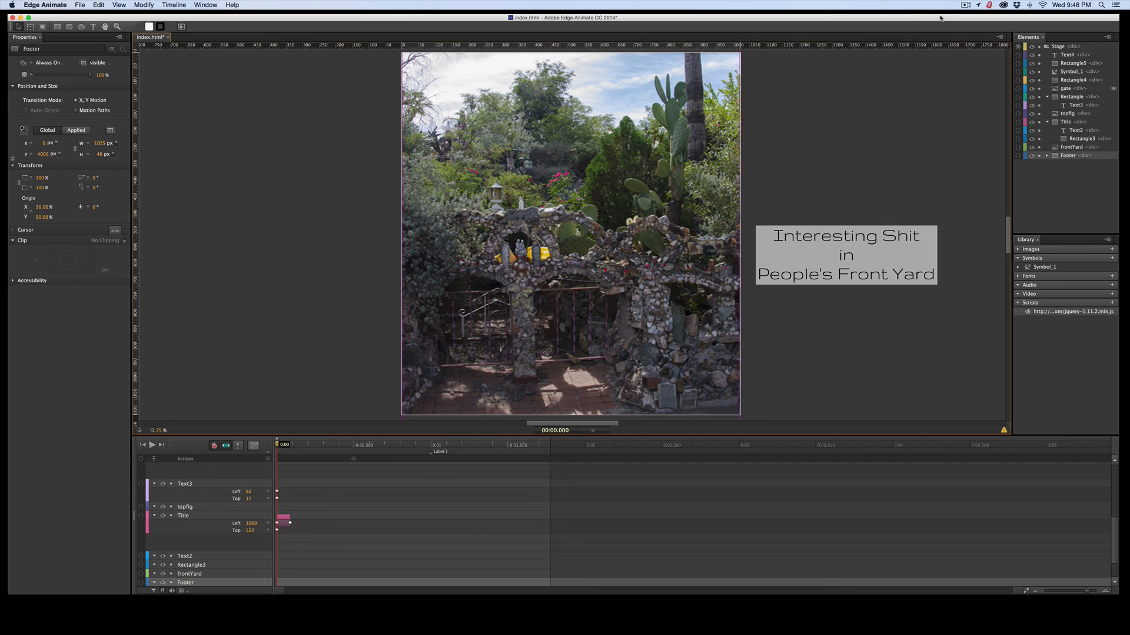